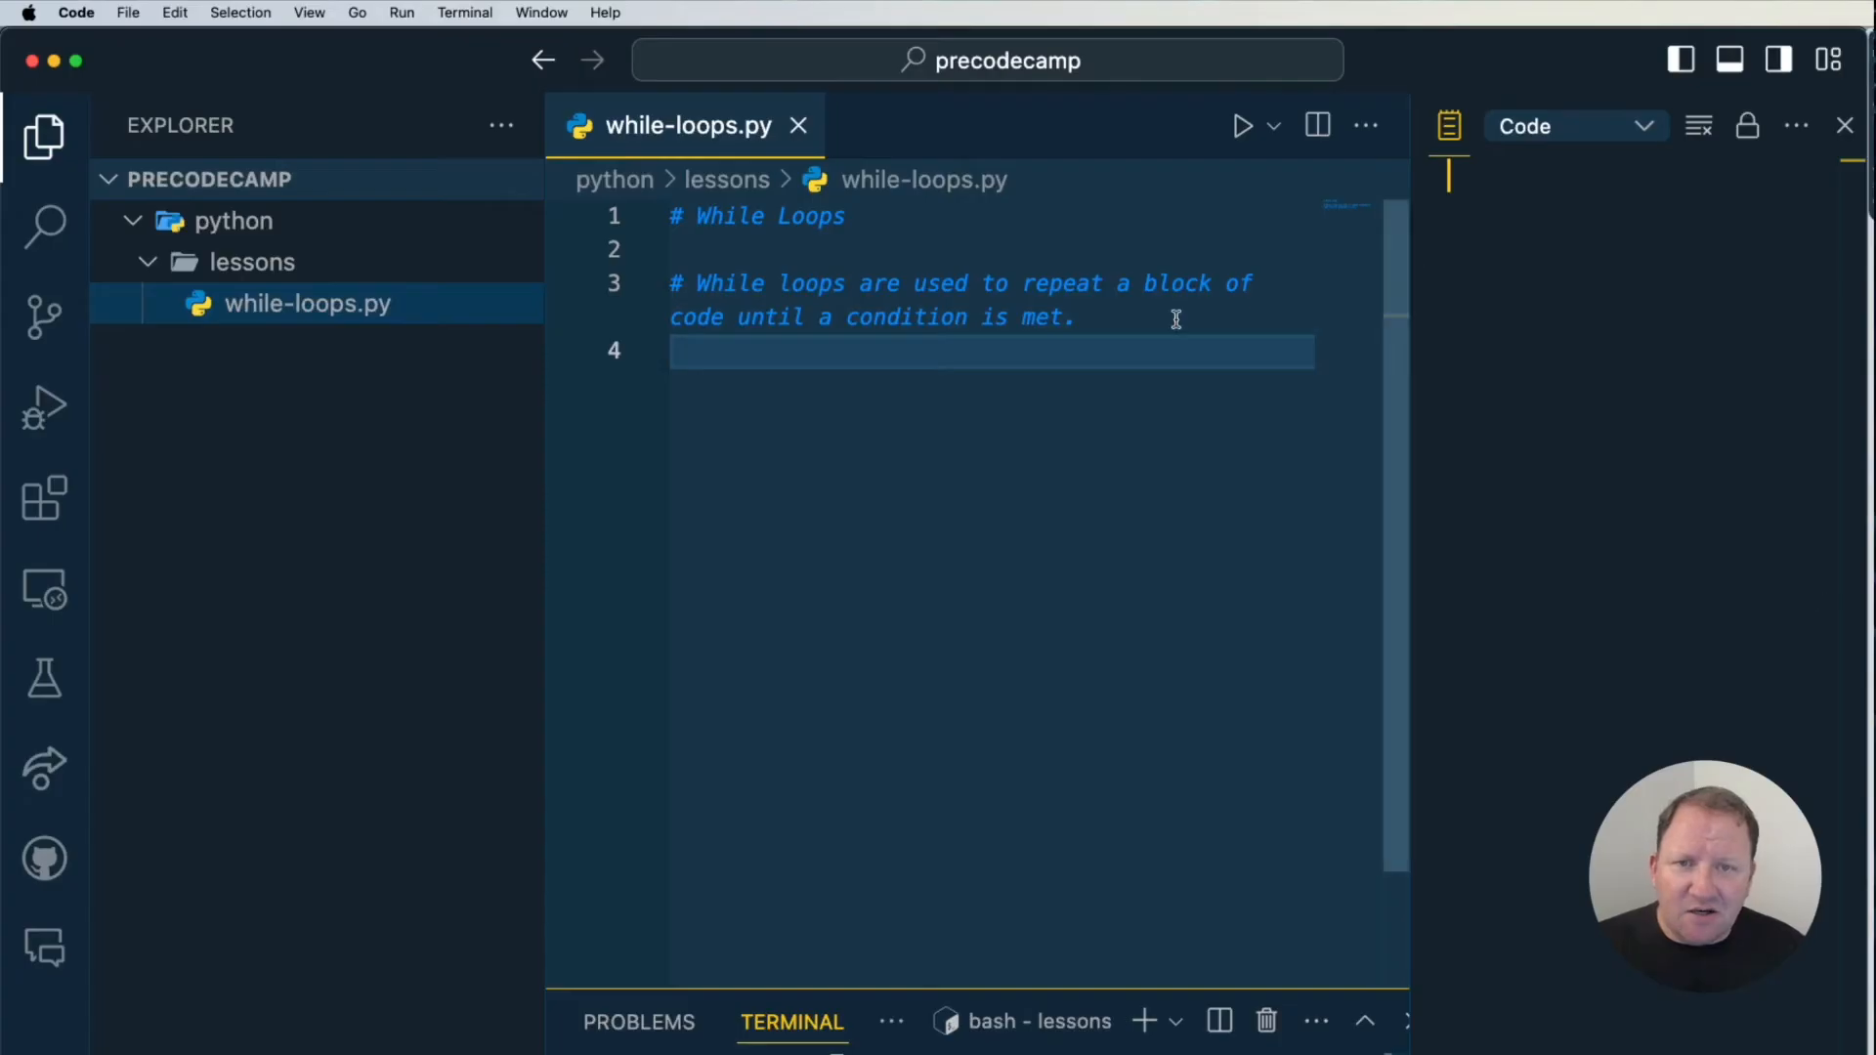
pyautogui.moveTo(363, 236)
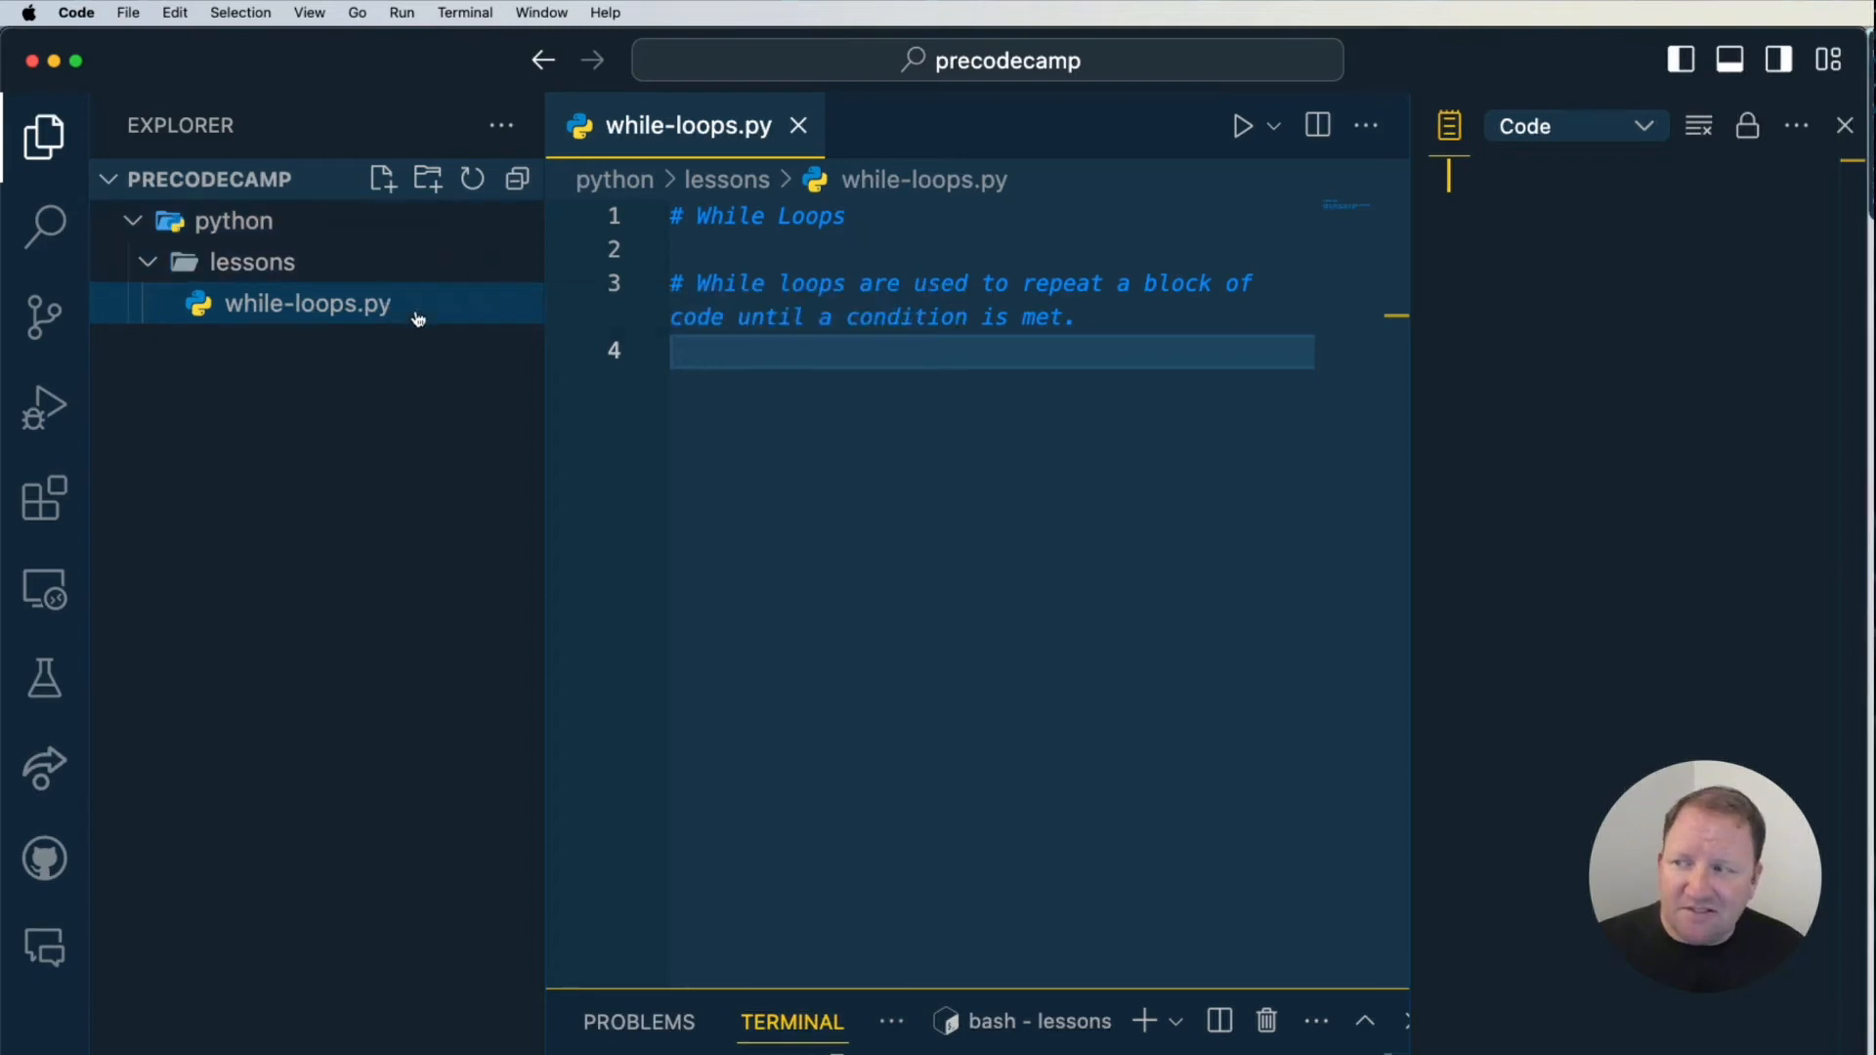
pyautogui.moveTo(439, 323)
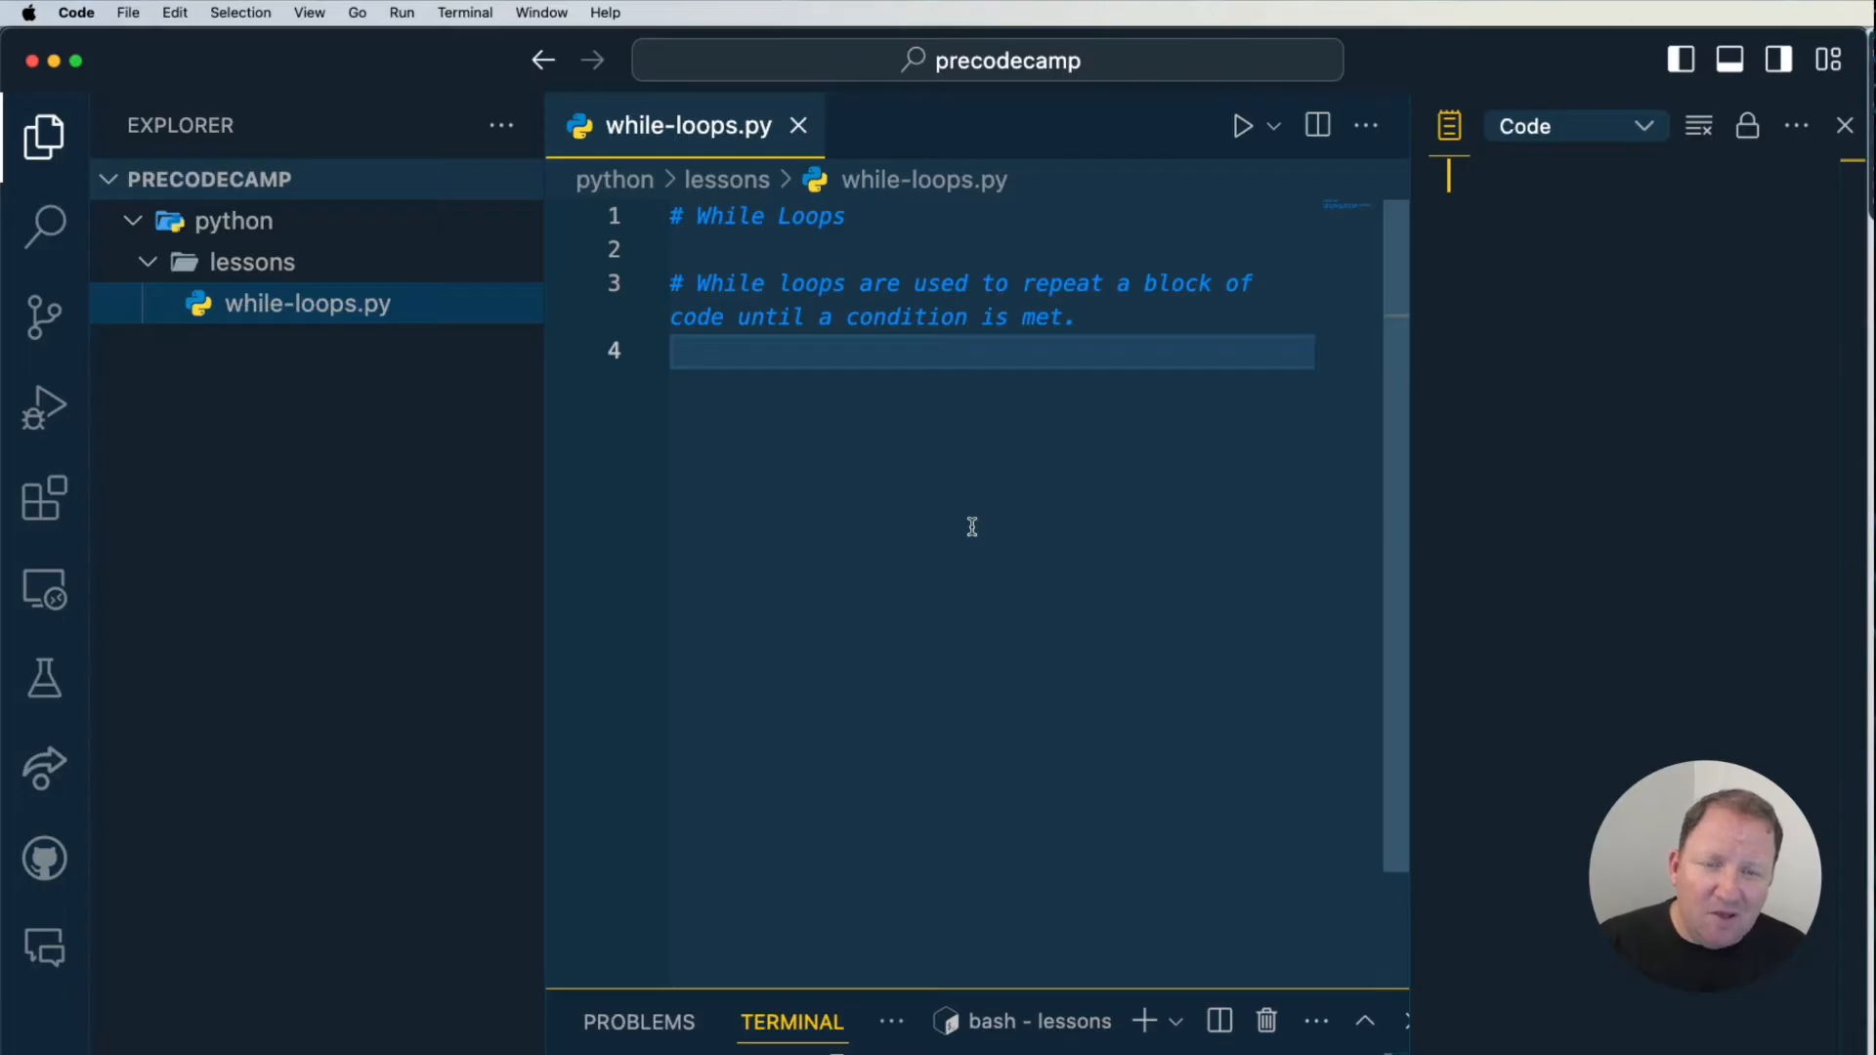
pyautogui.moveTo(704, 393)
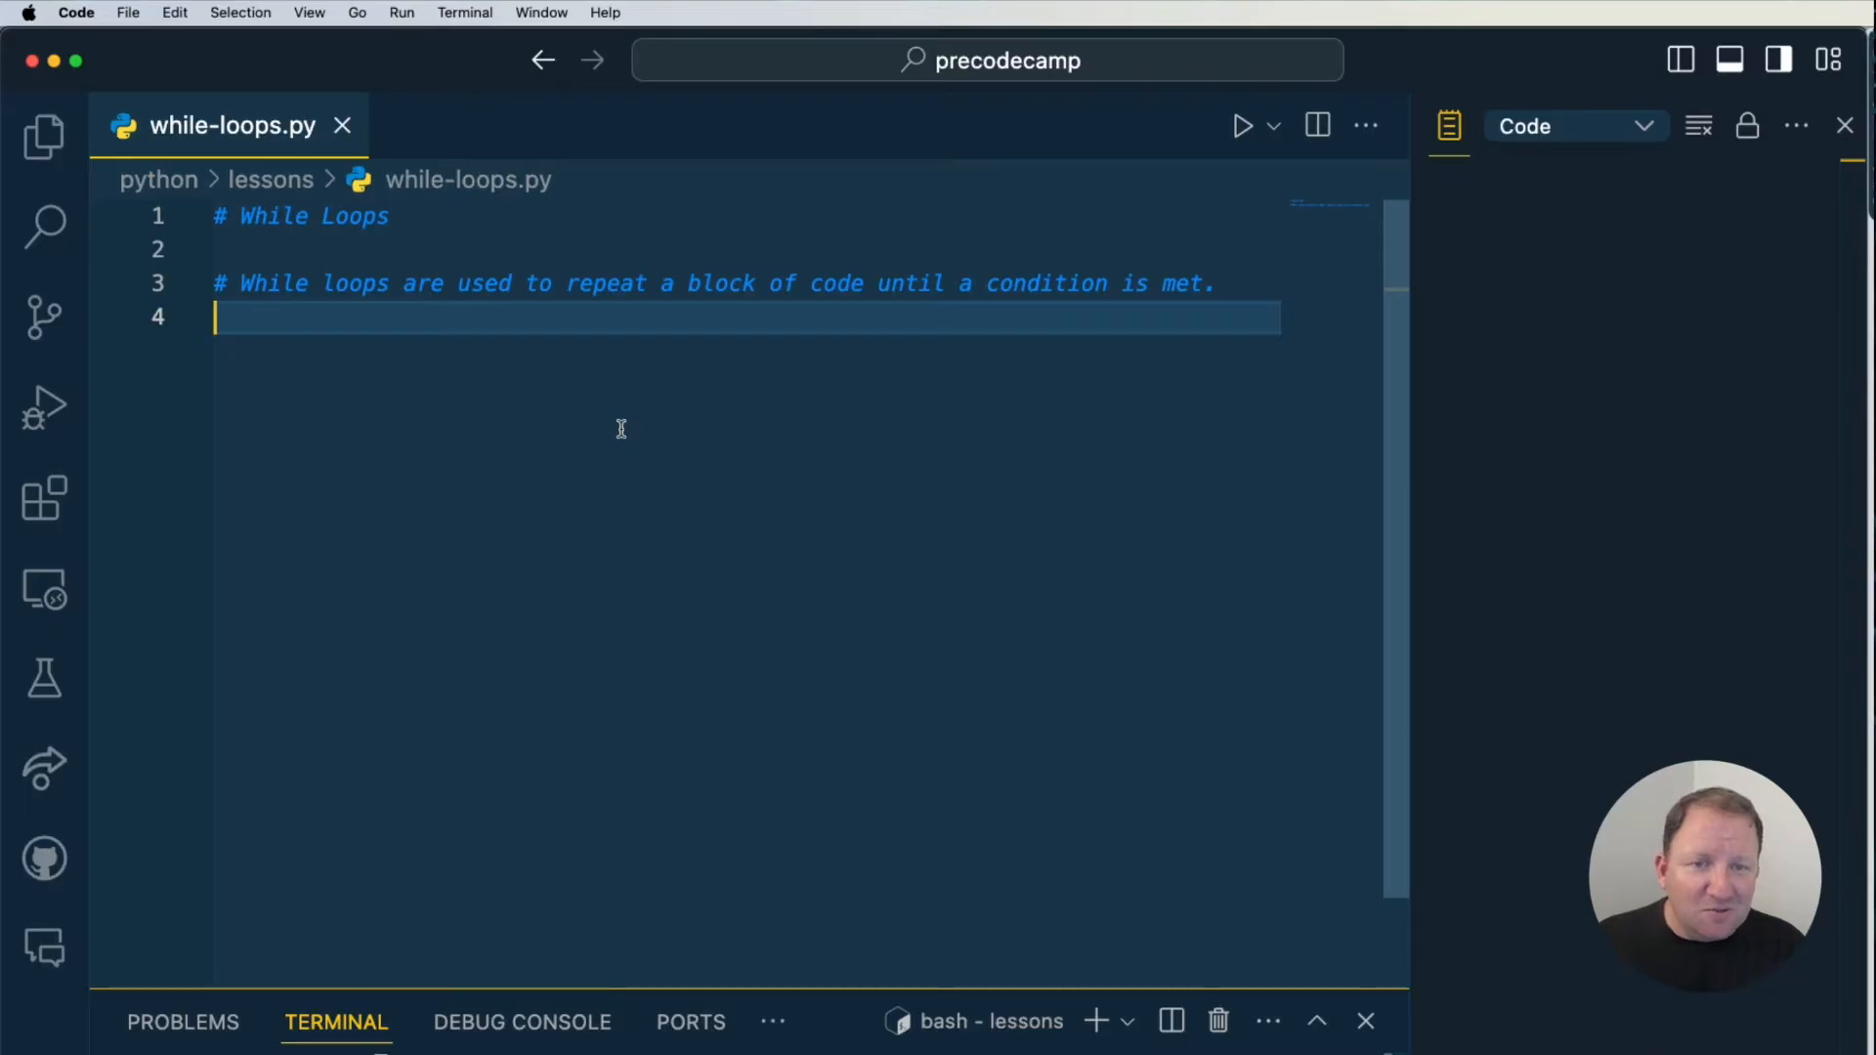
# Step: Add '# Counting from 1 to 5', count = 1, and a while count <= 5 loop that prints and increments count
pyautogui.write('# Counting from 1 to 5')
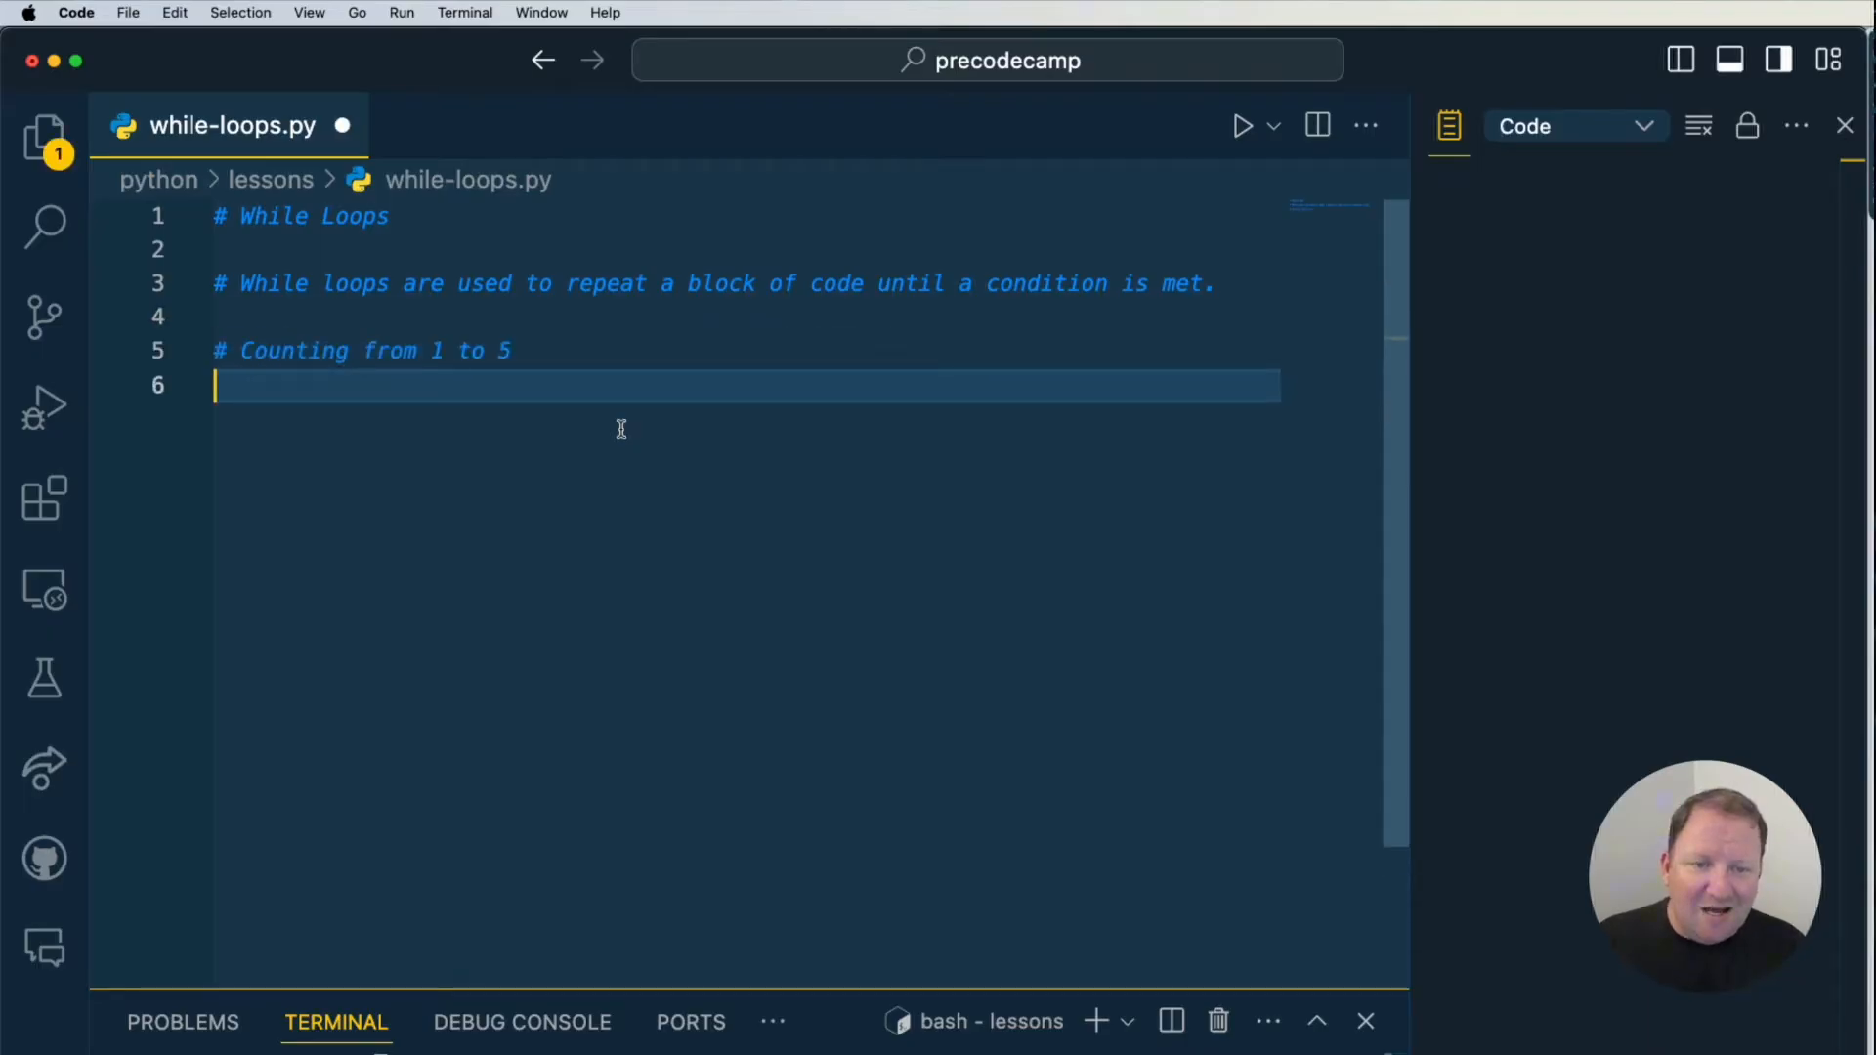
pyautogui.moveTo(704, 369)
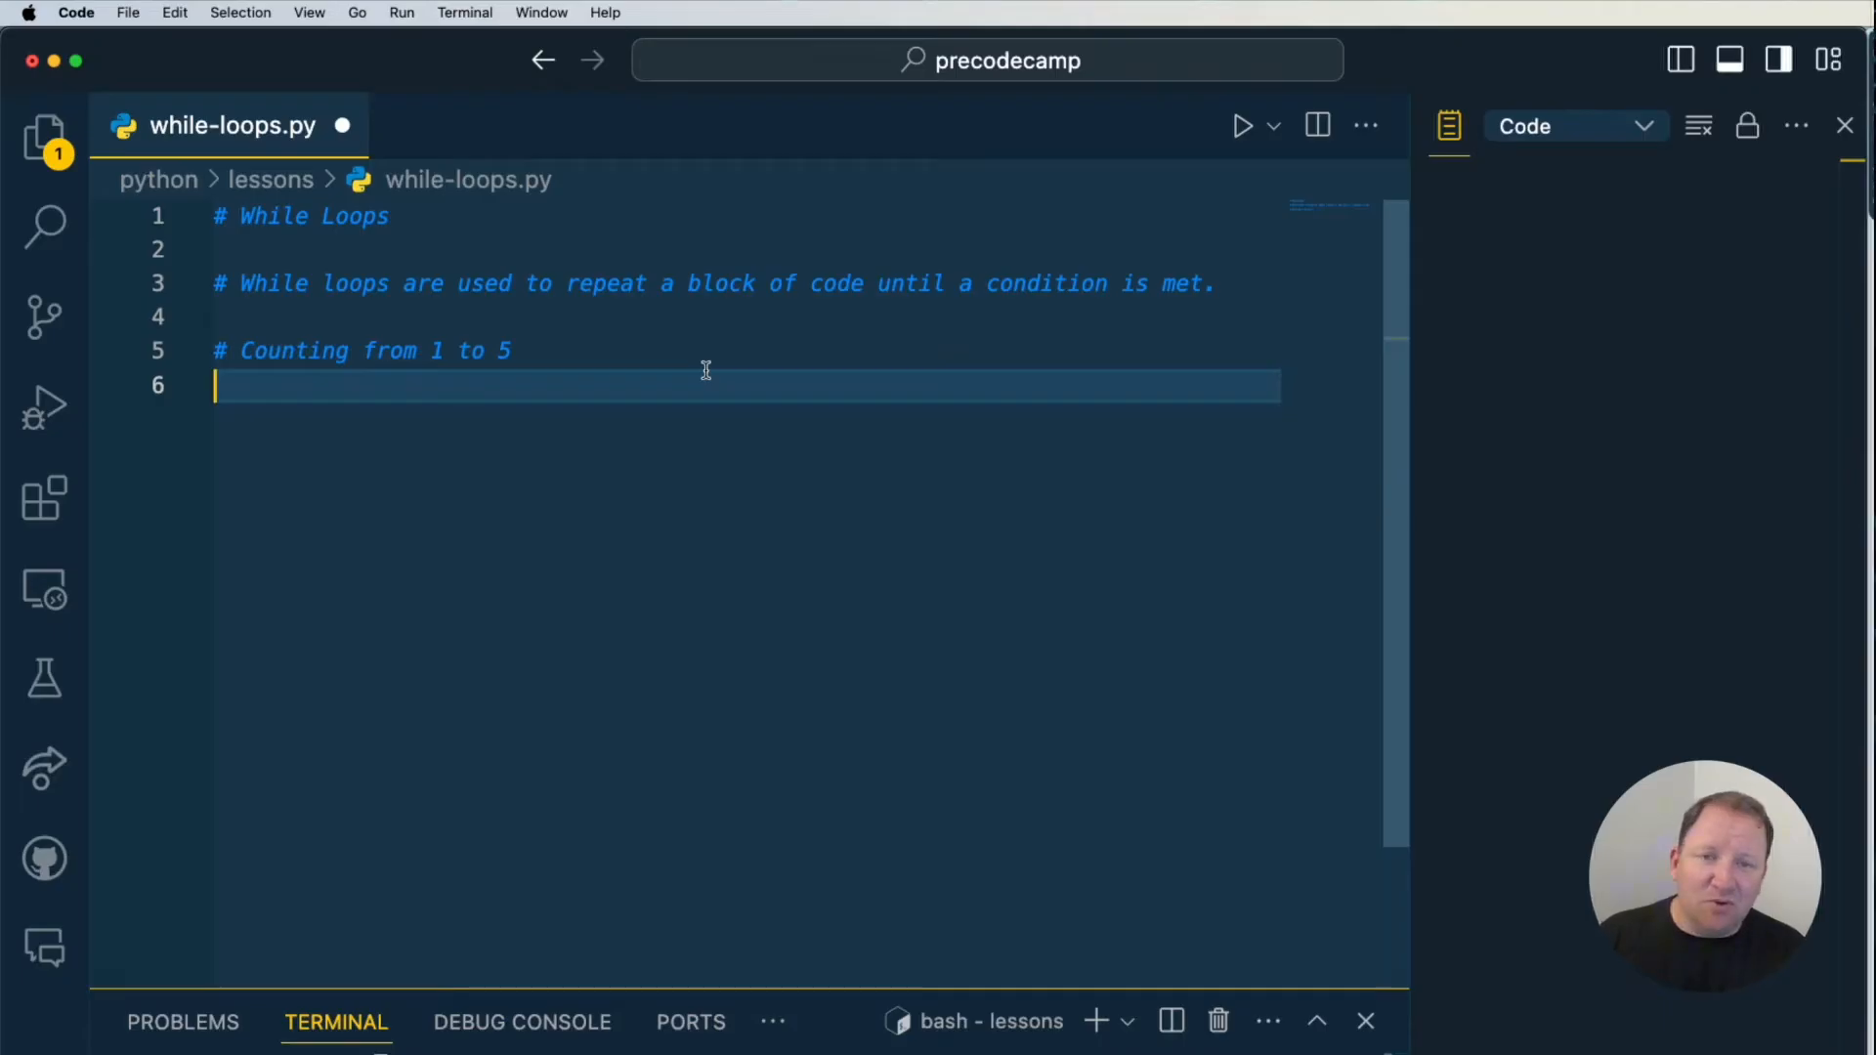
pyautogui.write('cou')
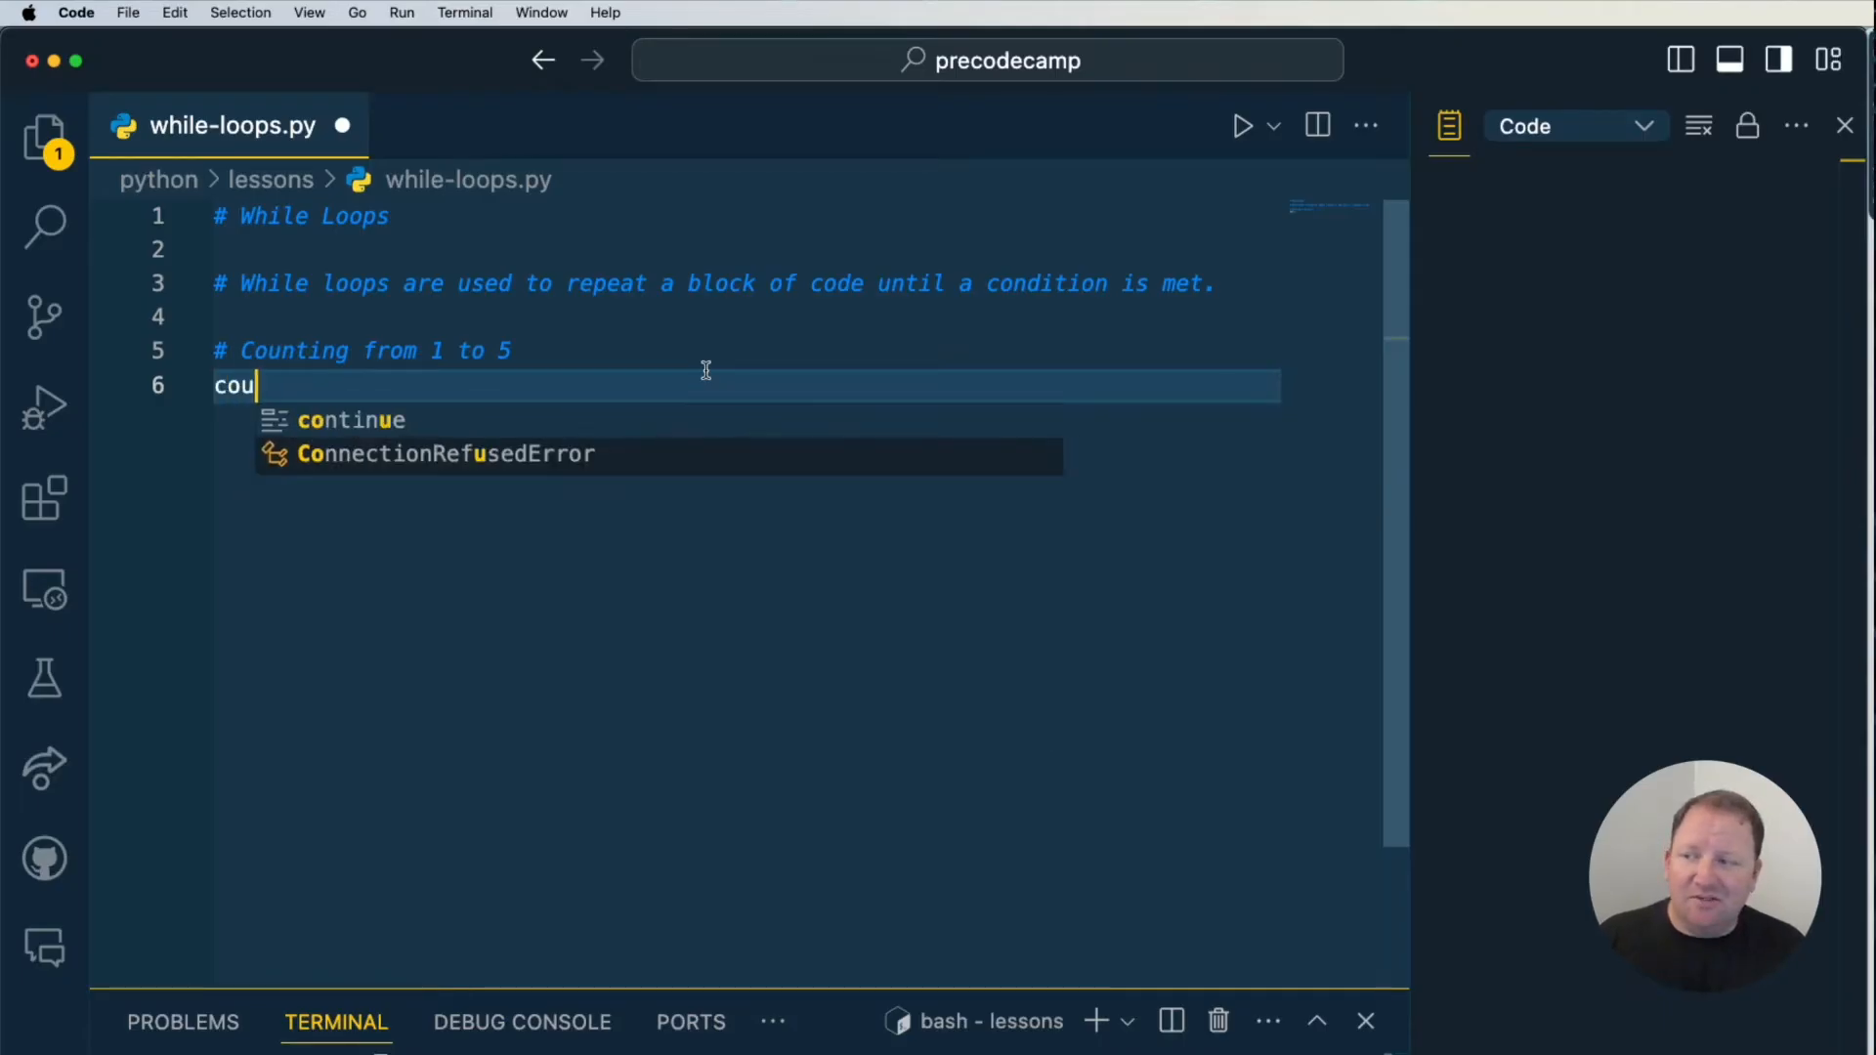
pyautogui.write('nt = 1')
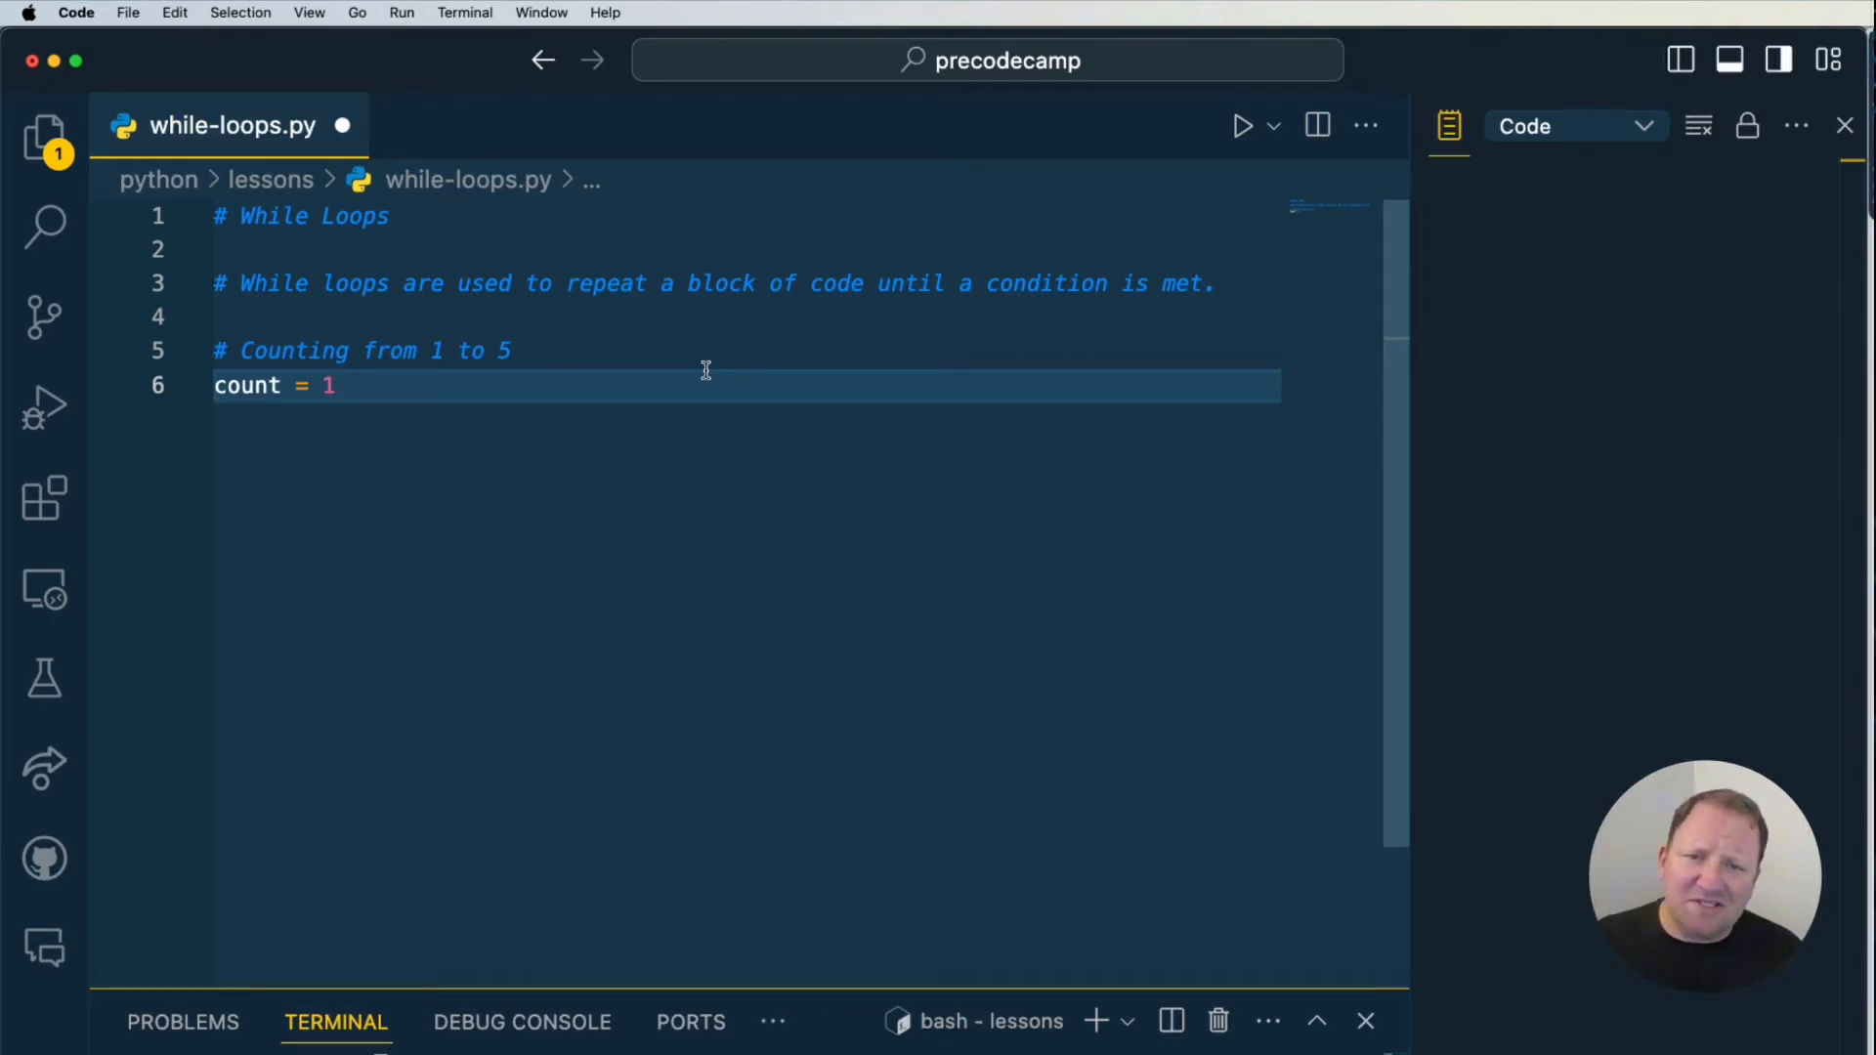
pyautogui.write('while count <= 5:')
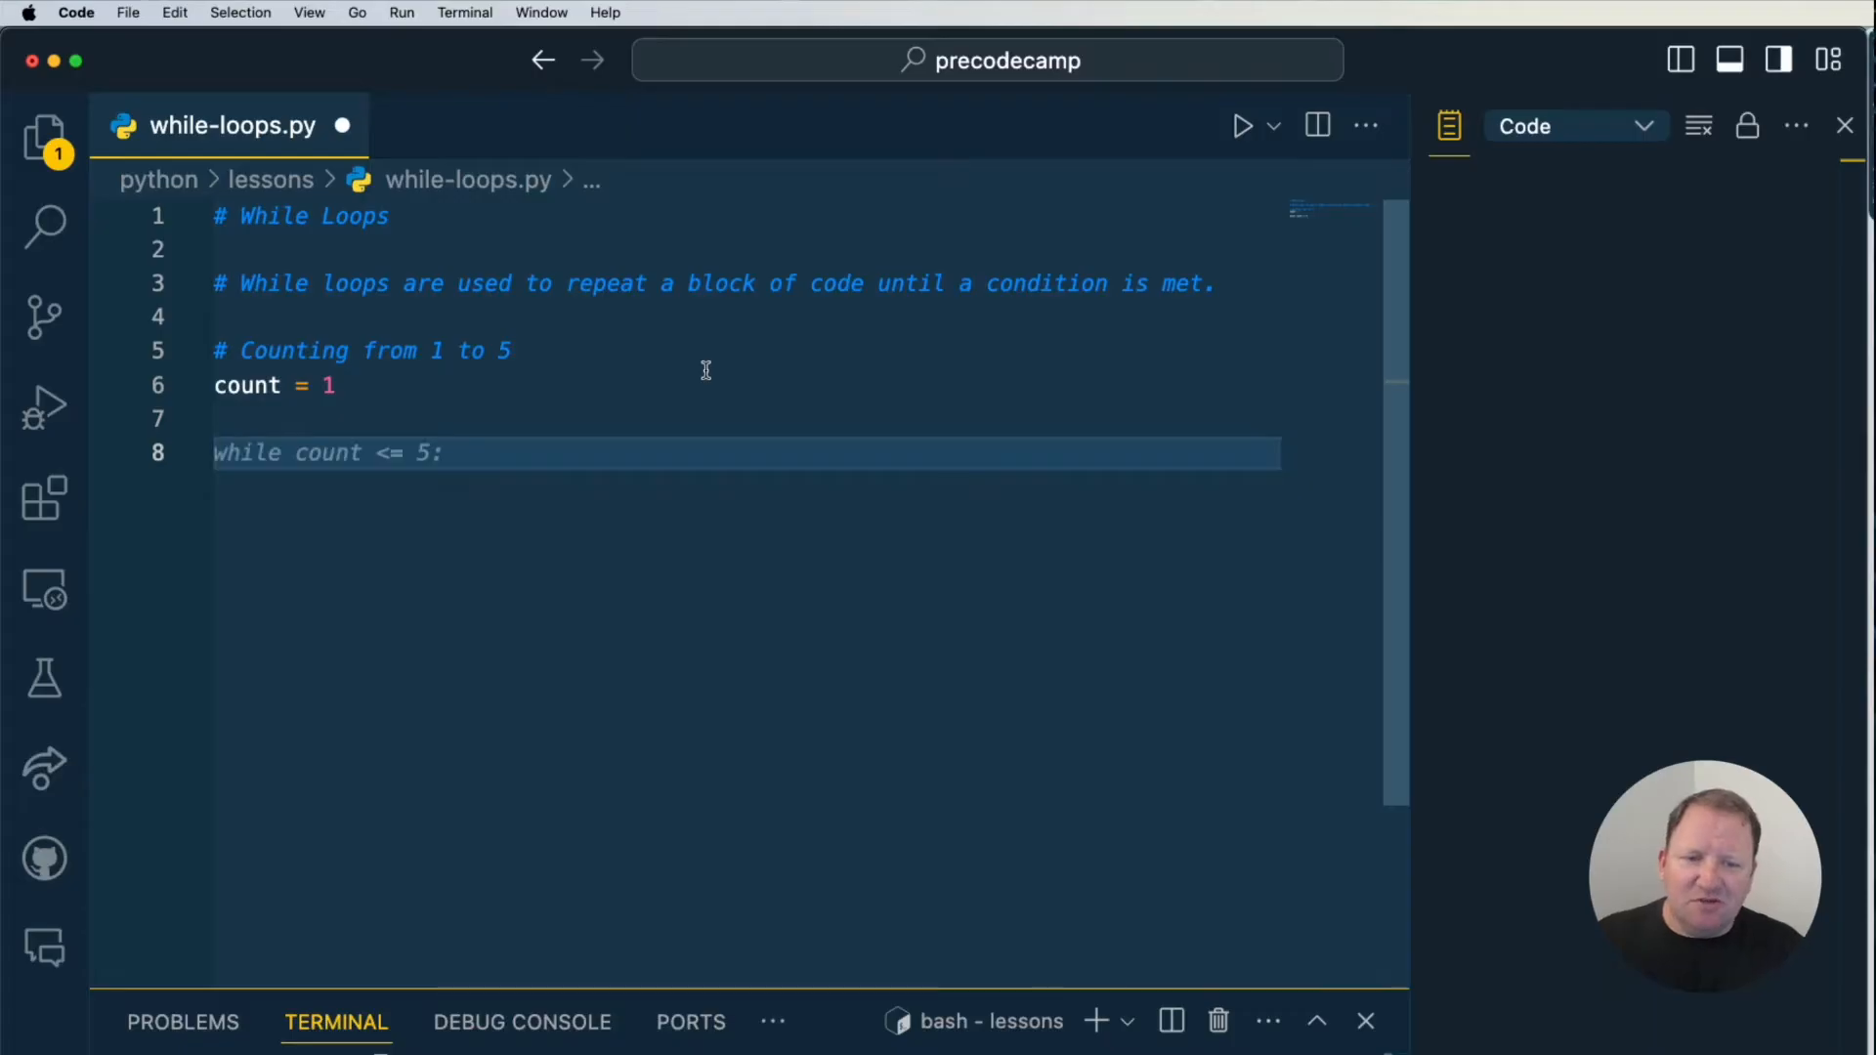
pyautogui.write('count')
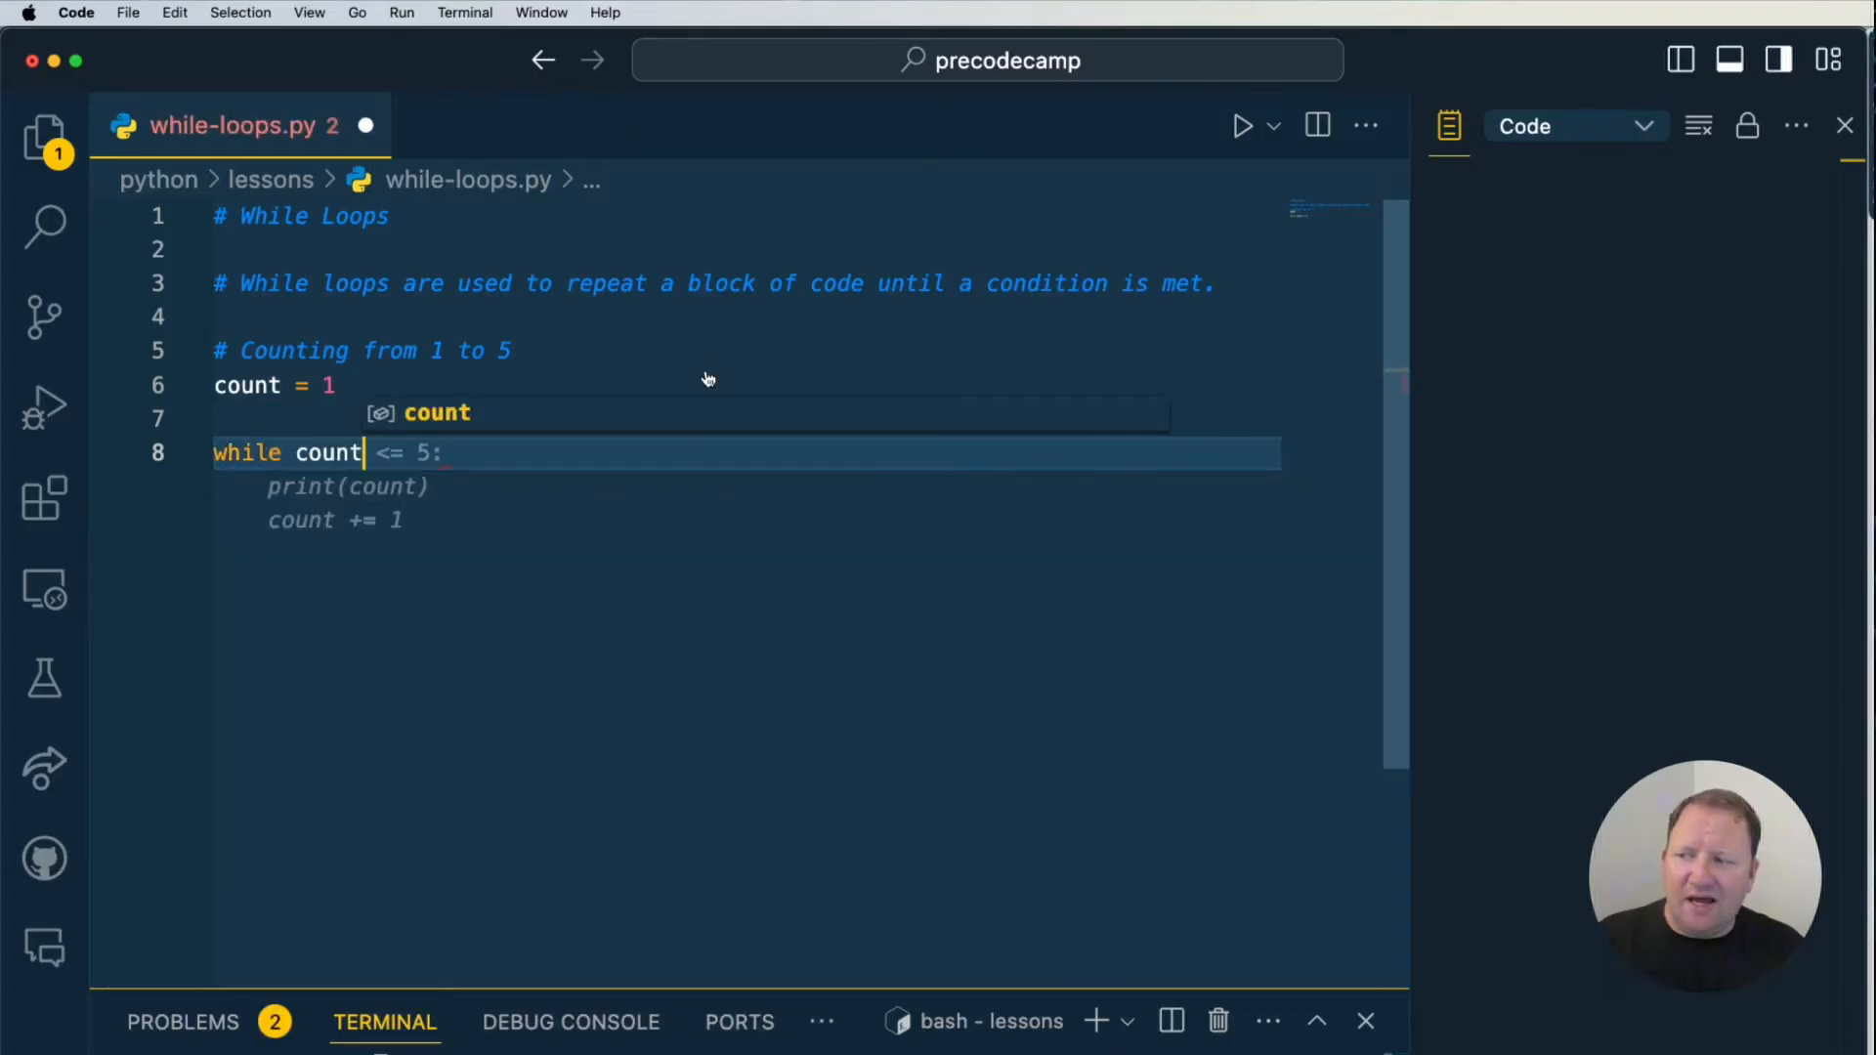
pyautogui.press('Escape')
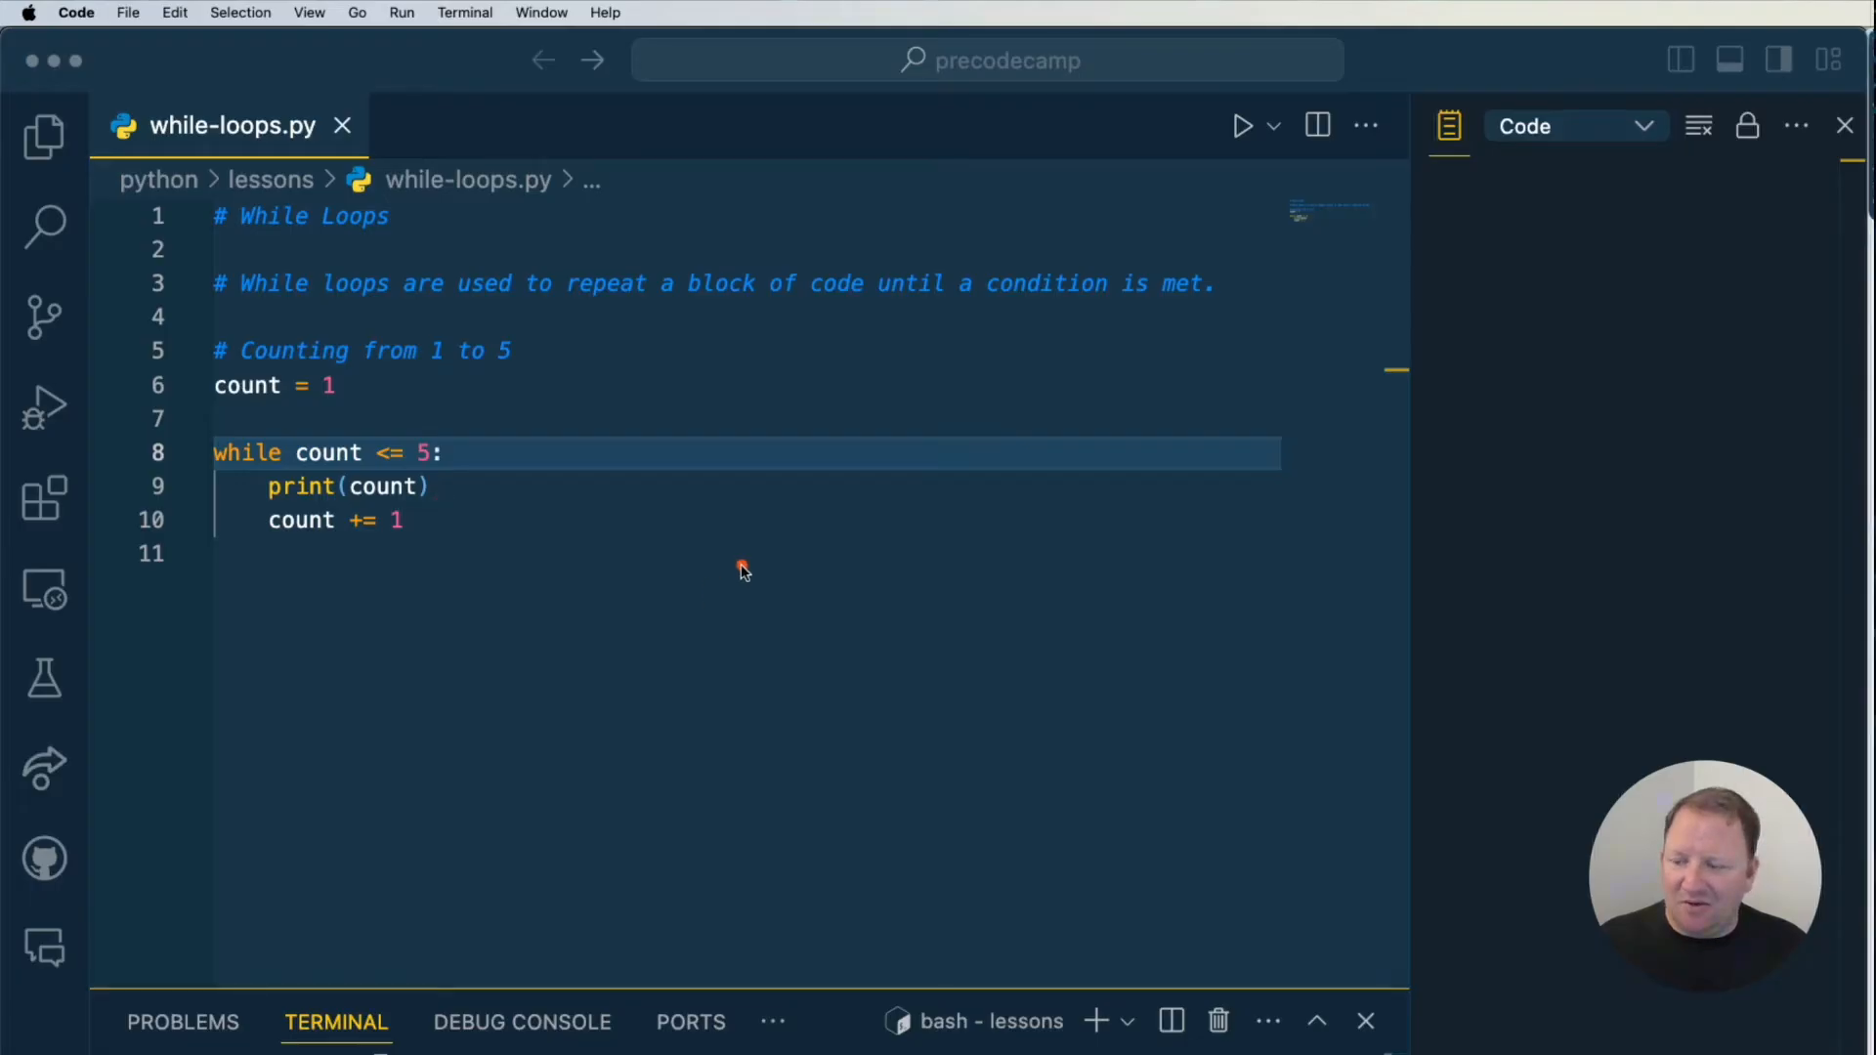
# Step: Run while-loops.py with the Run Python File button to print 1 through 5
pyautogui.click(1242, 124)
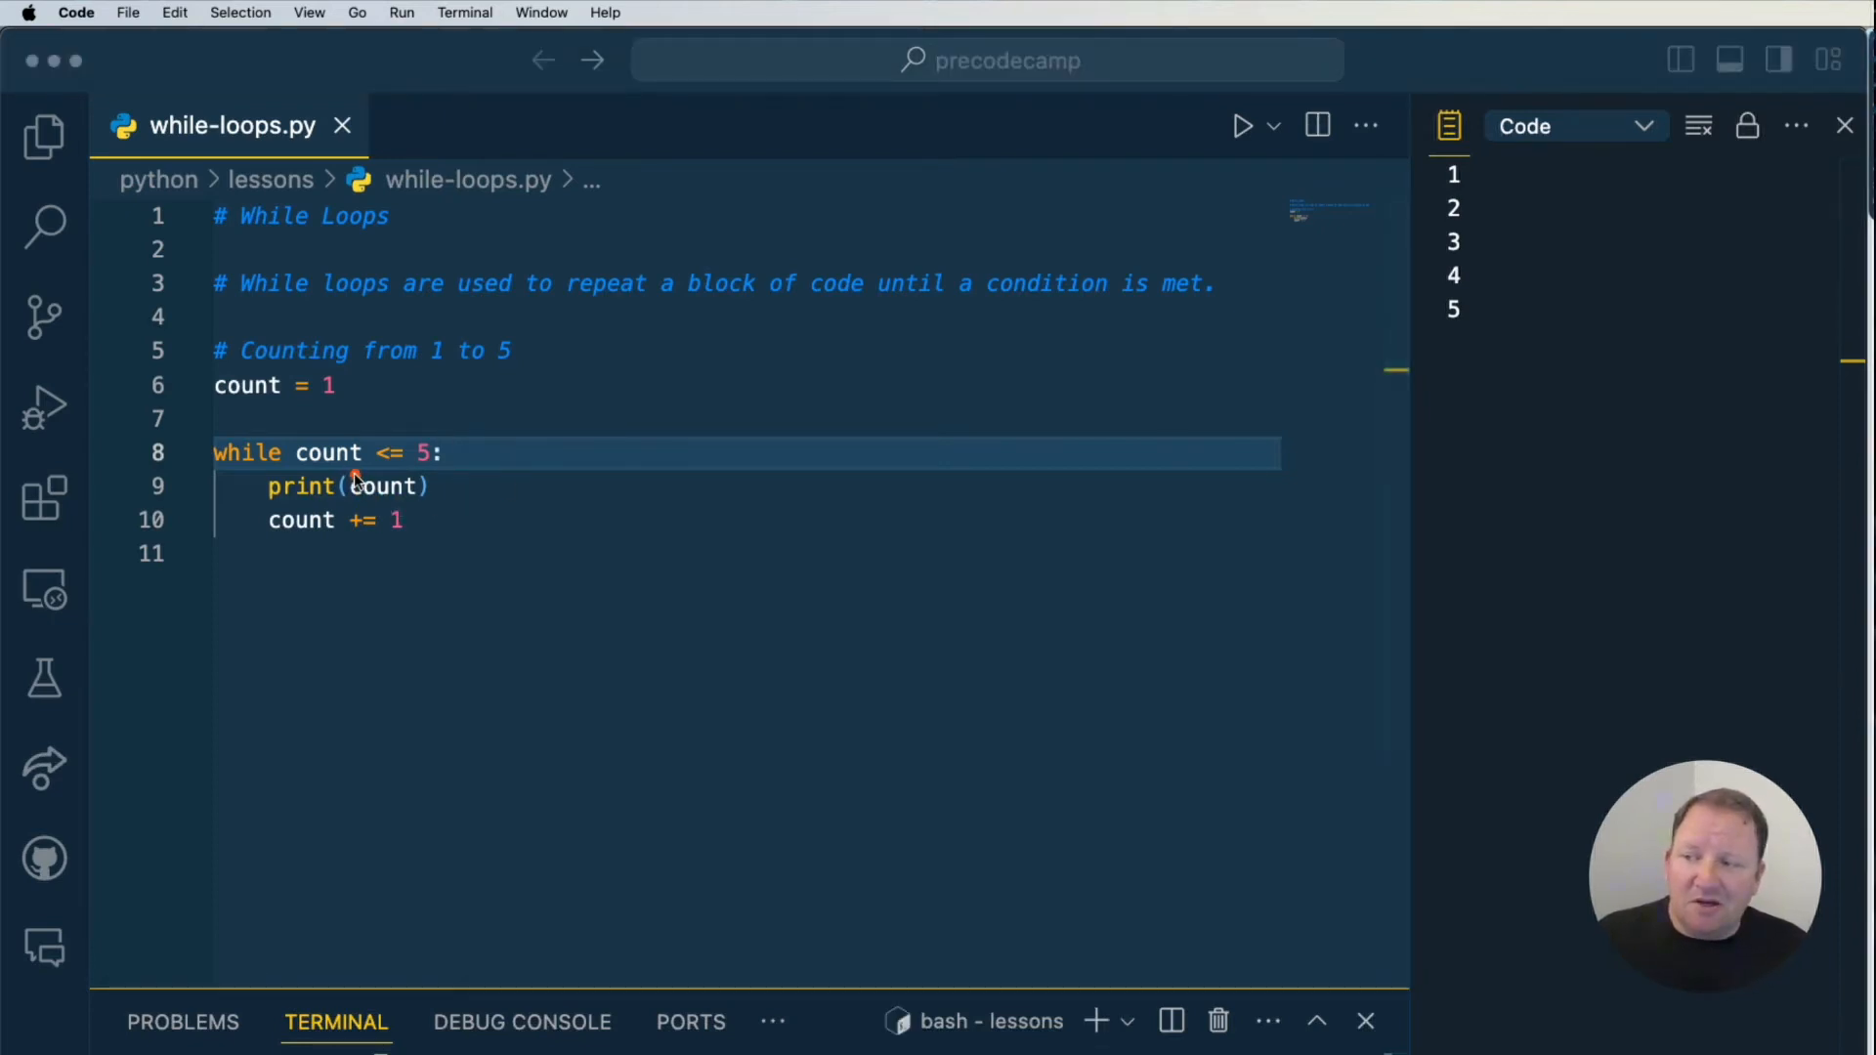
pyautogui.moveTo(377, 519)
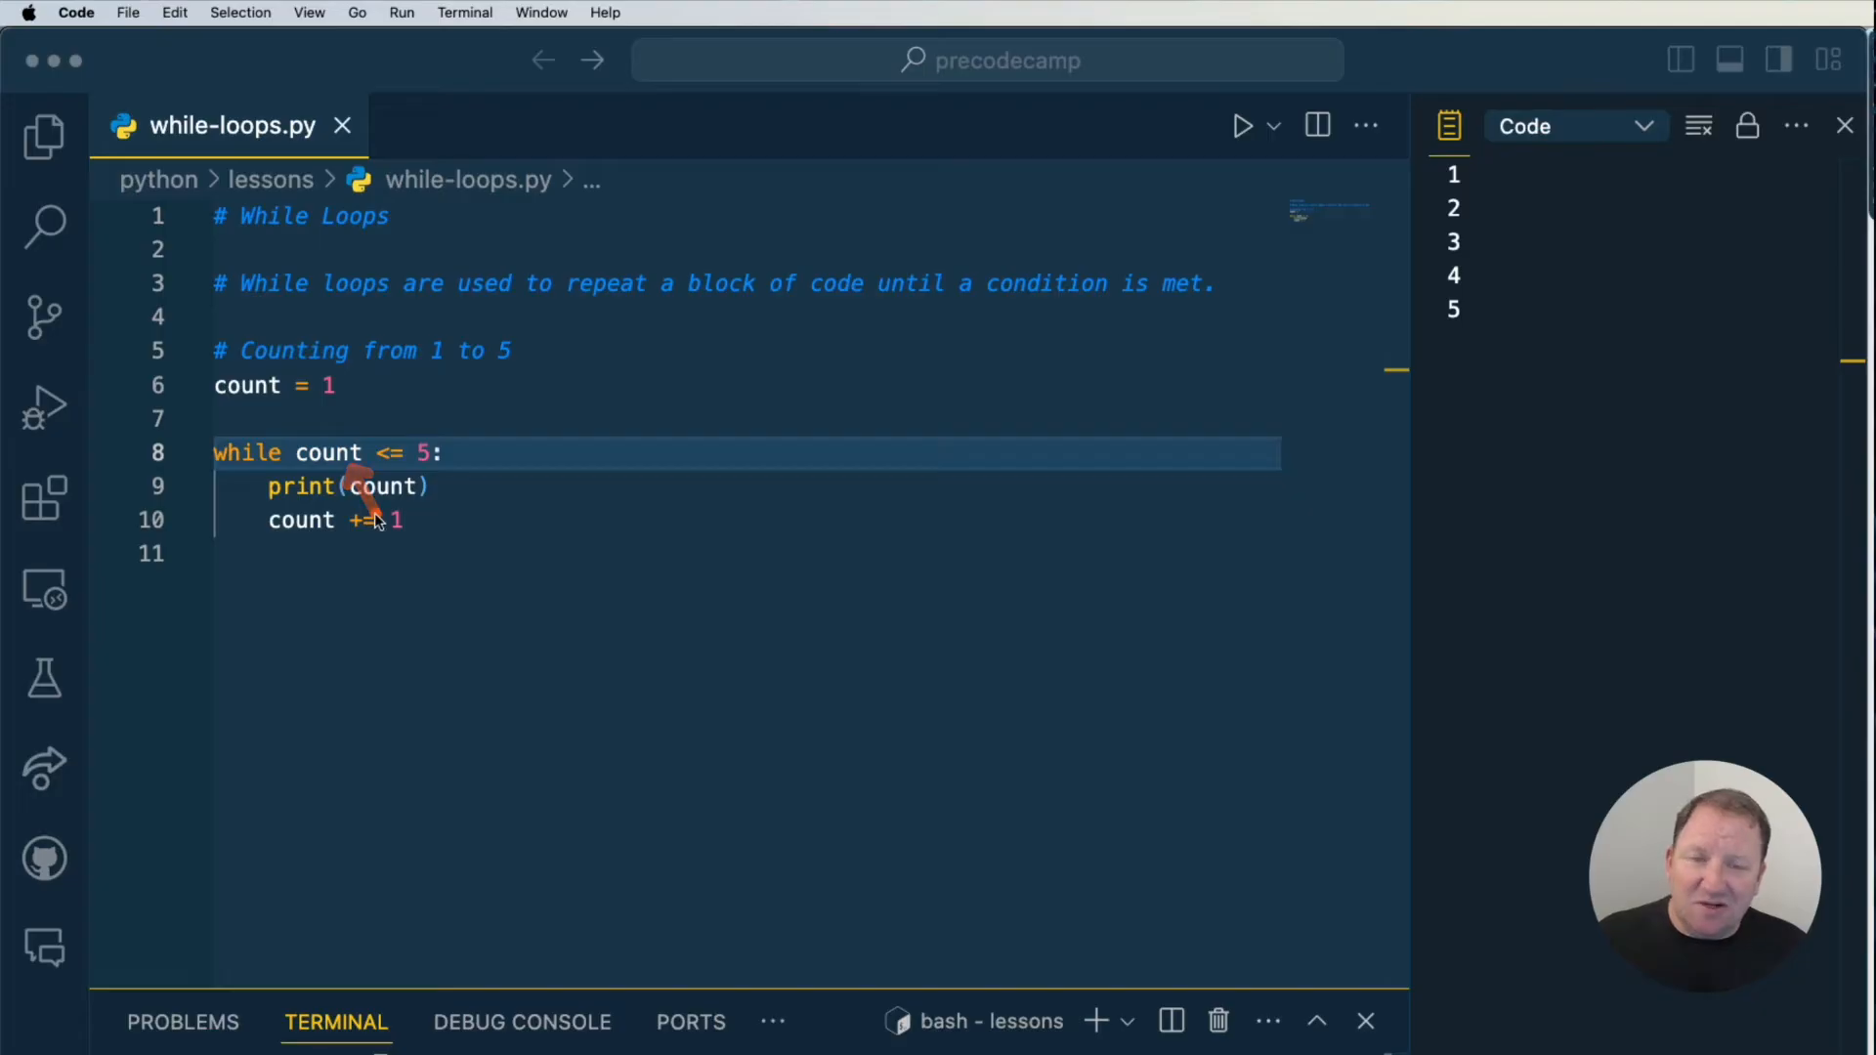
pyautogui.moveTo(347, 485)
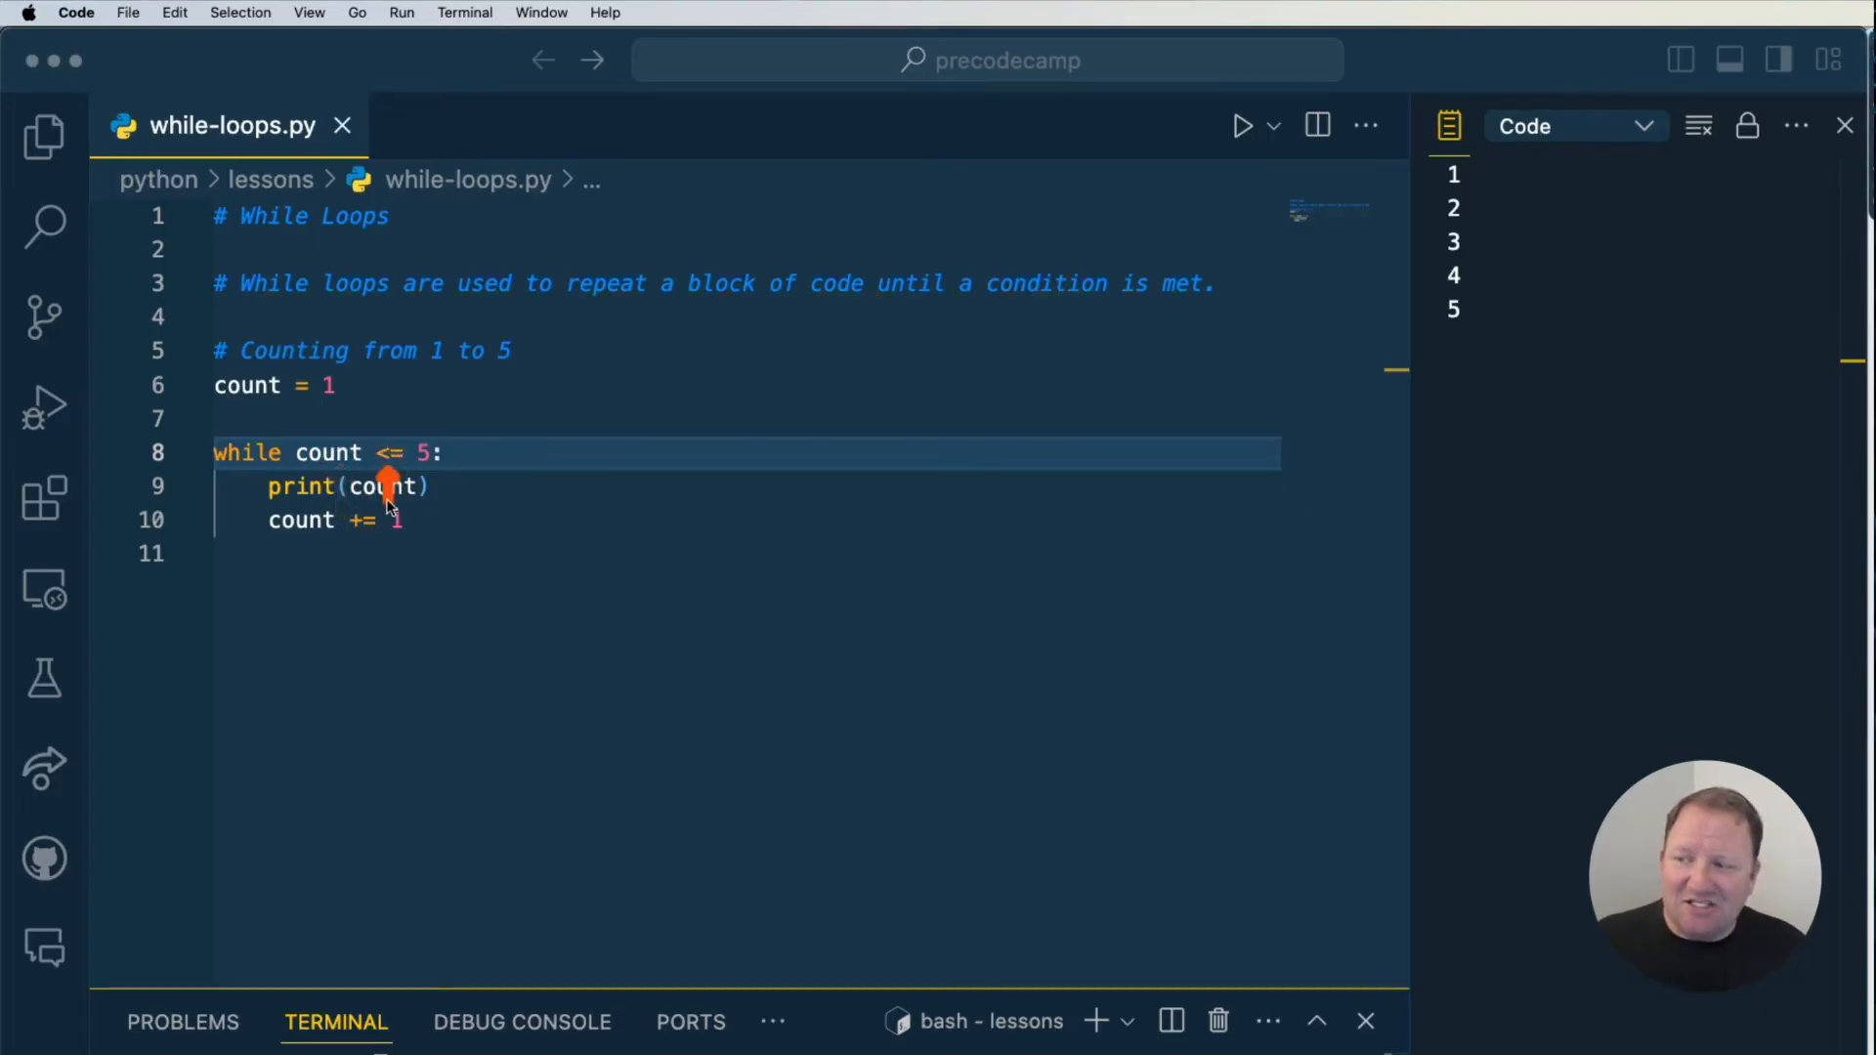
pyautogui.moveTo(521, 507)
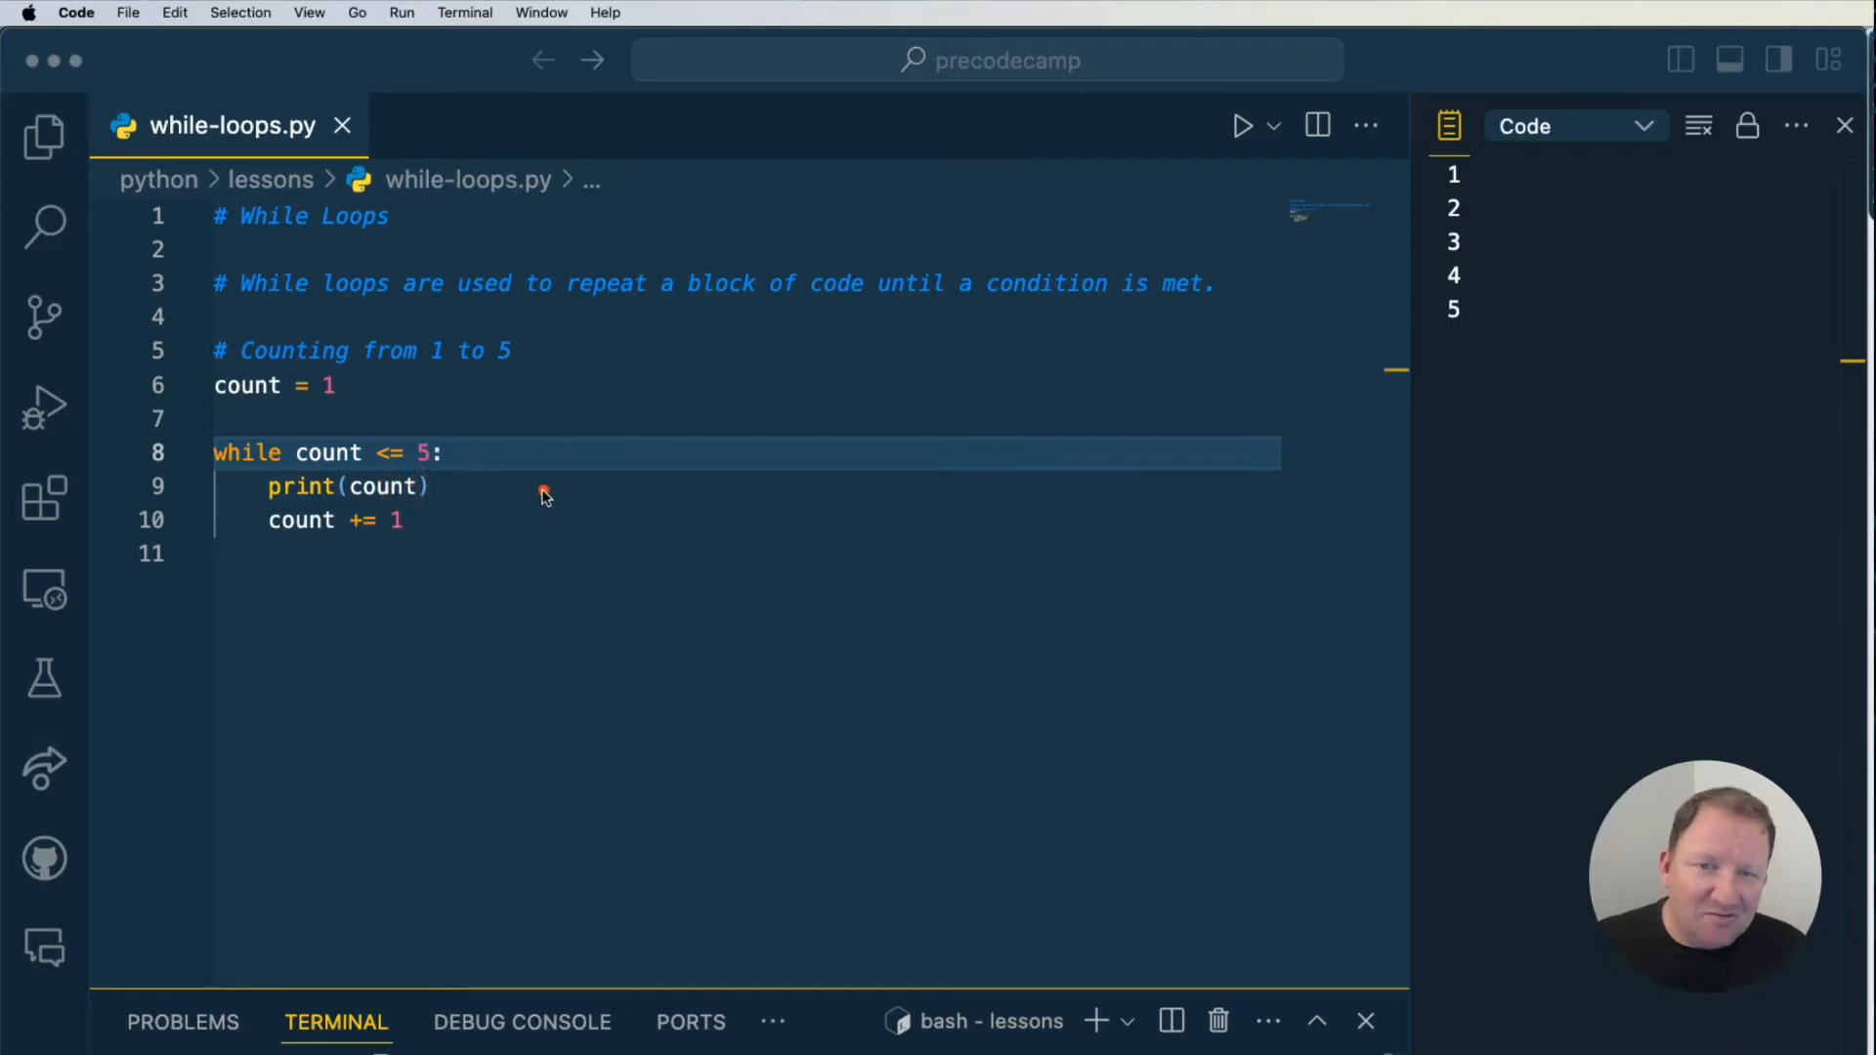
pyautogui.moveTo(527, 499)
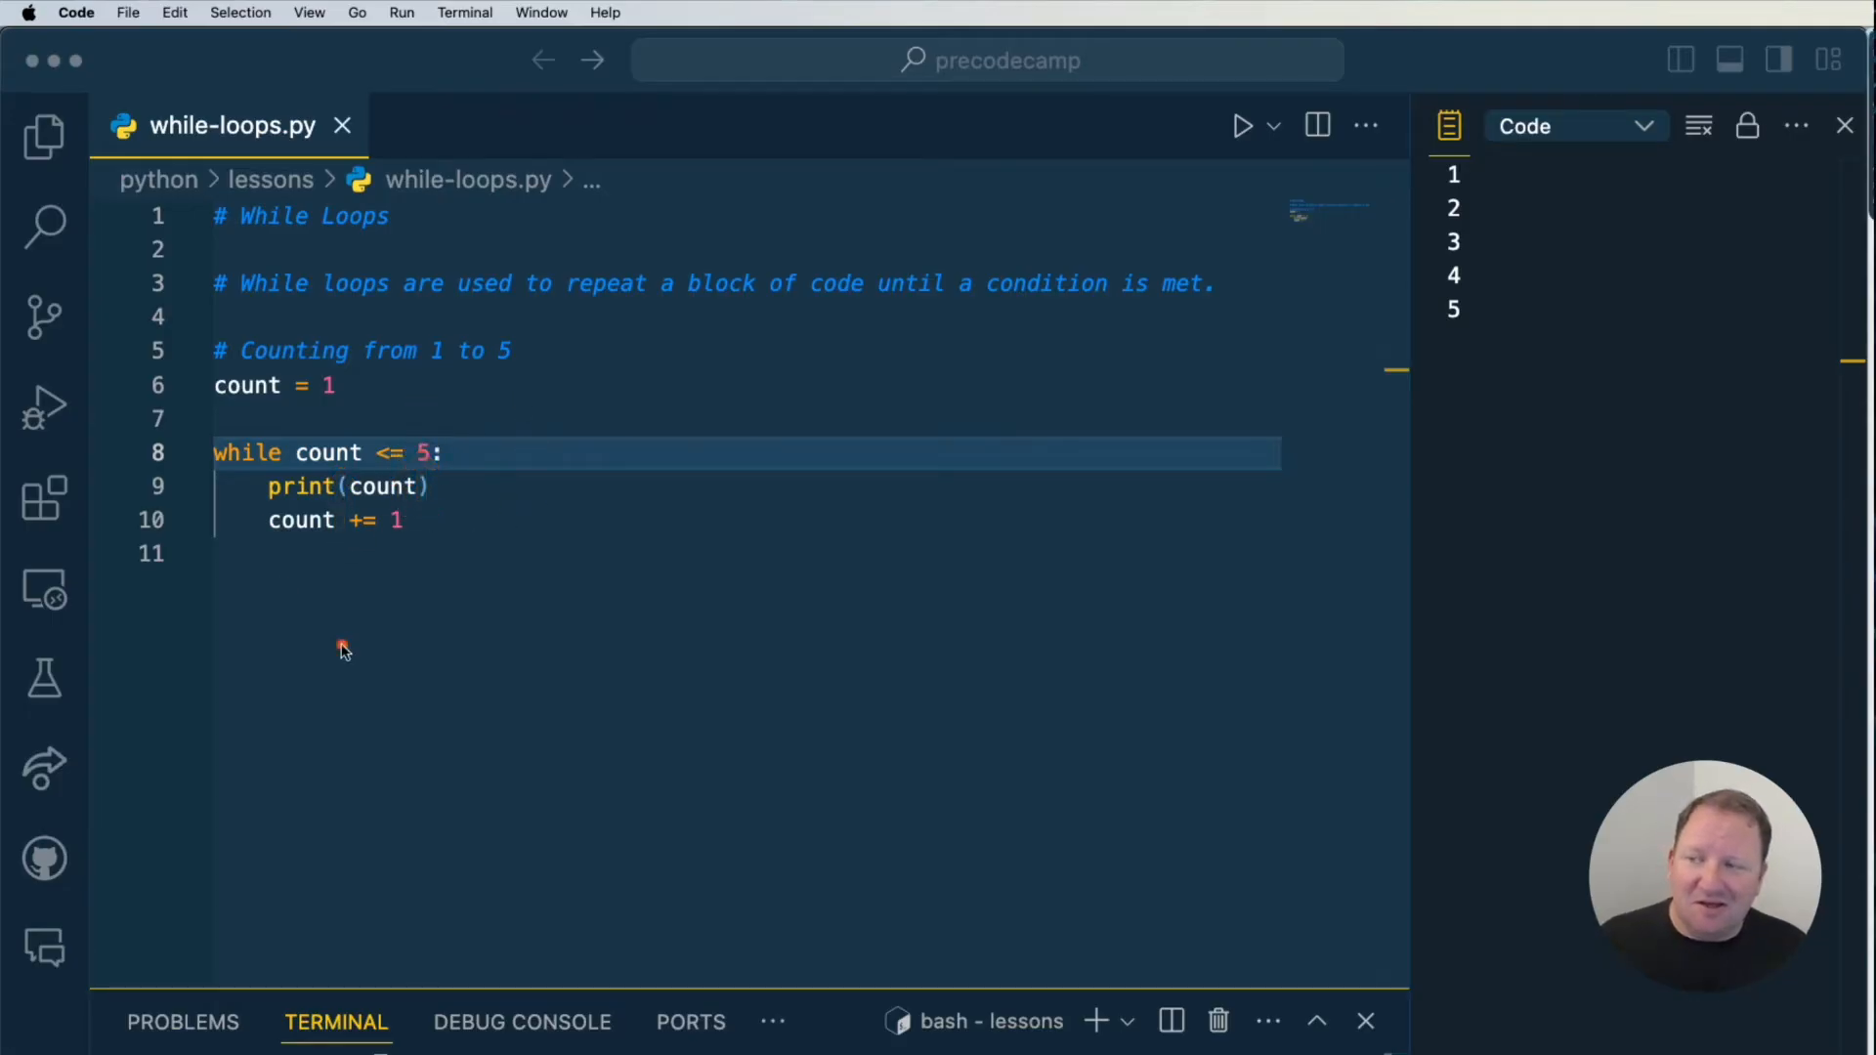
pyautogui.moveTo(476, 569)
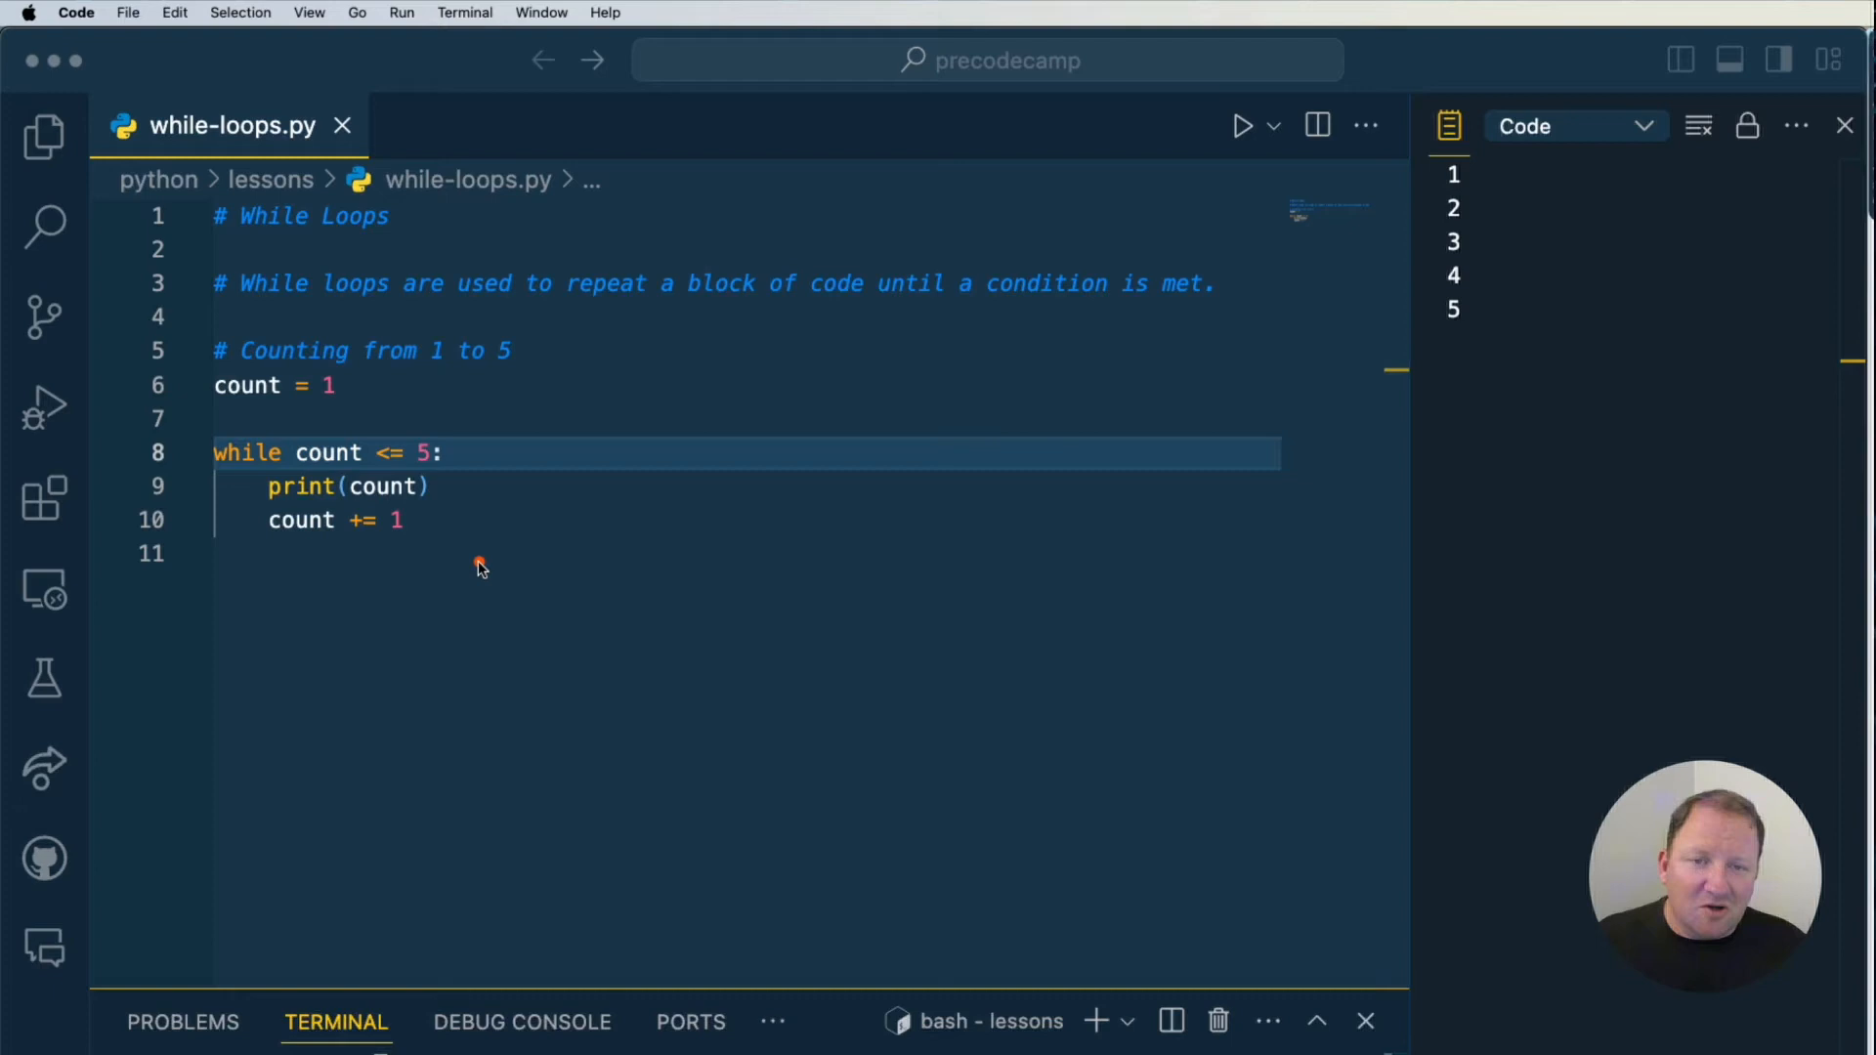
pyautogui.moveTo(527, 406)
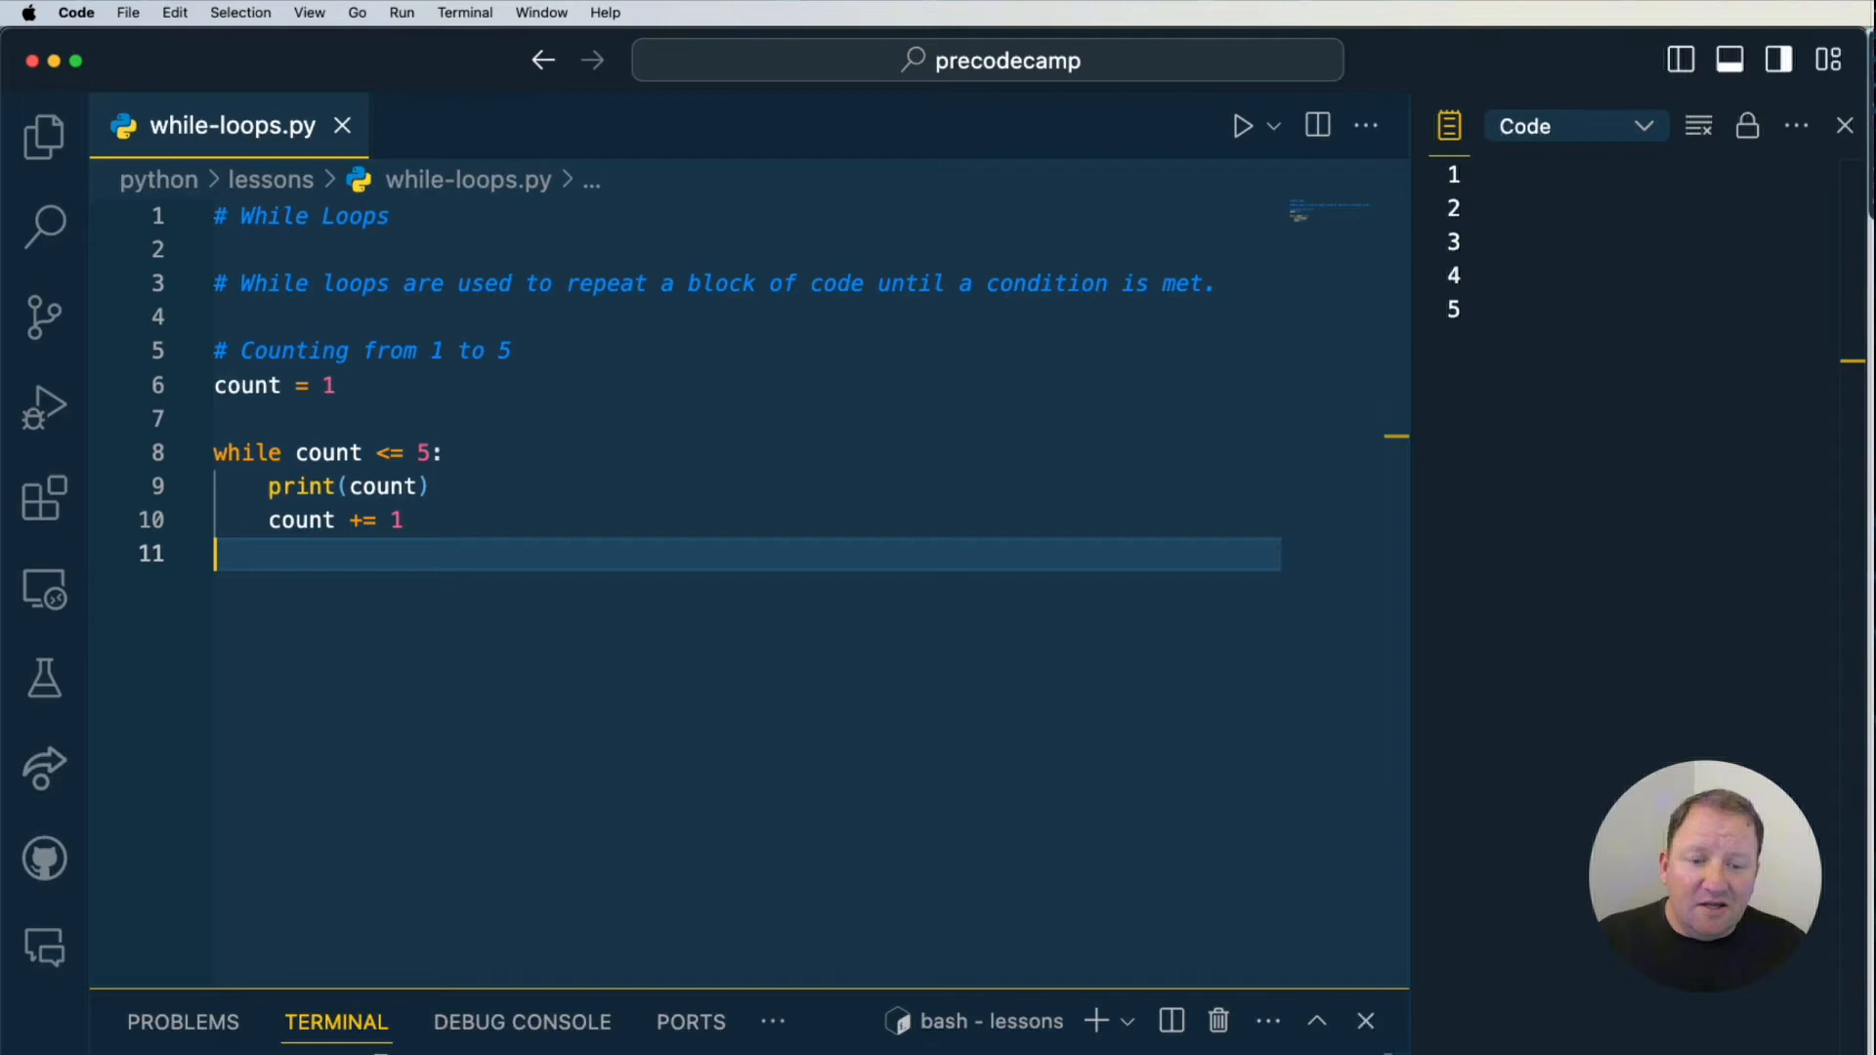
# Step: Reopen the Explorer side bar showing while-loops.py in the python/lessons folder
pyautogui.click(44, 135)
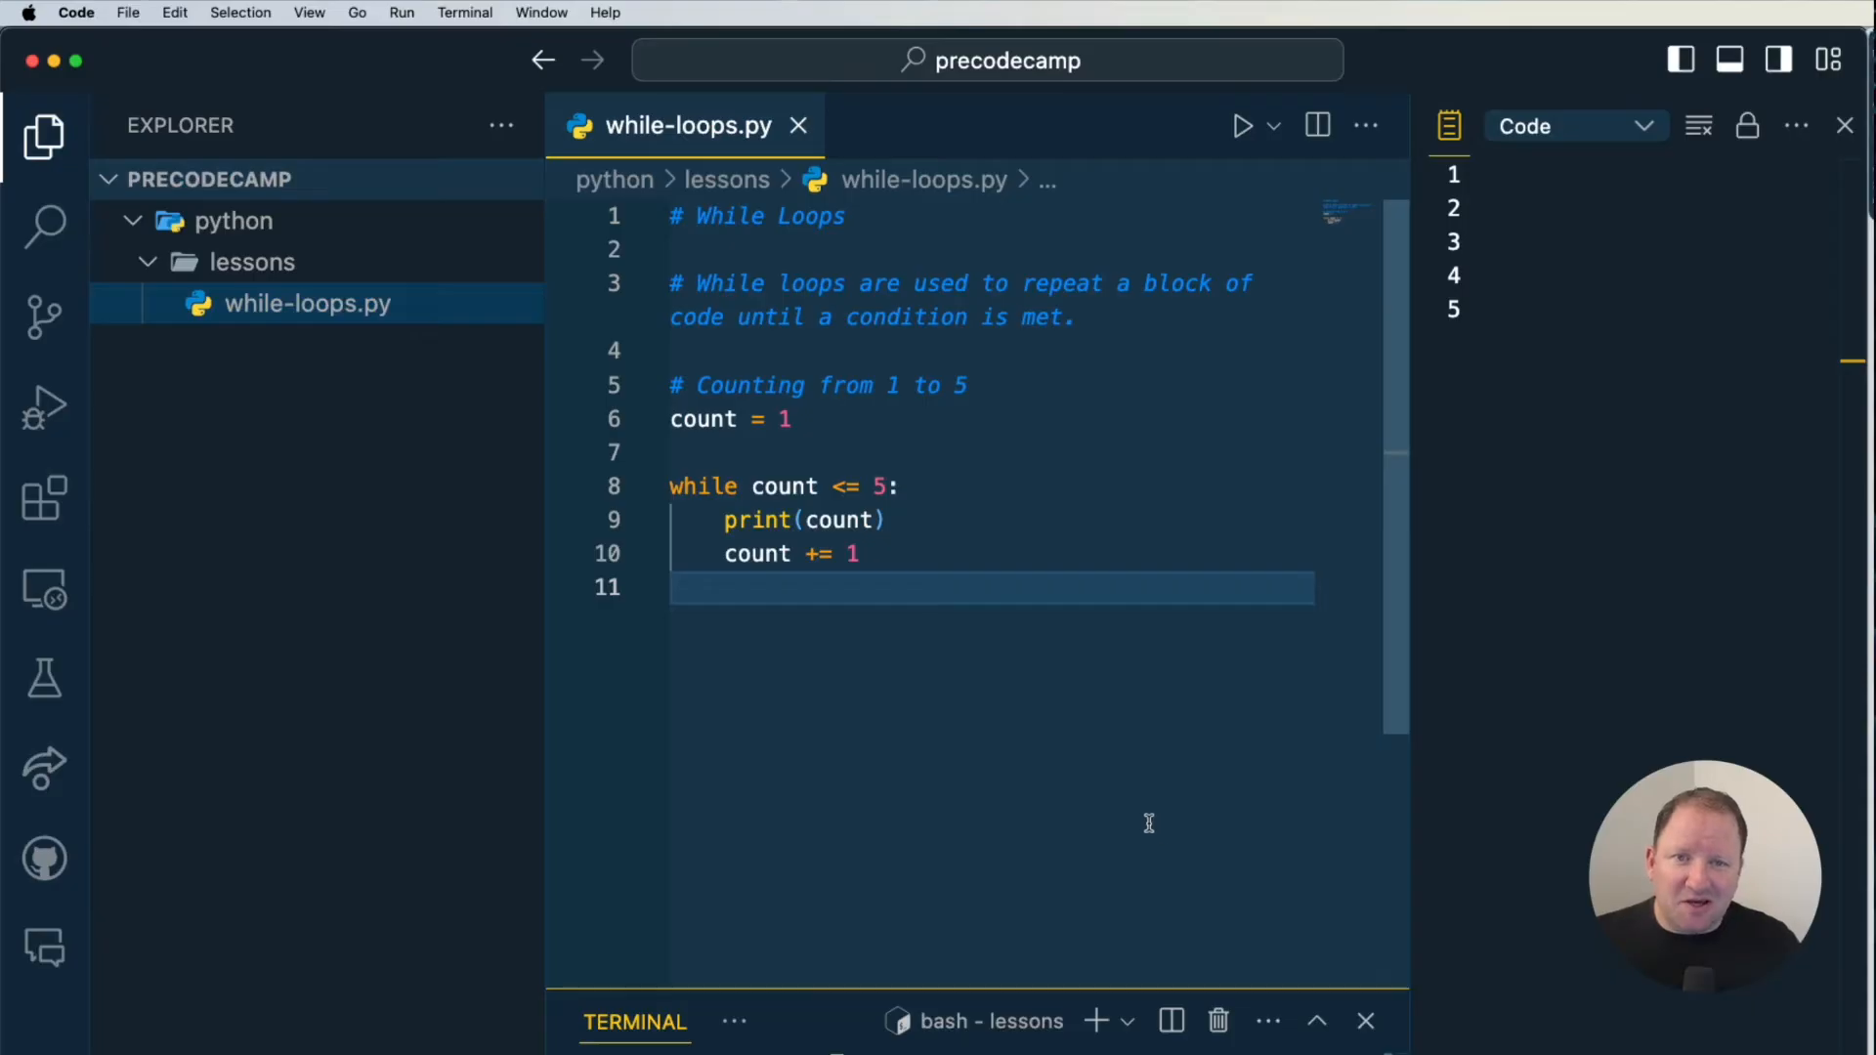
pyautogui.moveTo(1031, 661)
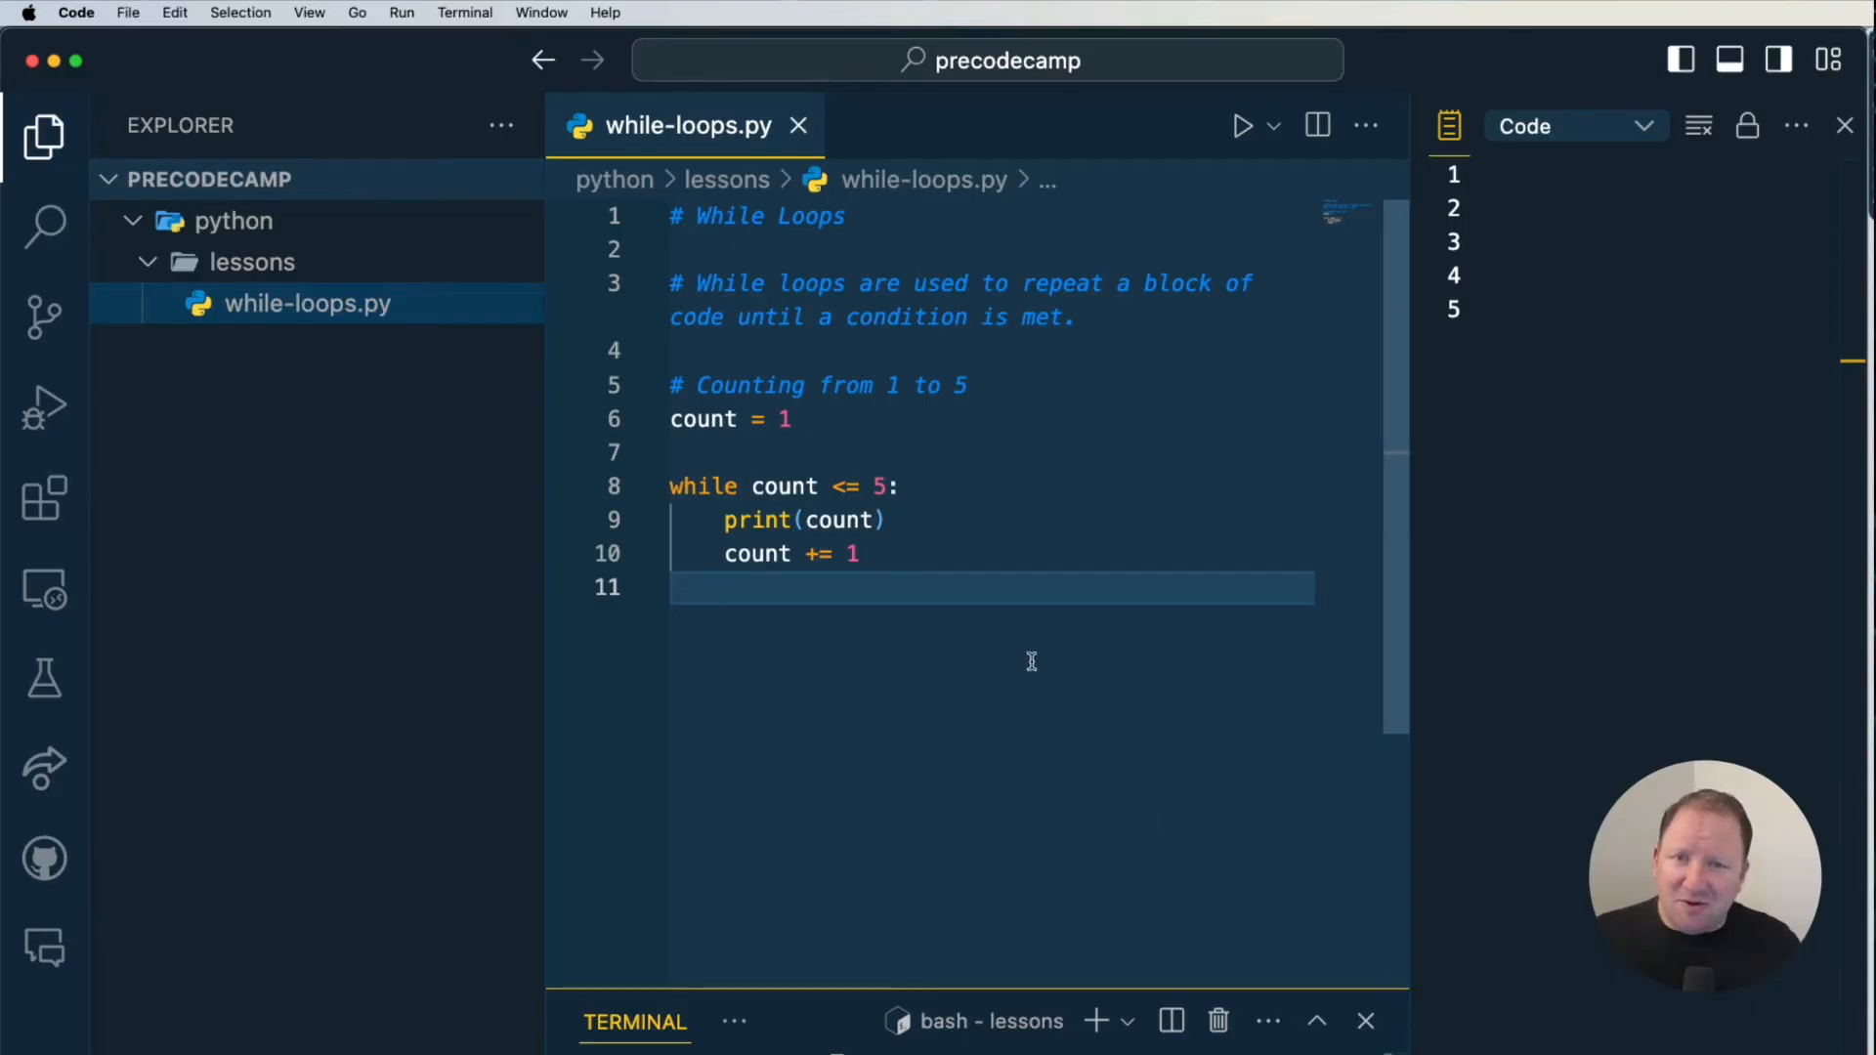
pyautogui.moveTo(1000, 650)
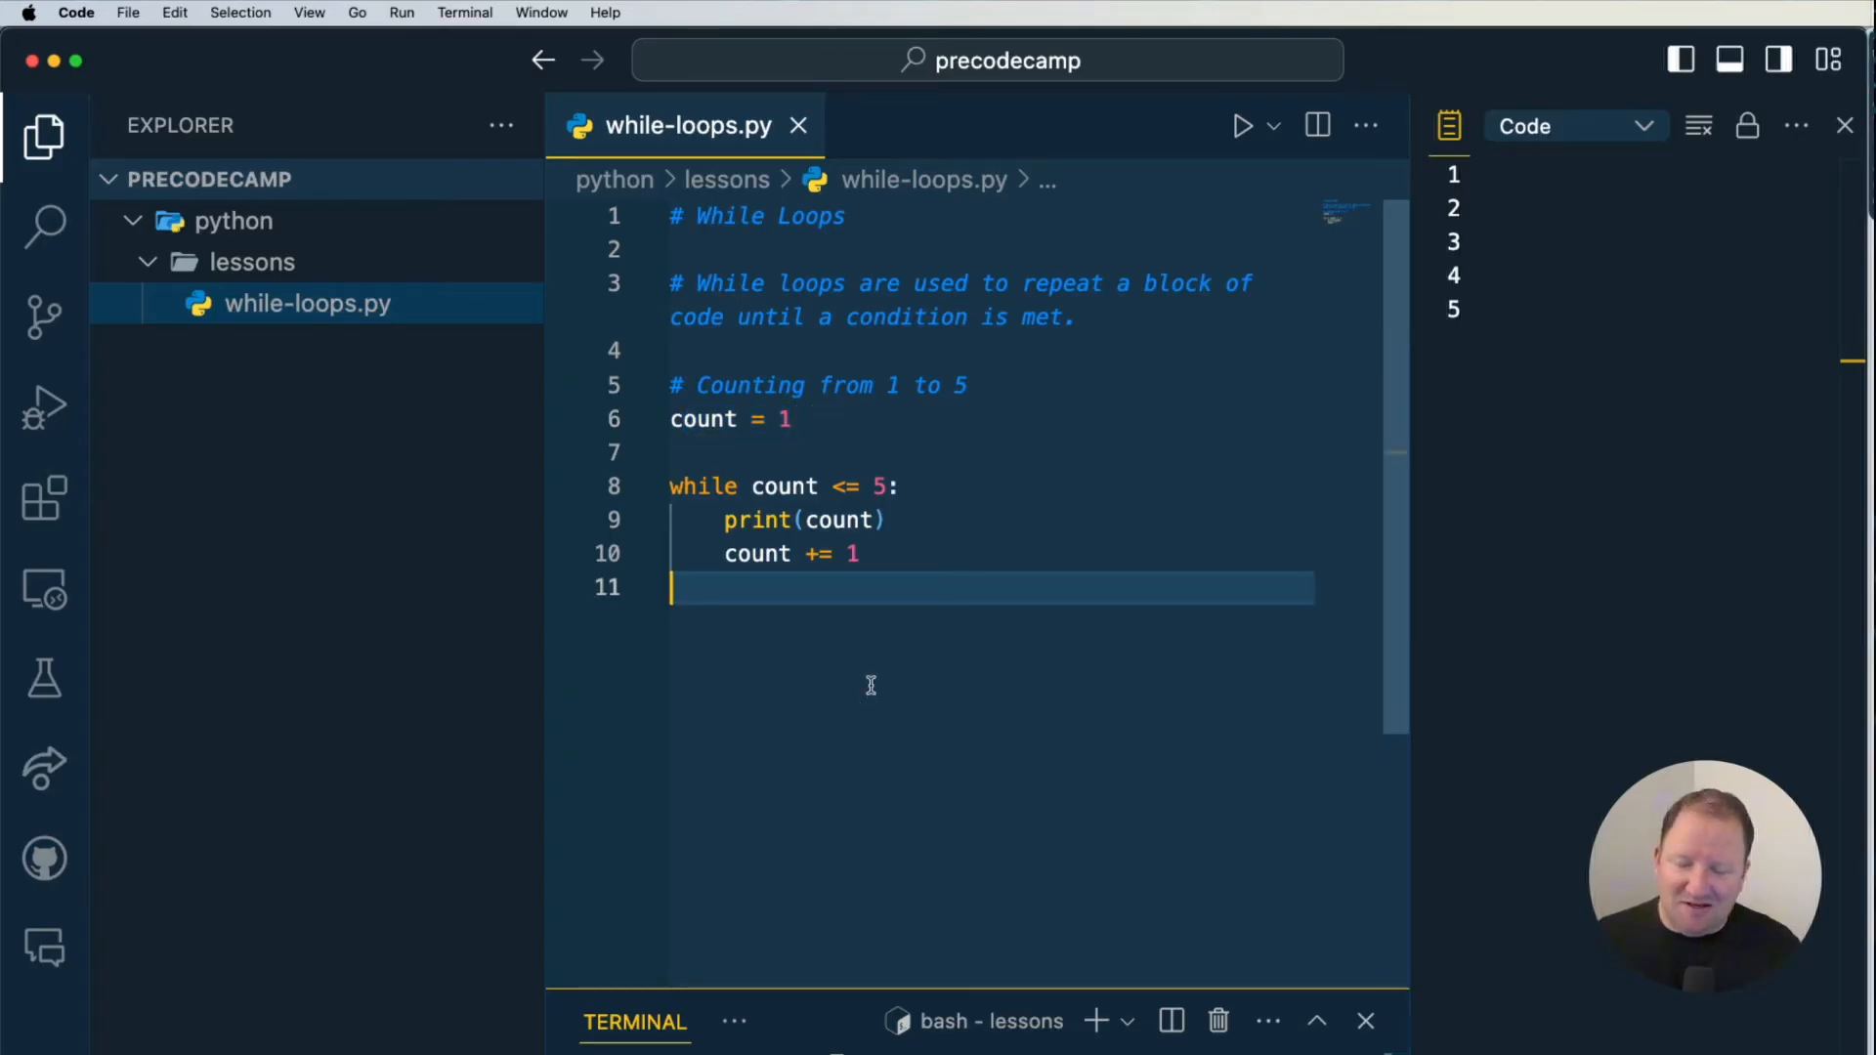
# Step: Add a comment, user_input = "", and a while loop reading and echoing input until 'exit'
pyautogui.write('# Counting from 5 to 1')
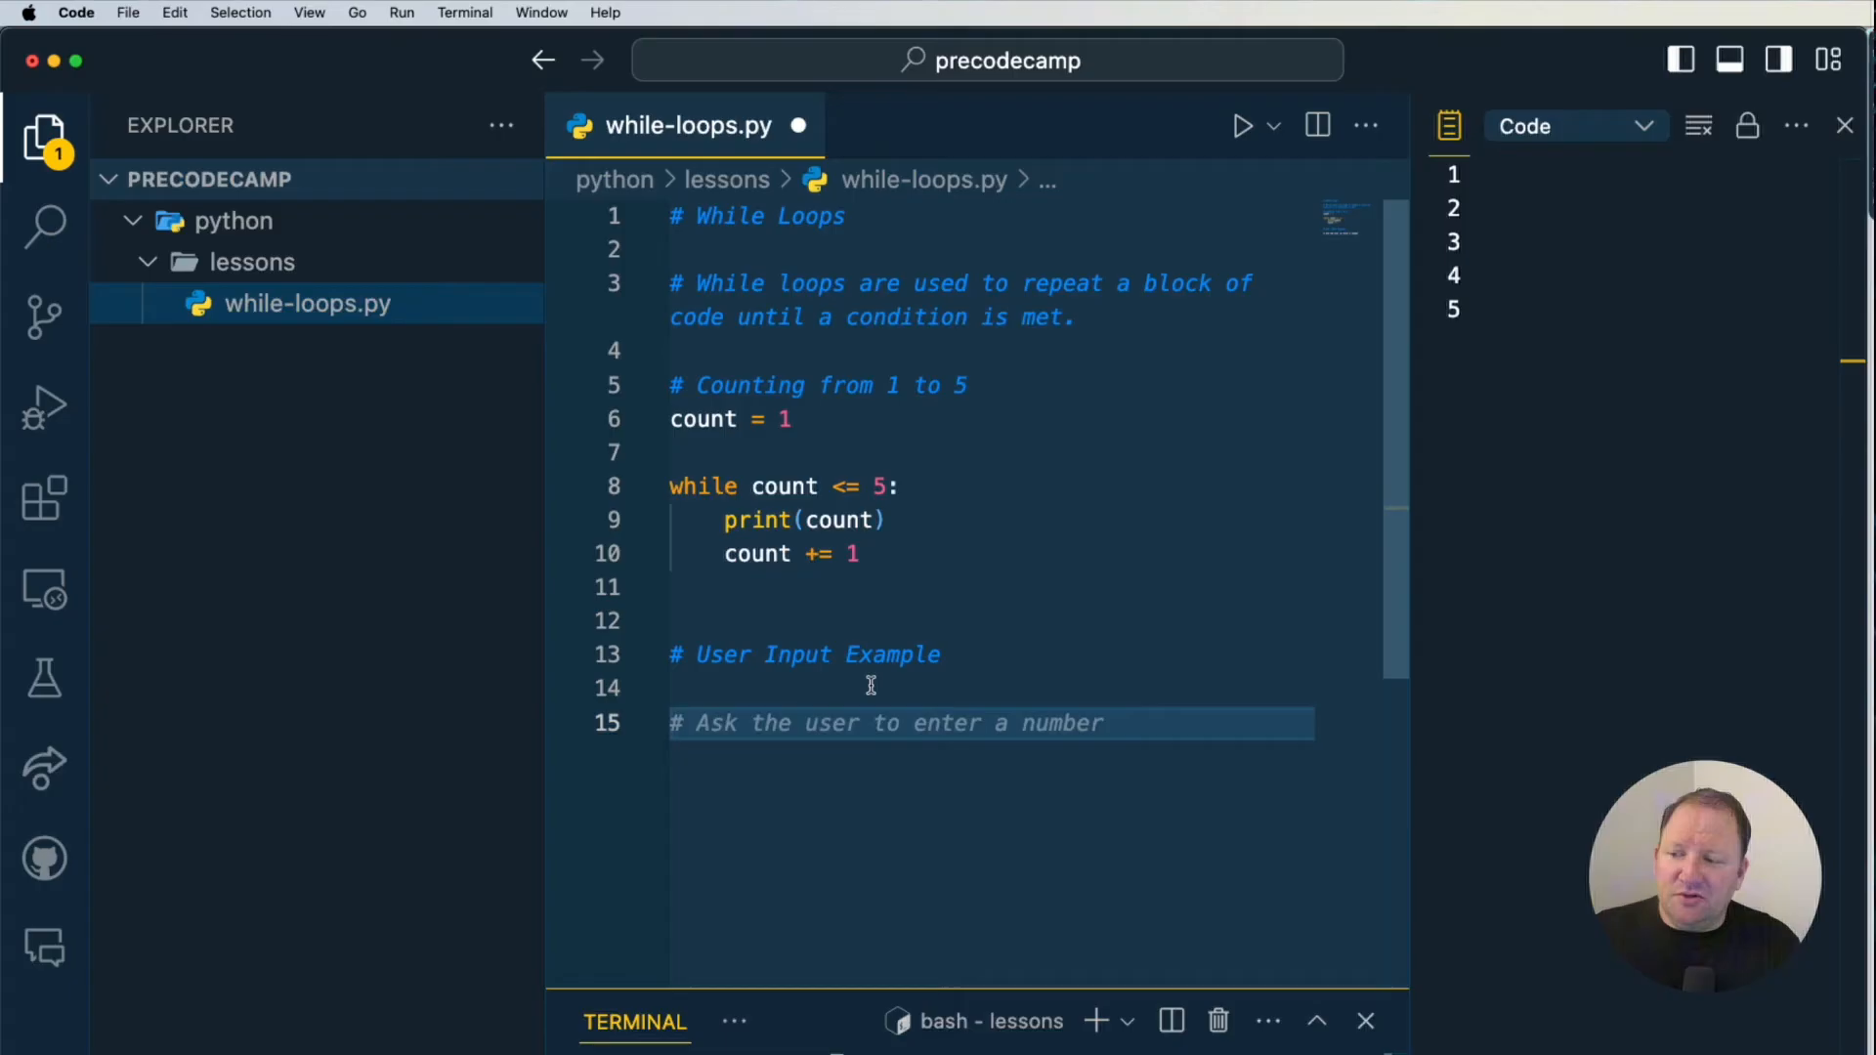
pyautogui.write('user_input = ""')
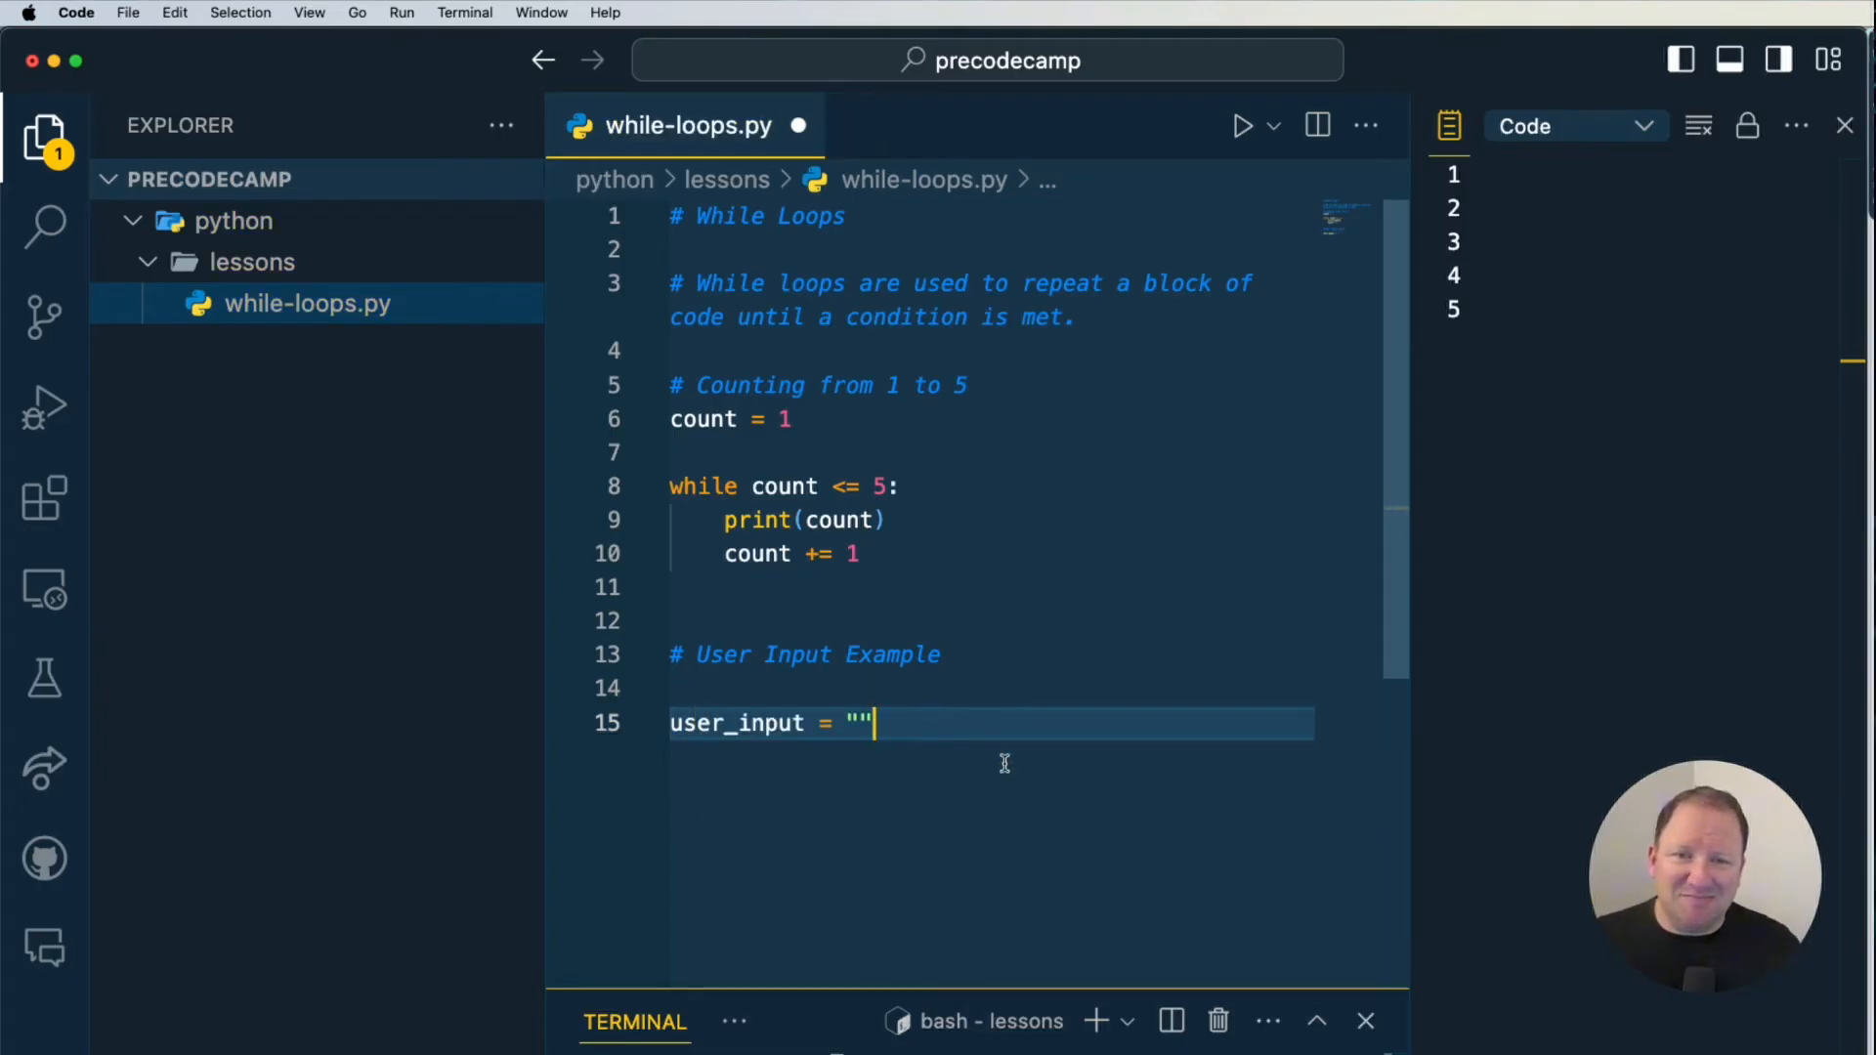
pyautogui.scroll(-3)
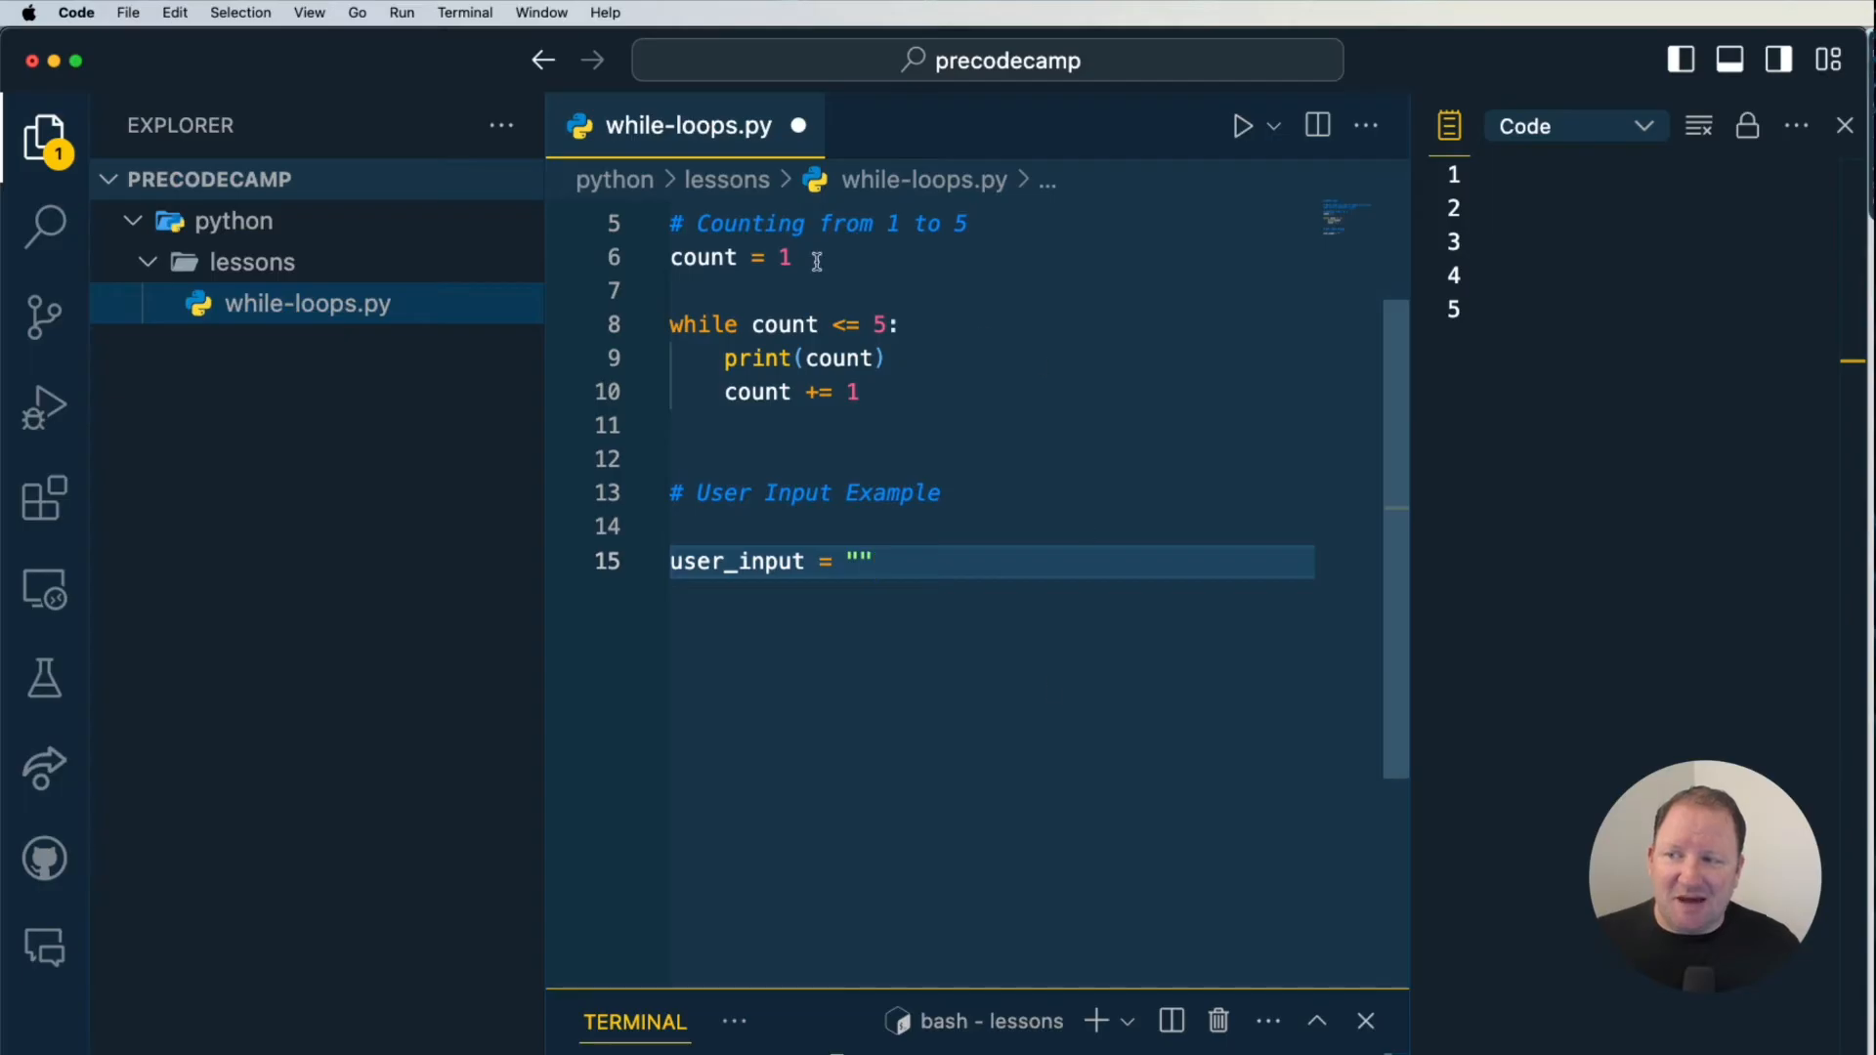
pyautogui.moveTo(975, 654)
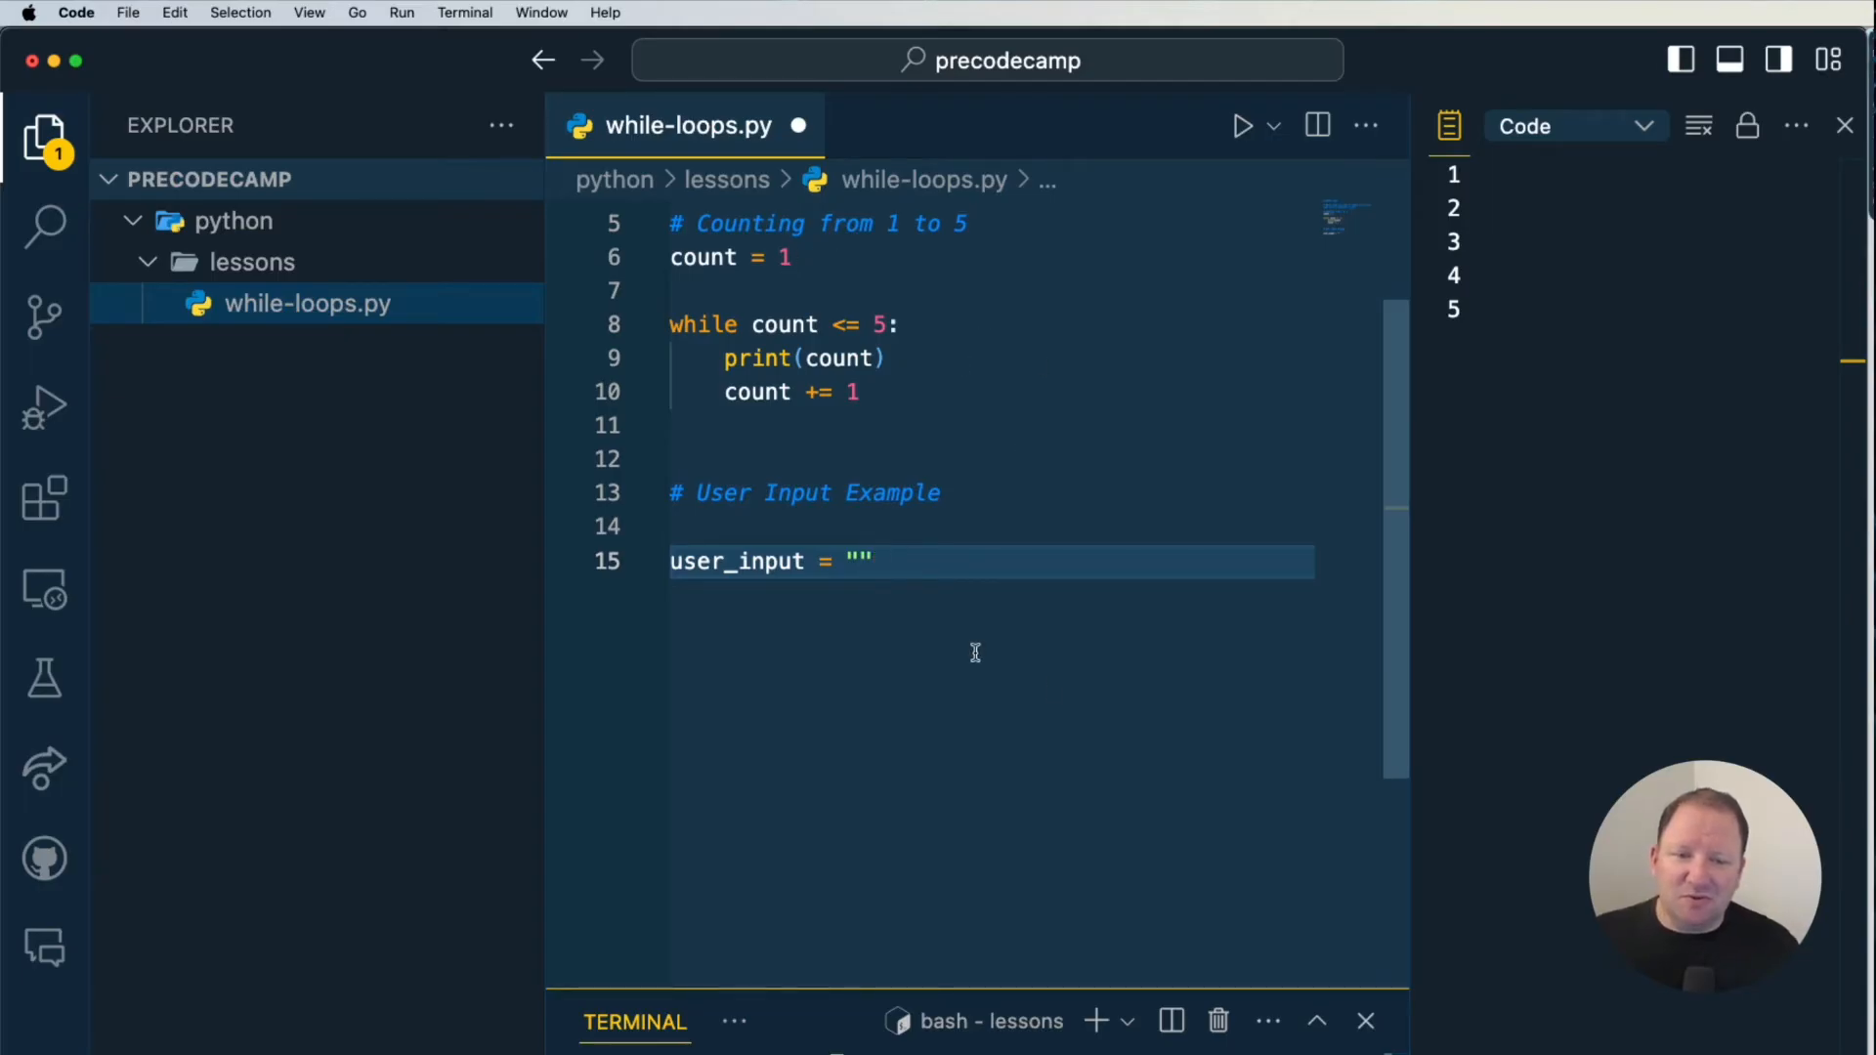
pyautogui.write('while user_input != "quit":')
pyautogui.write('print("You typed: " + user_input)')
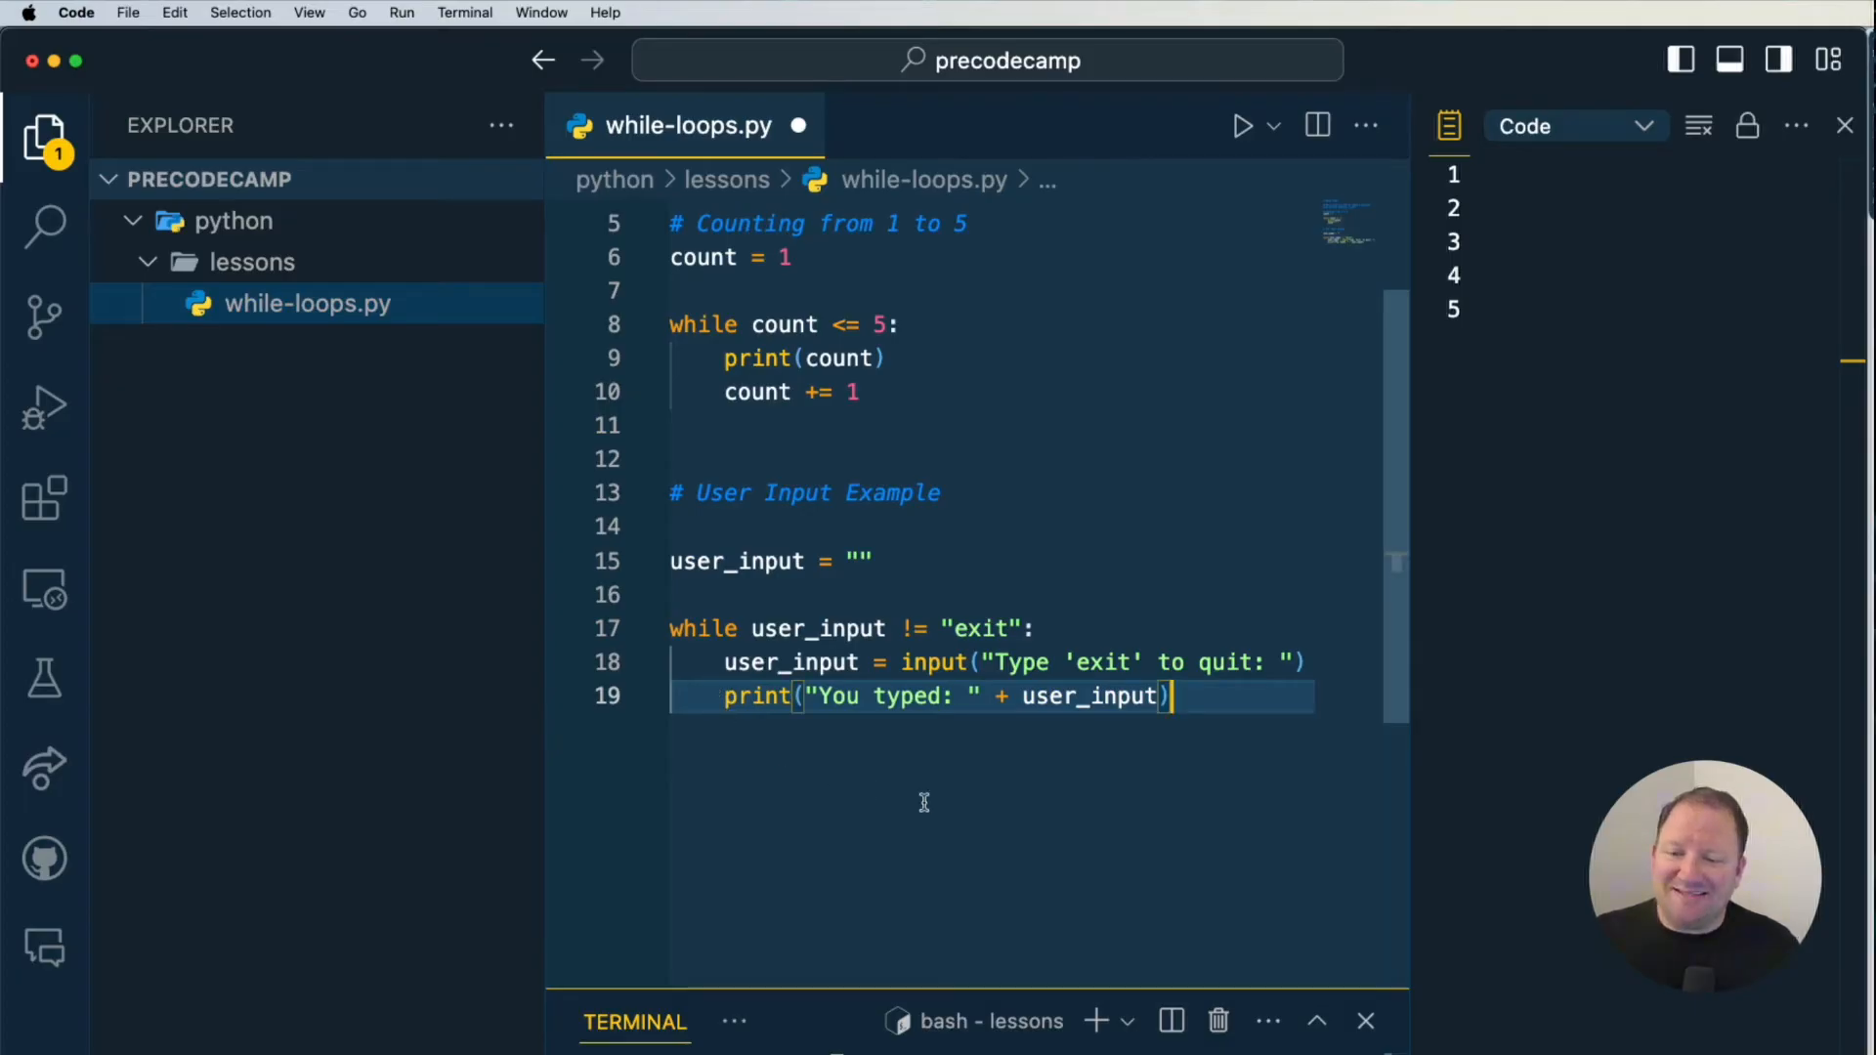
pyautogui.moveTo(792, 736)
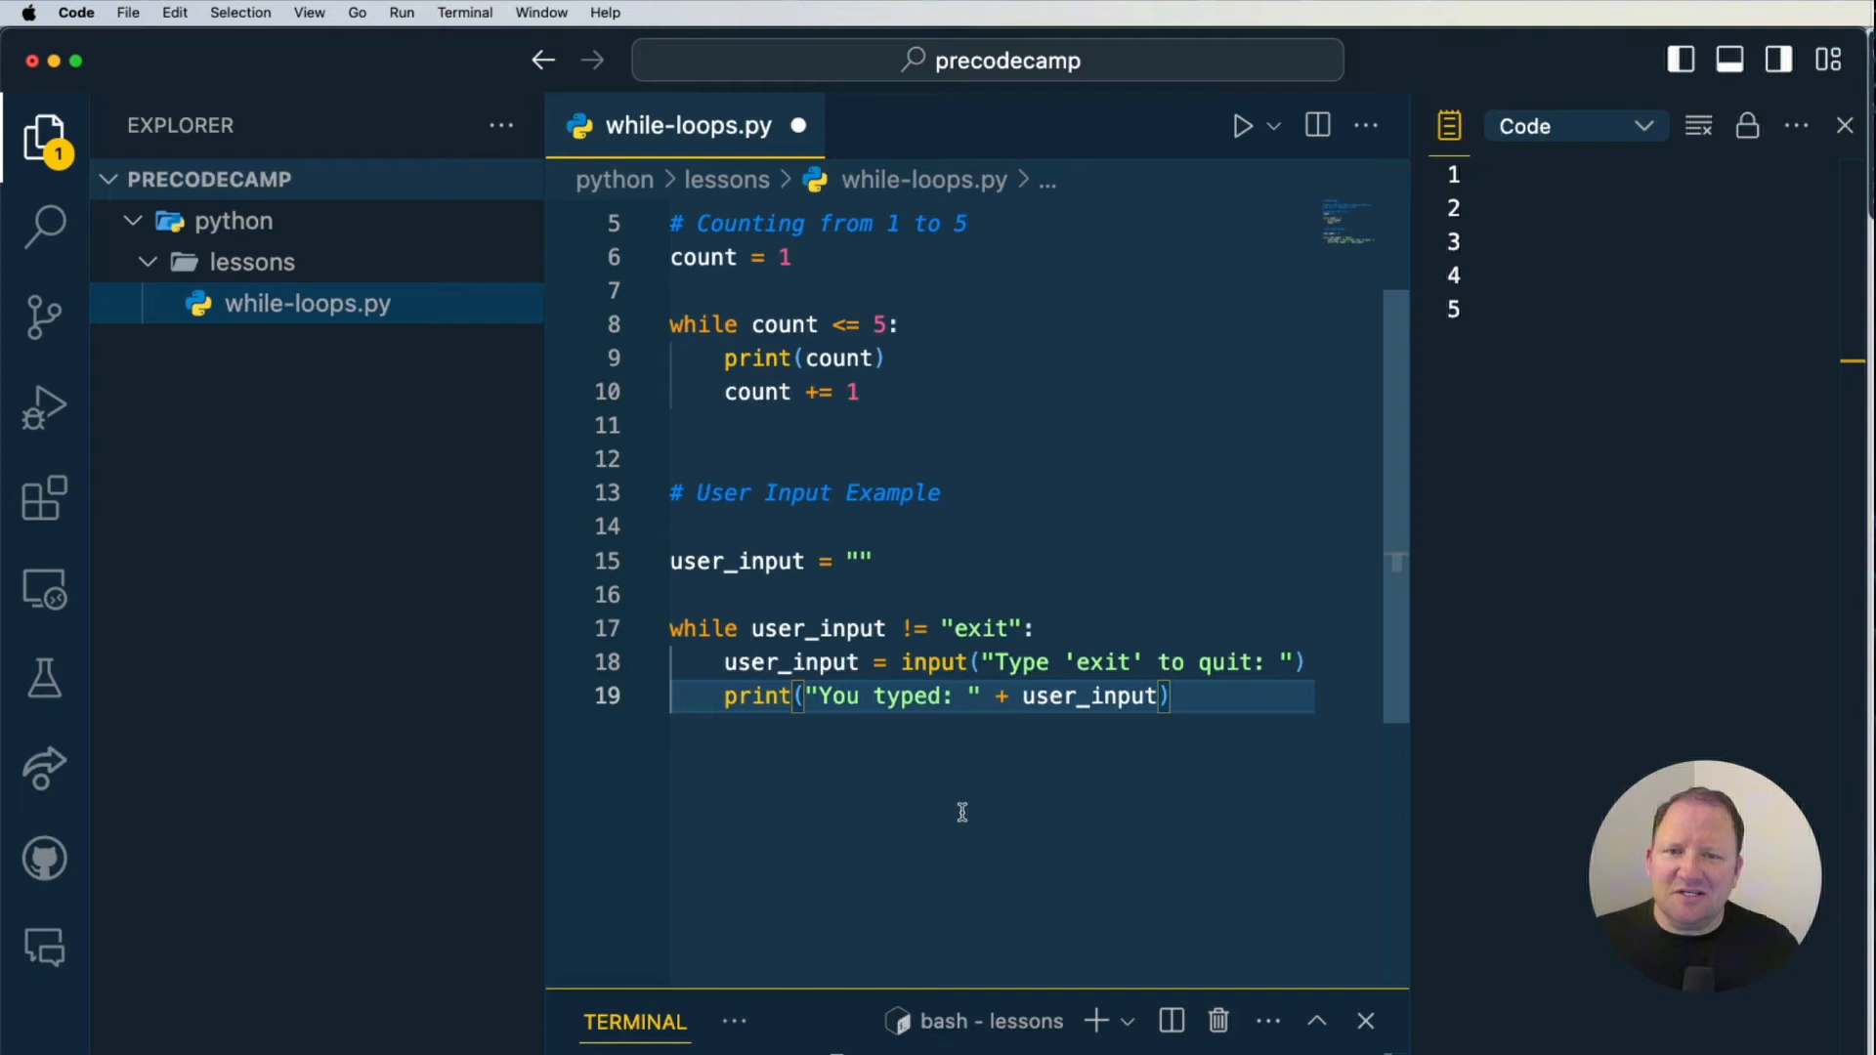
pyautogui.moveTo(937, 563)
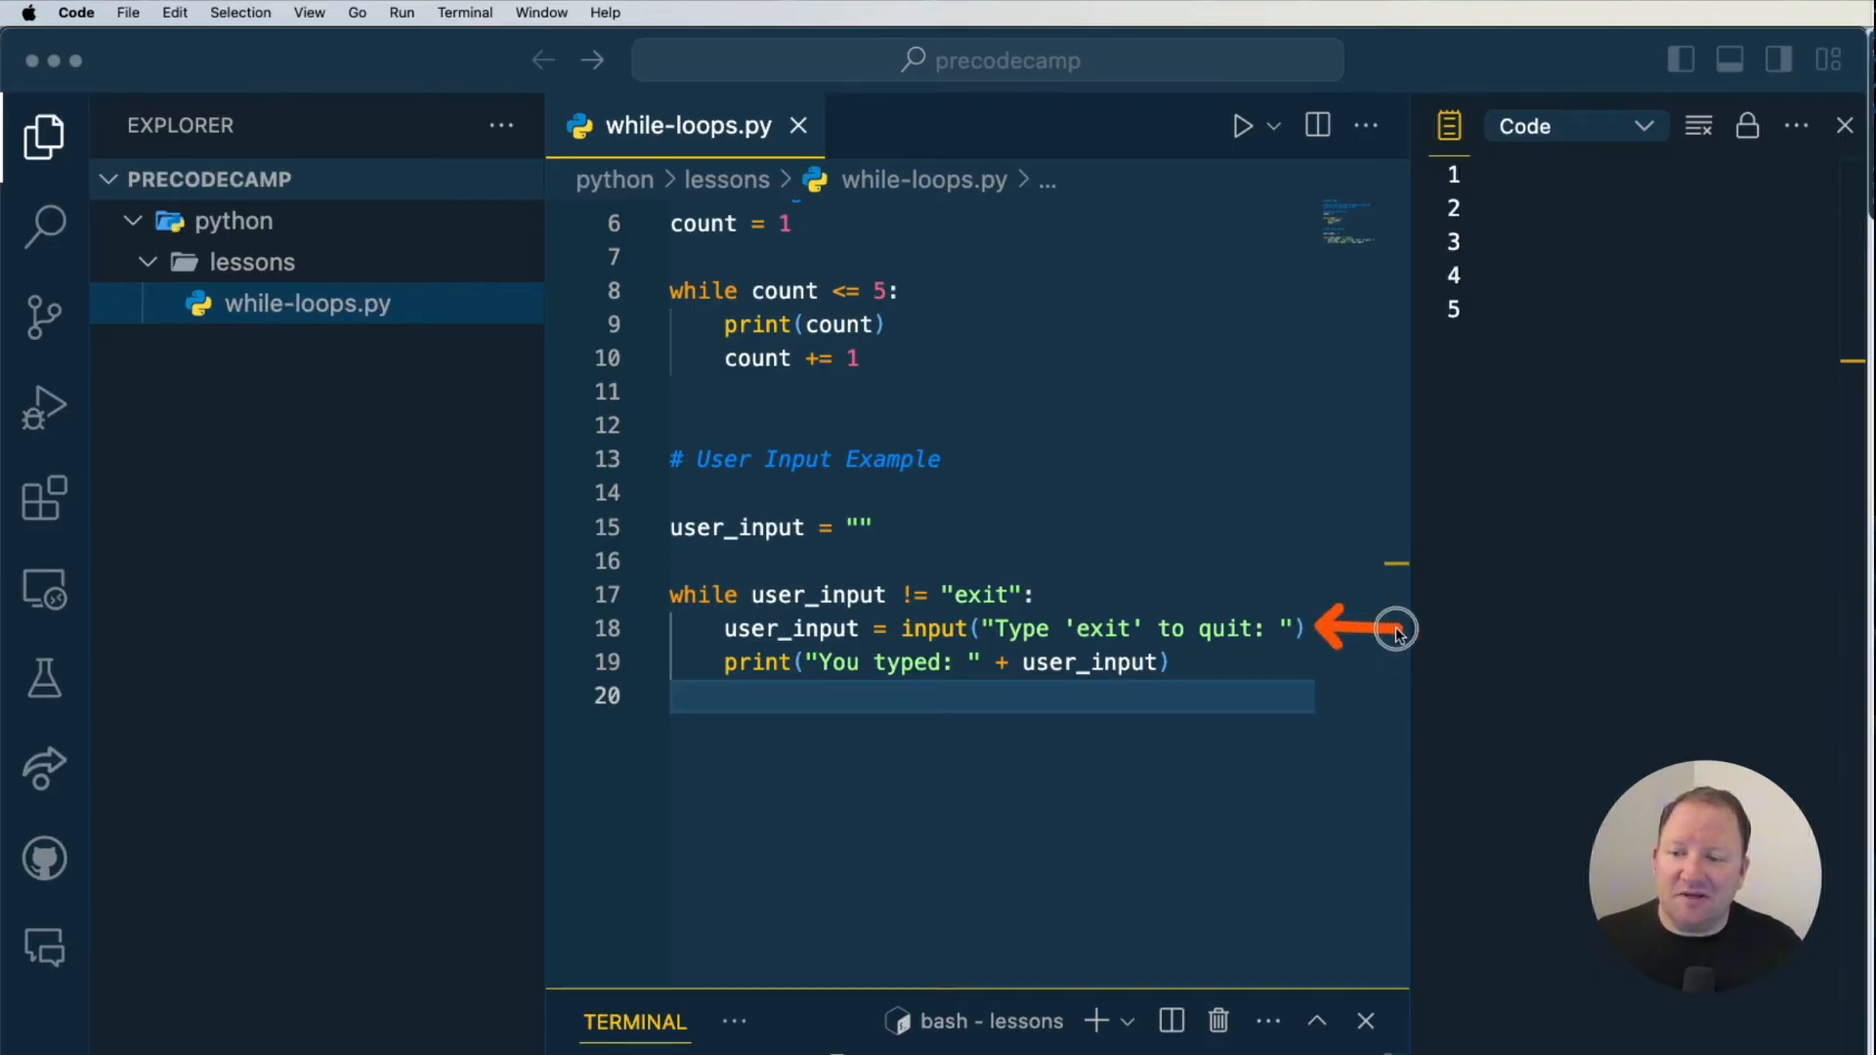
pyautogui.moveTo(1232, 811)
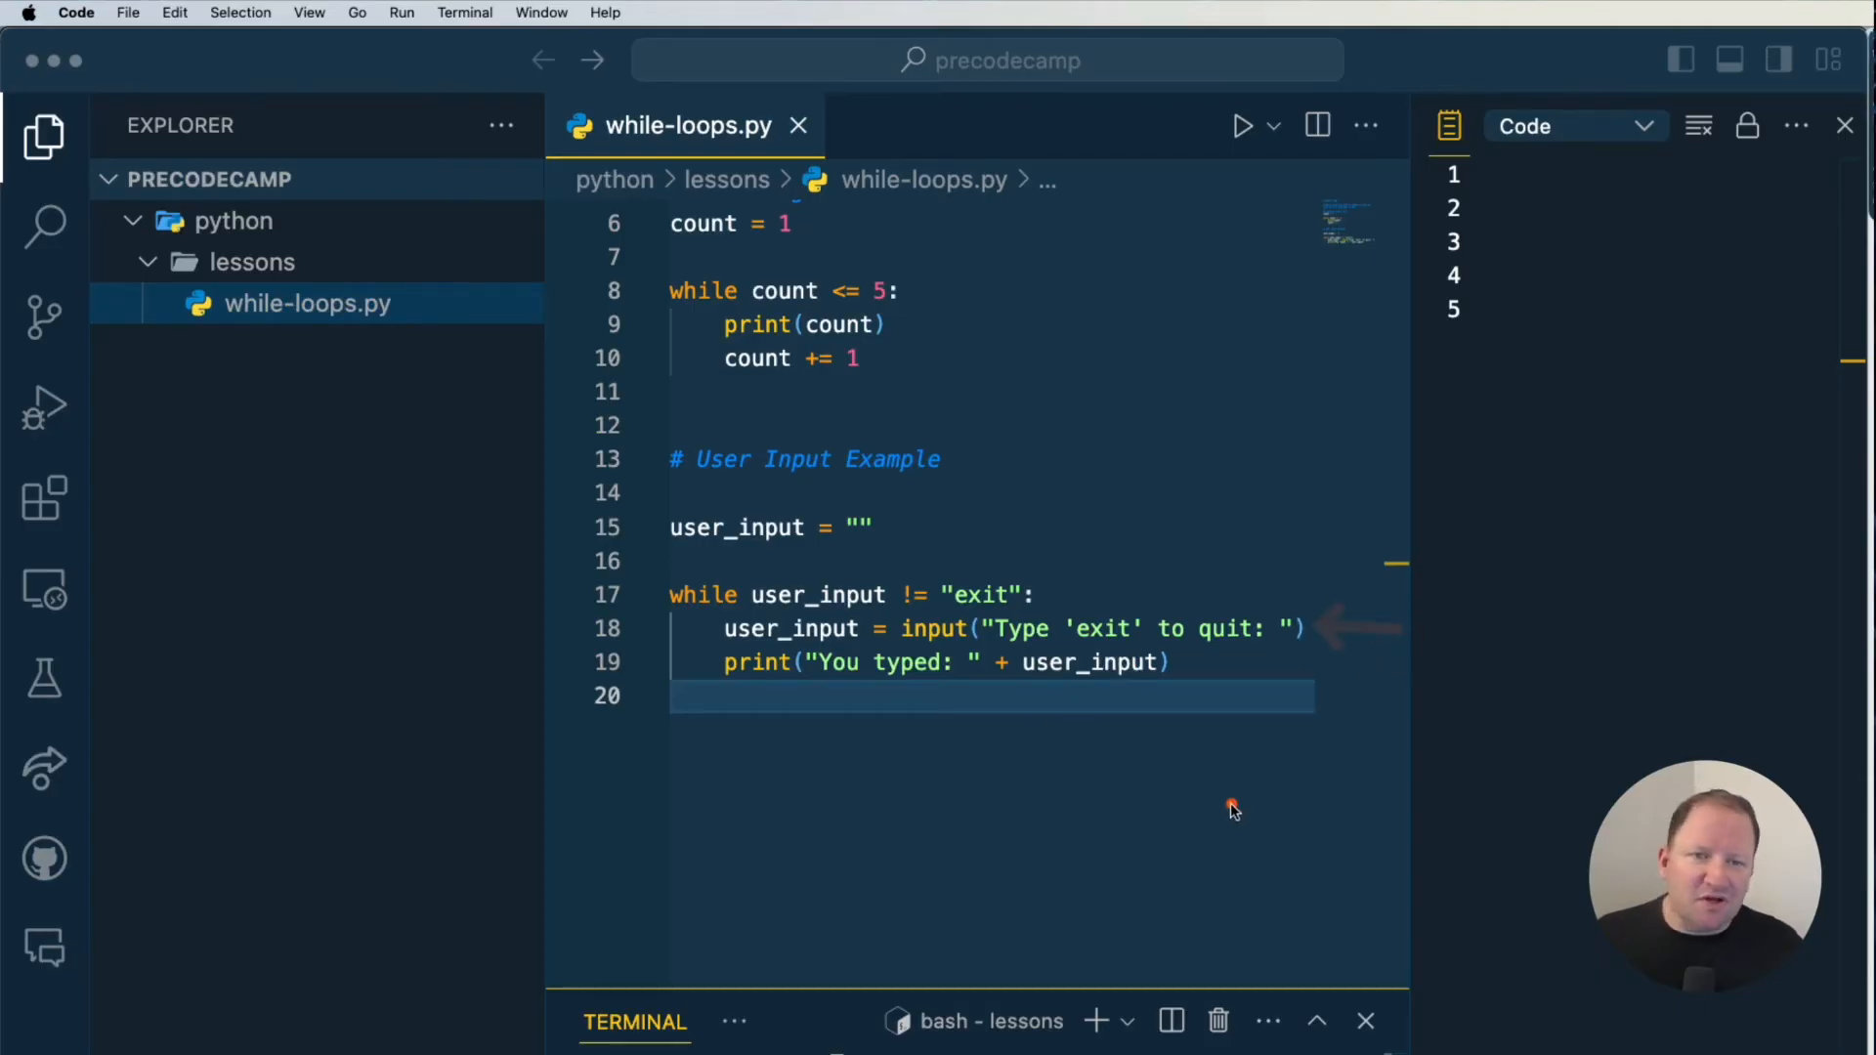
pyautogui.moveTo(1035, 798)
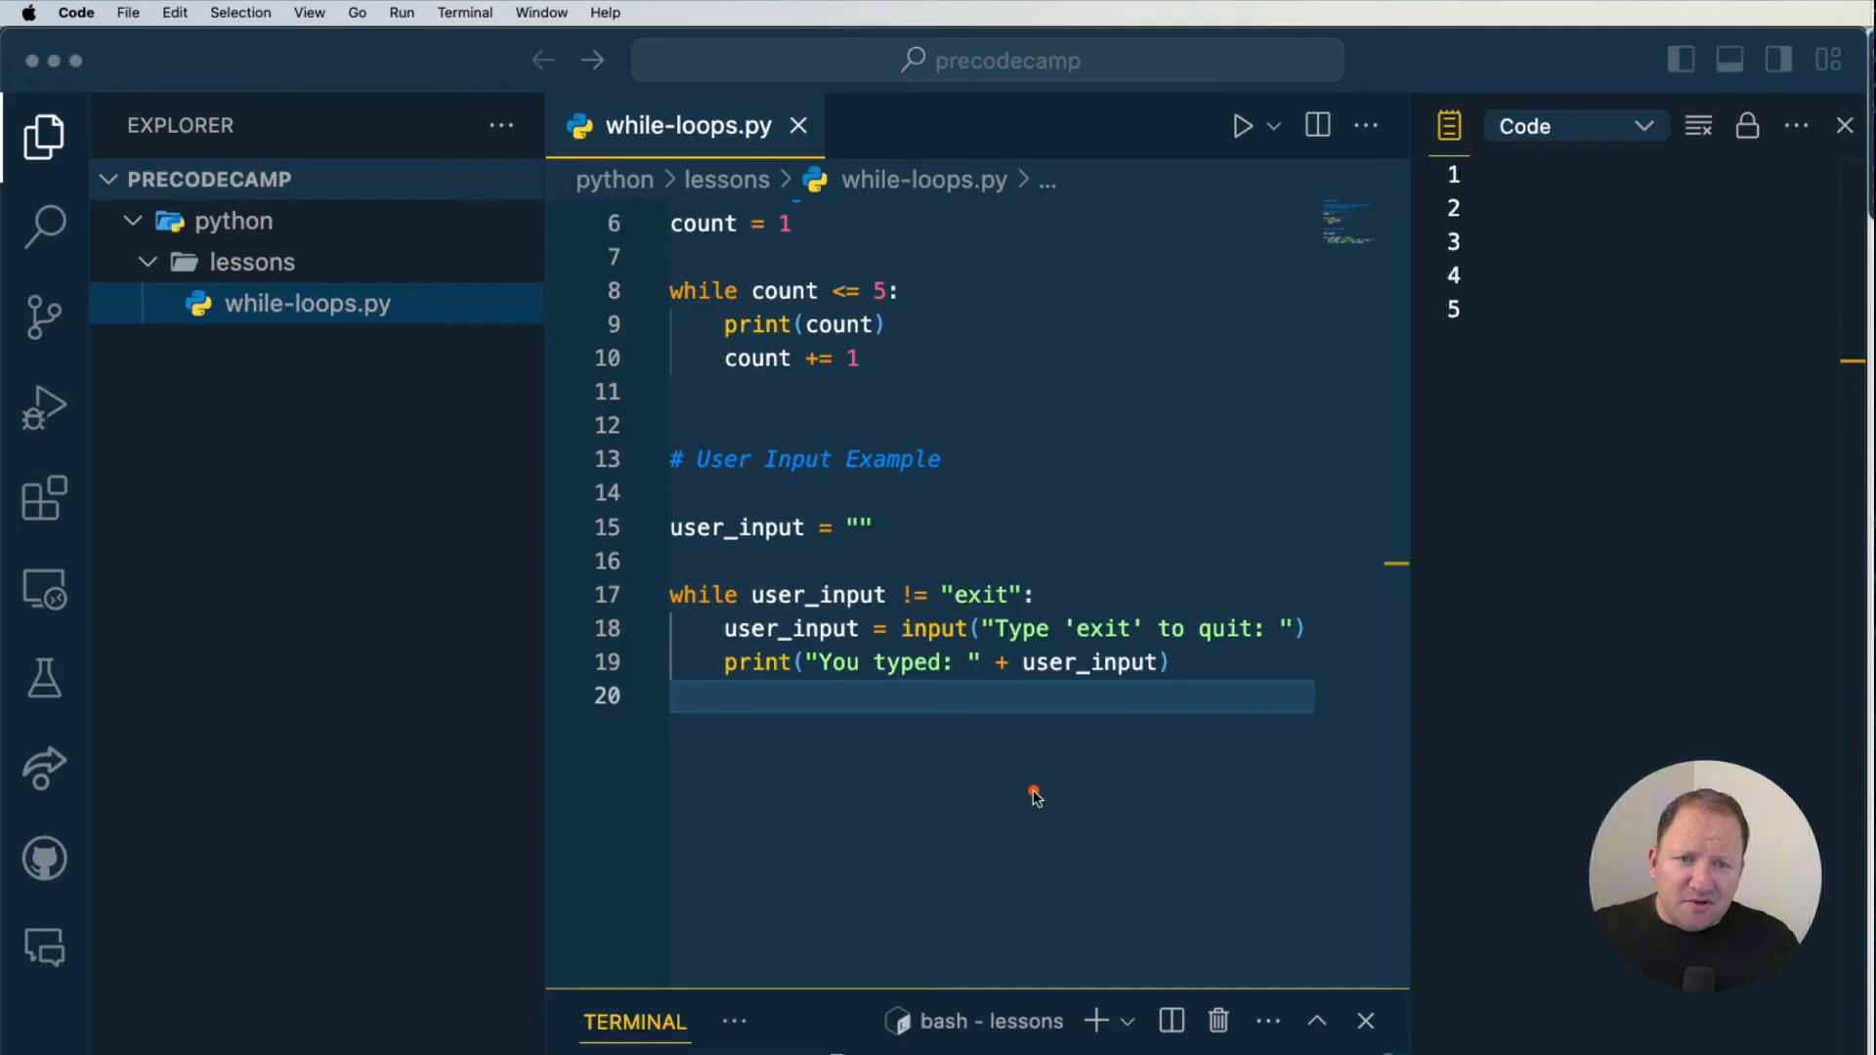
pyautogui.moveTo(1243, 174)
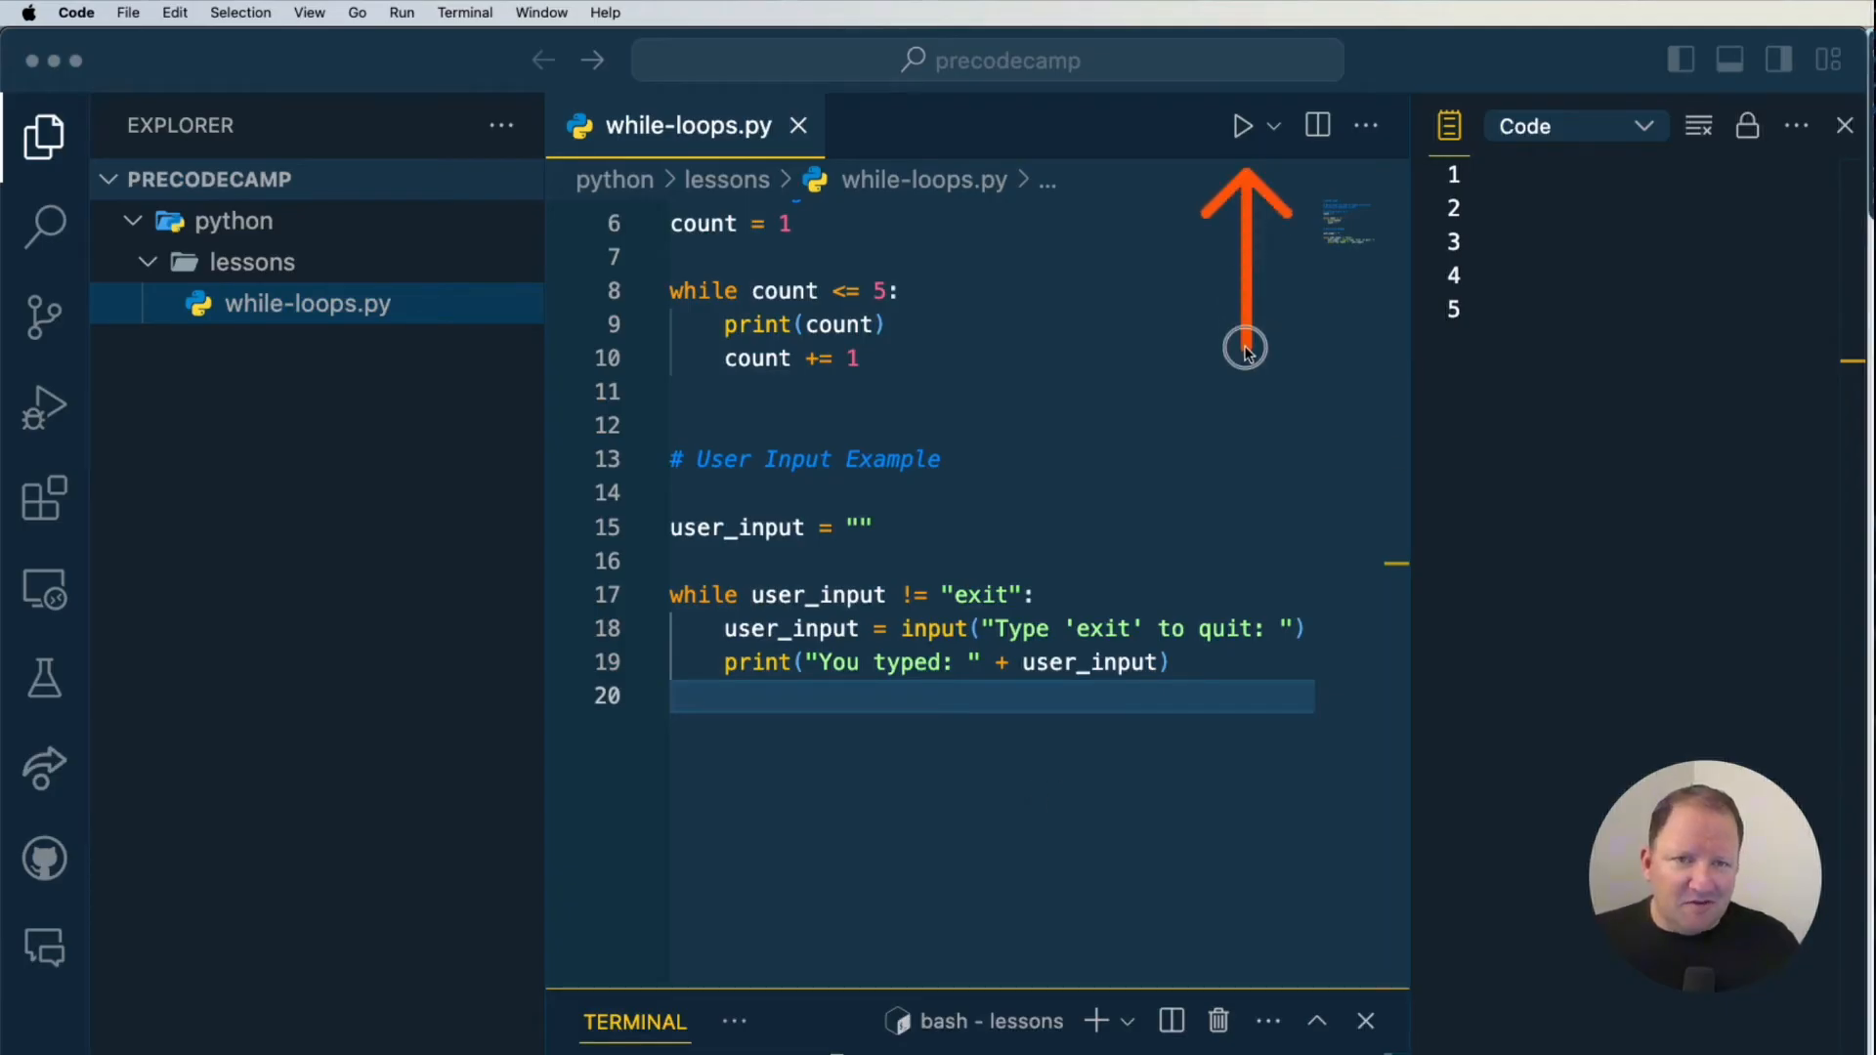
pyautogui.moveTo(1246, 351)
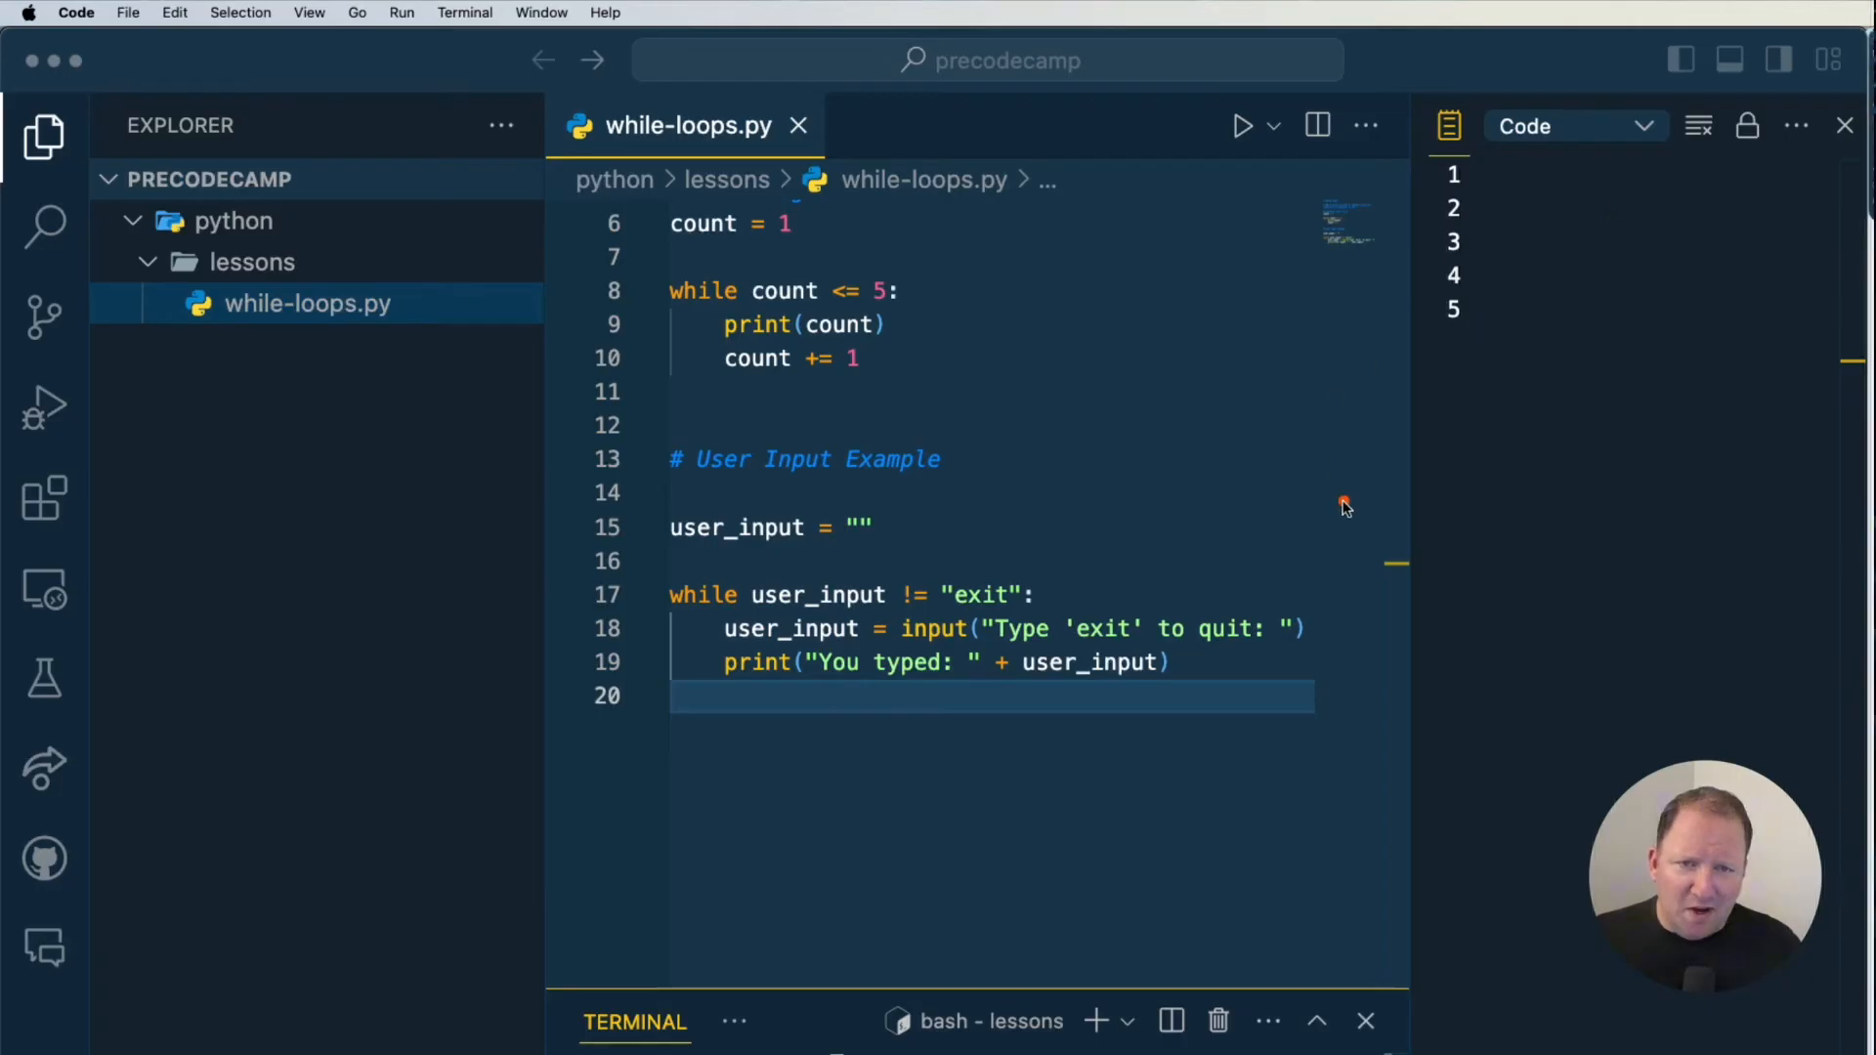
pyautogui.moveTo(1295, 504)
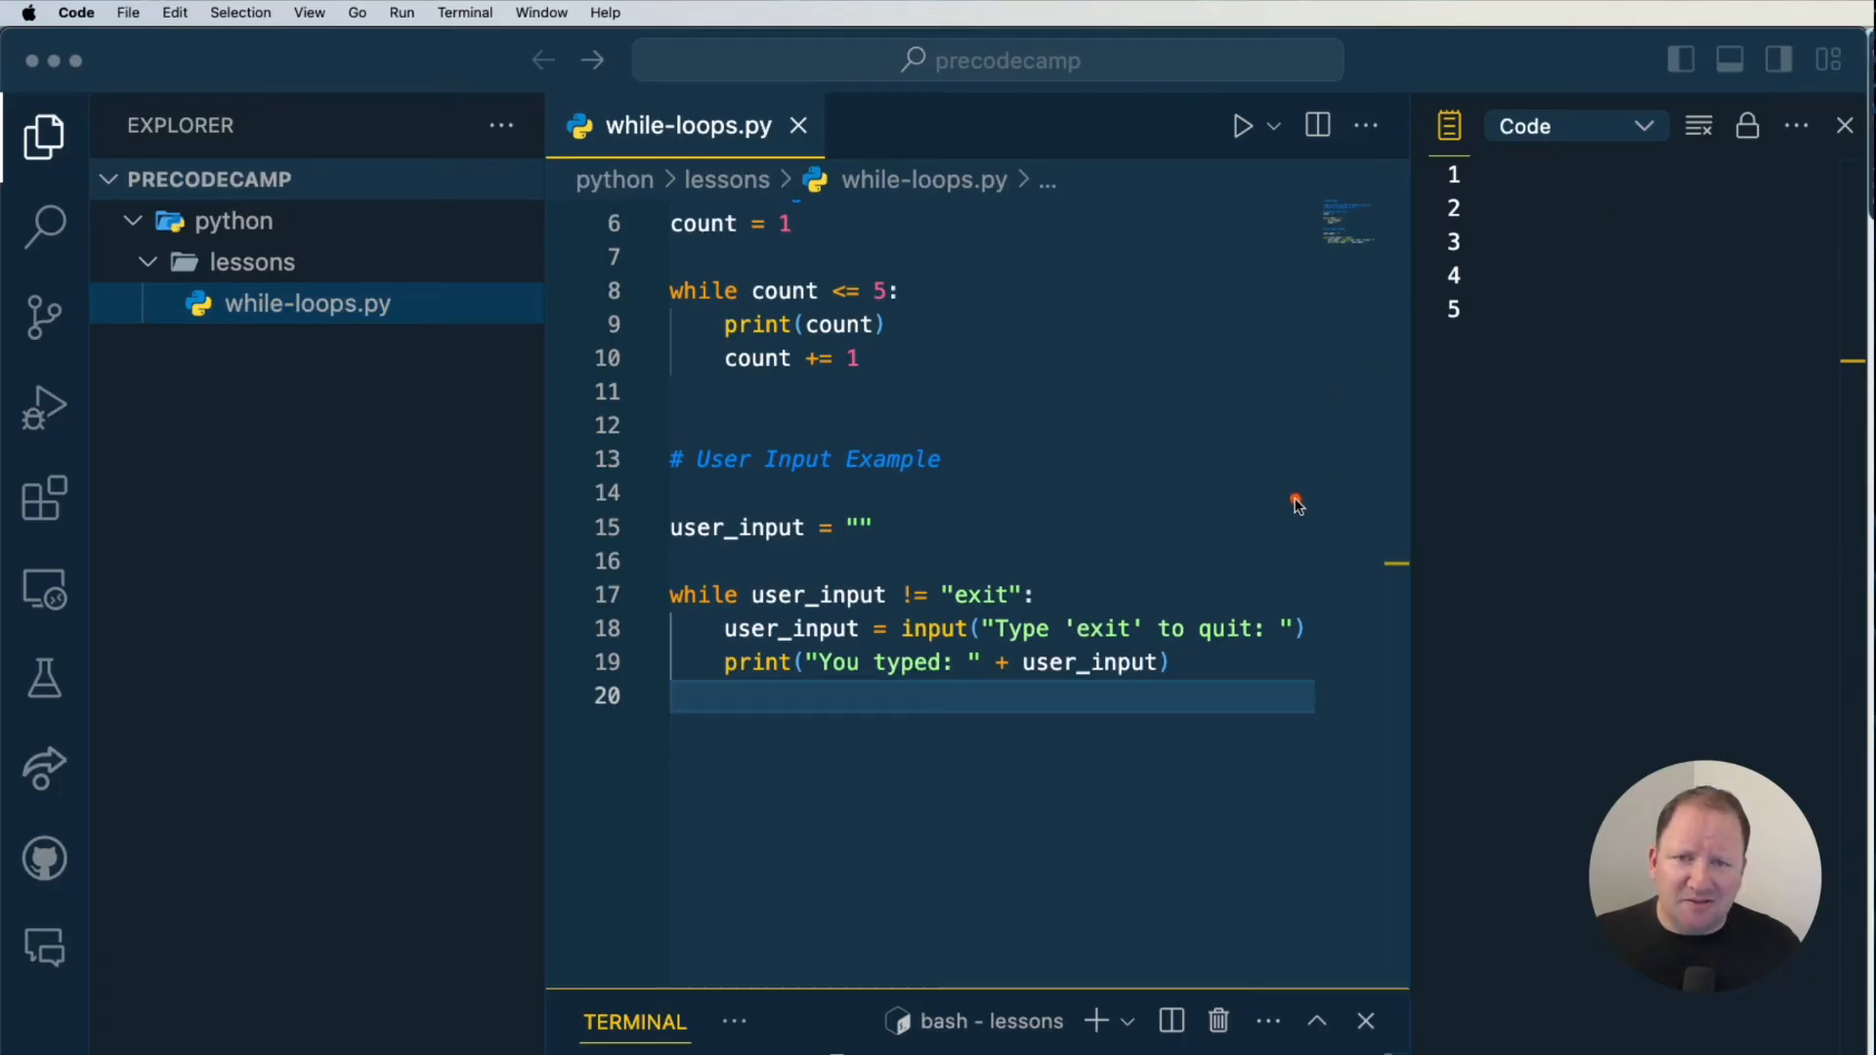
pyautogui.rightClick(308, 302)
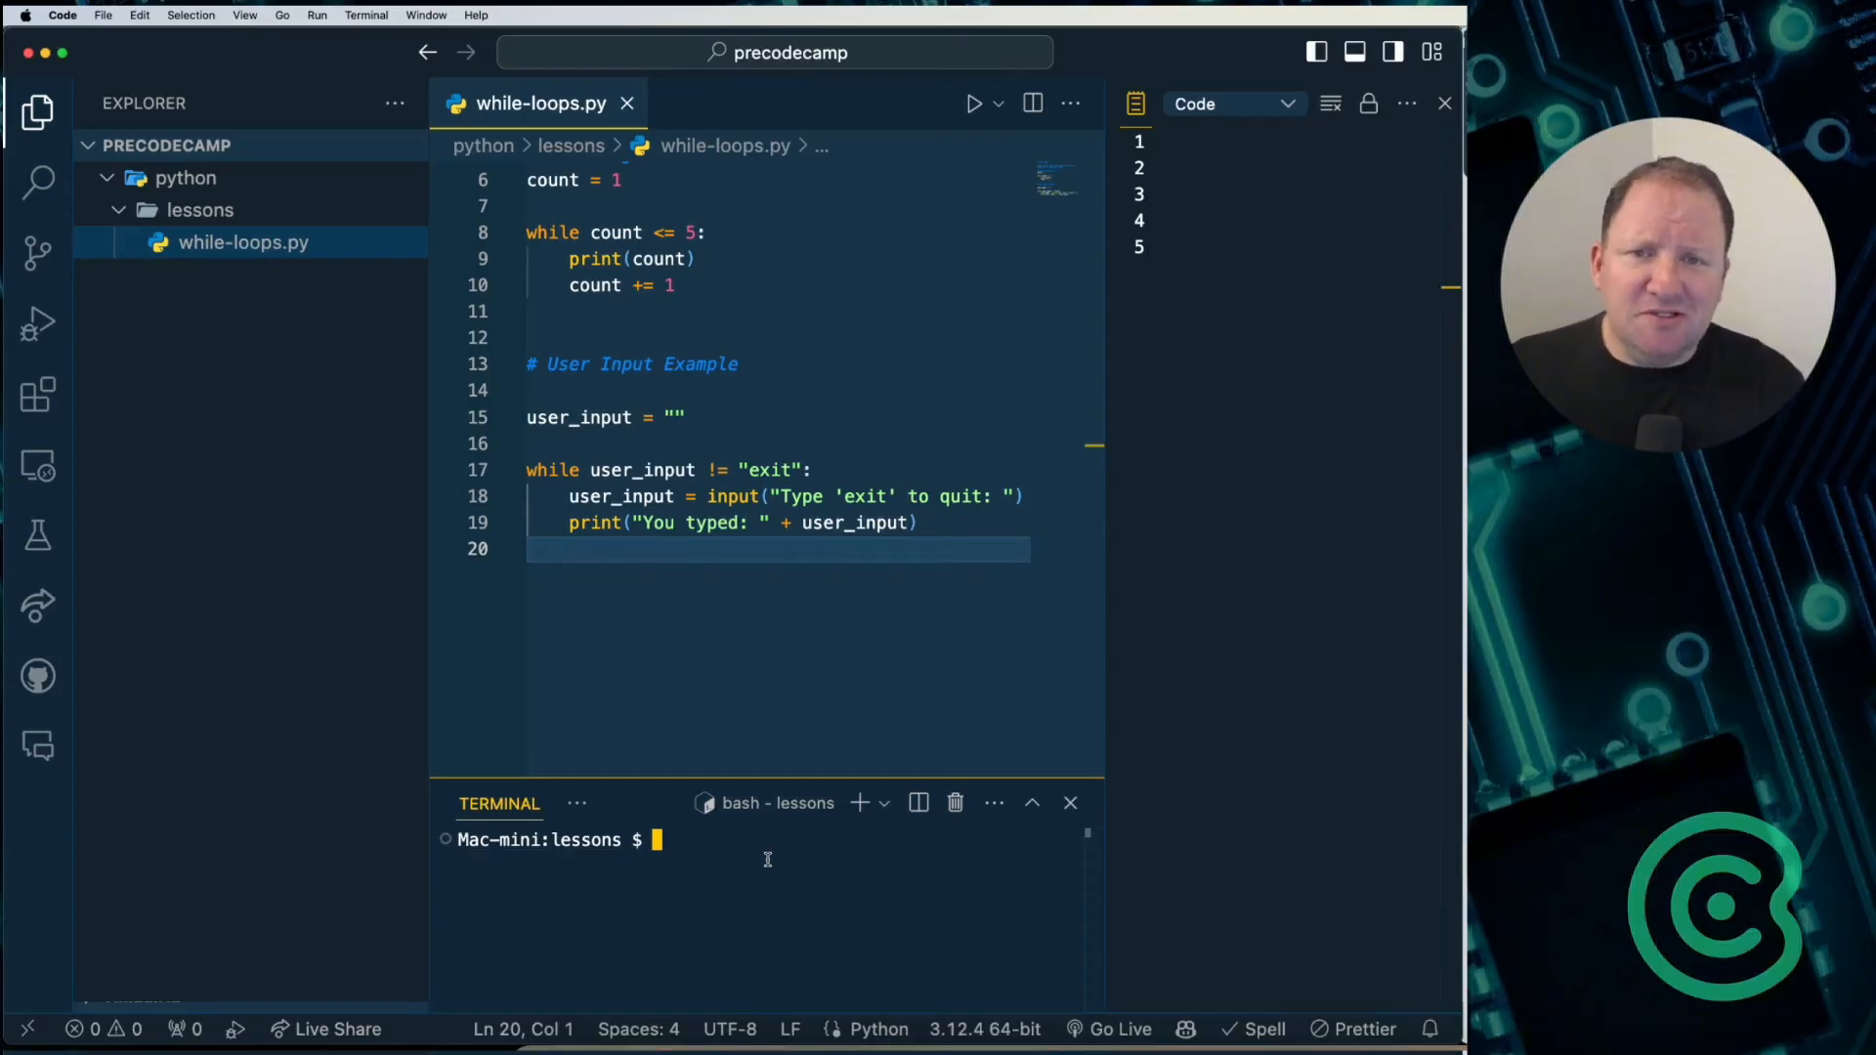
# Step: Clear the integrated terminal and begin typing the python3 command
pyautogui.write('clear')
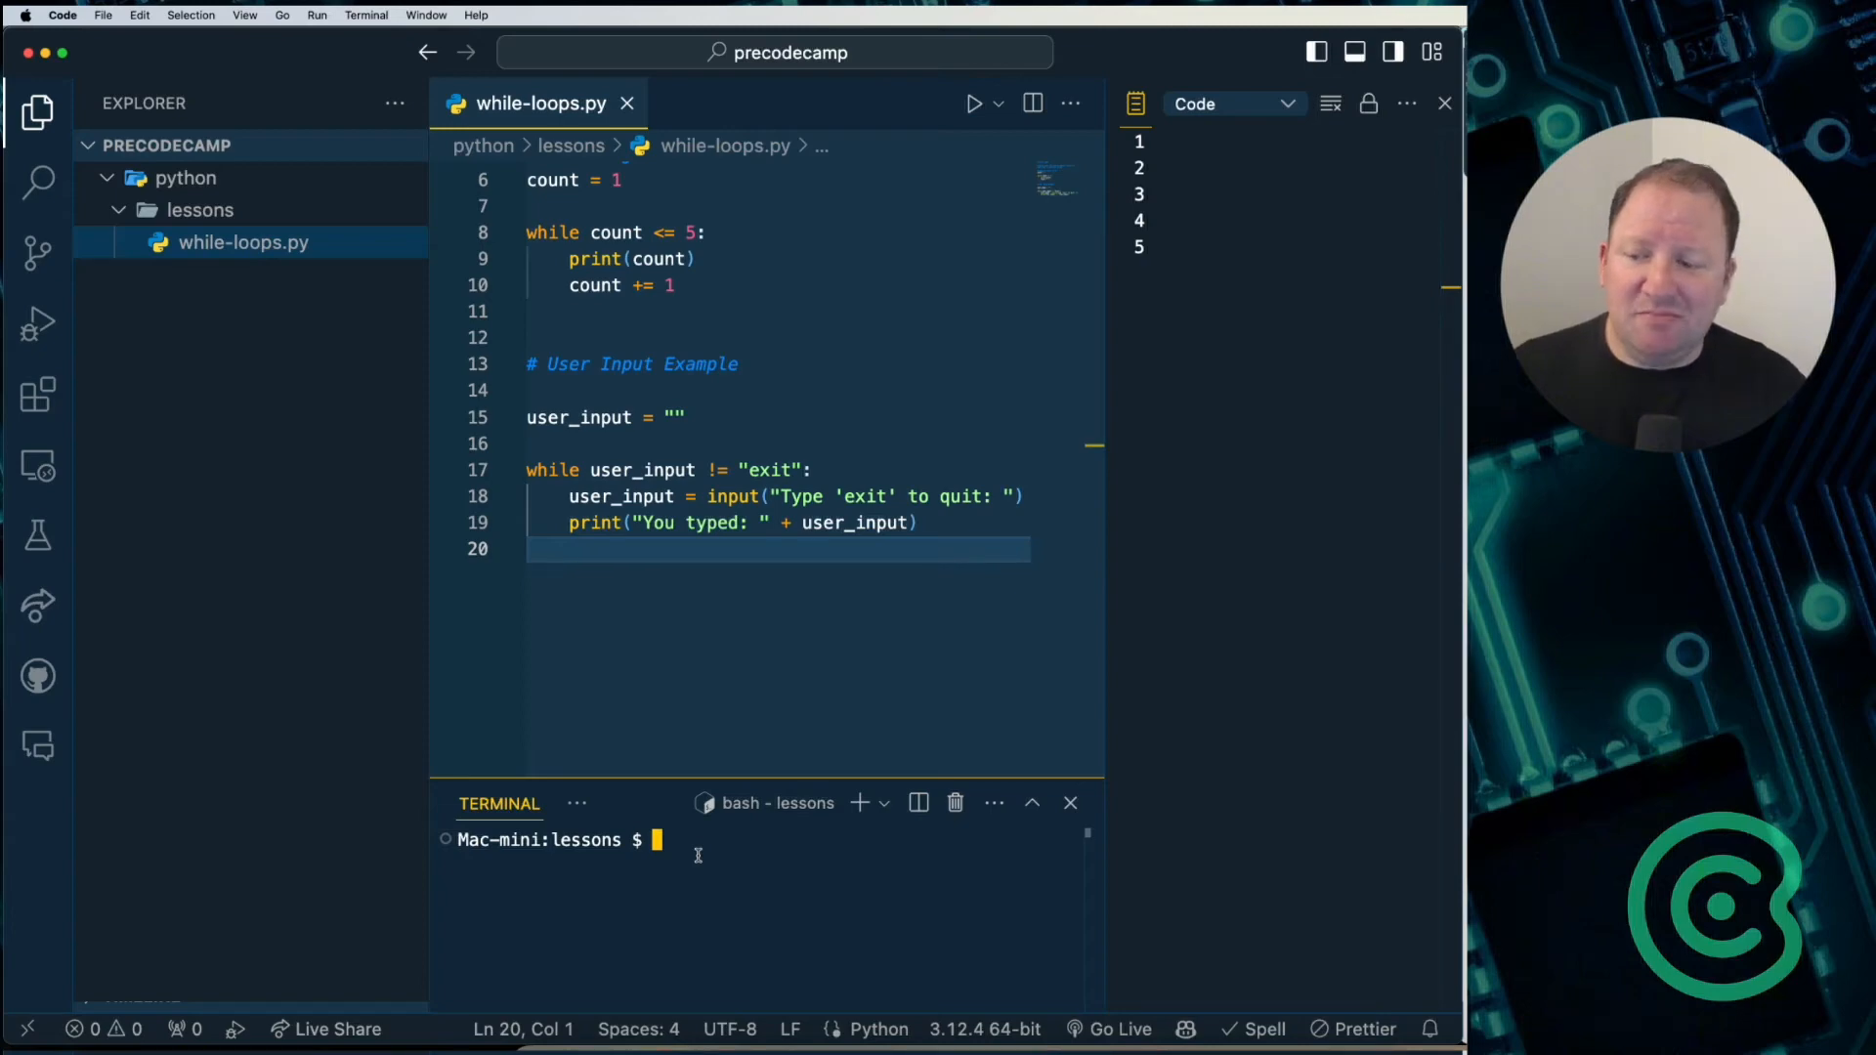
pyautogui.write('python3')
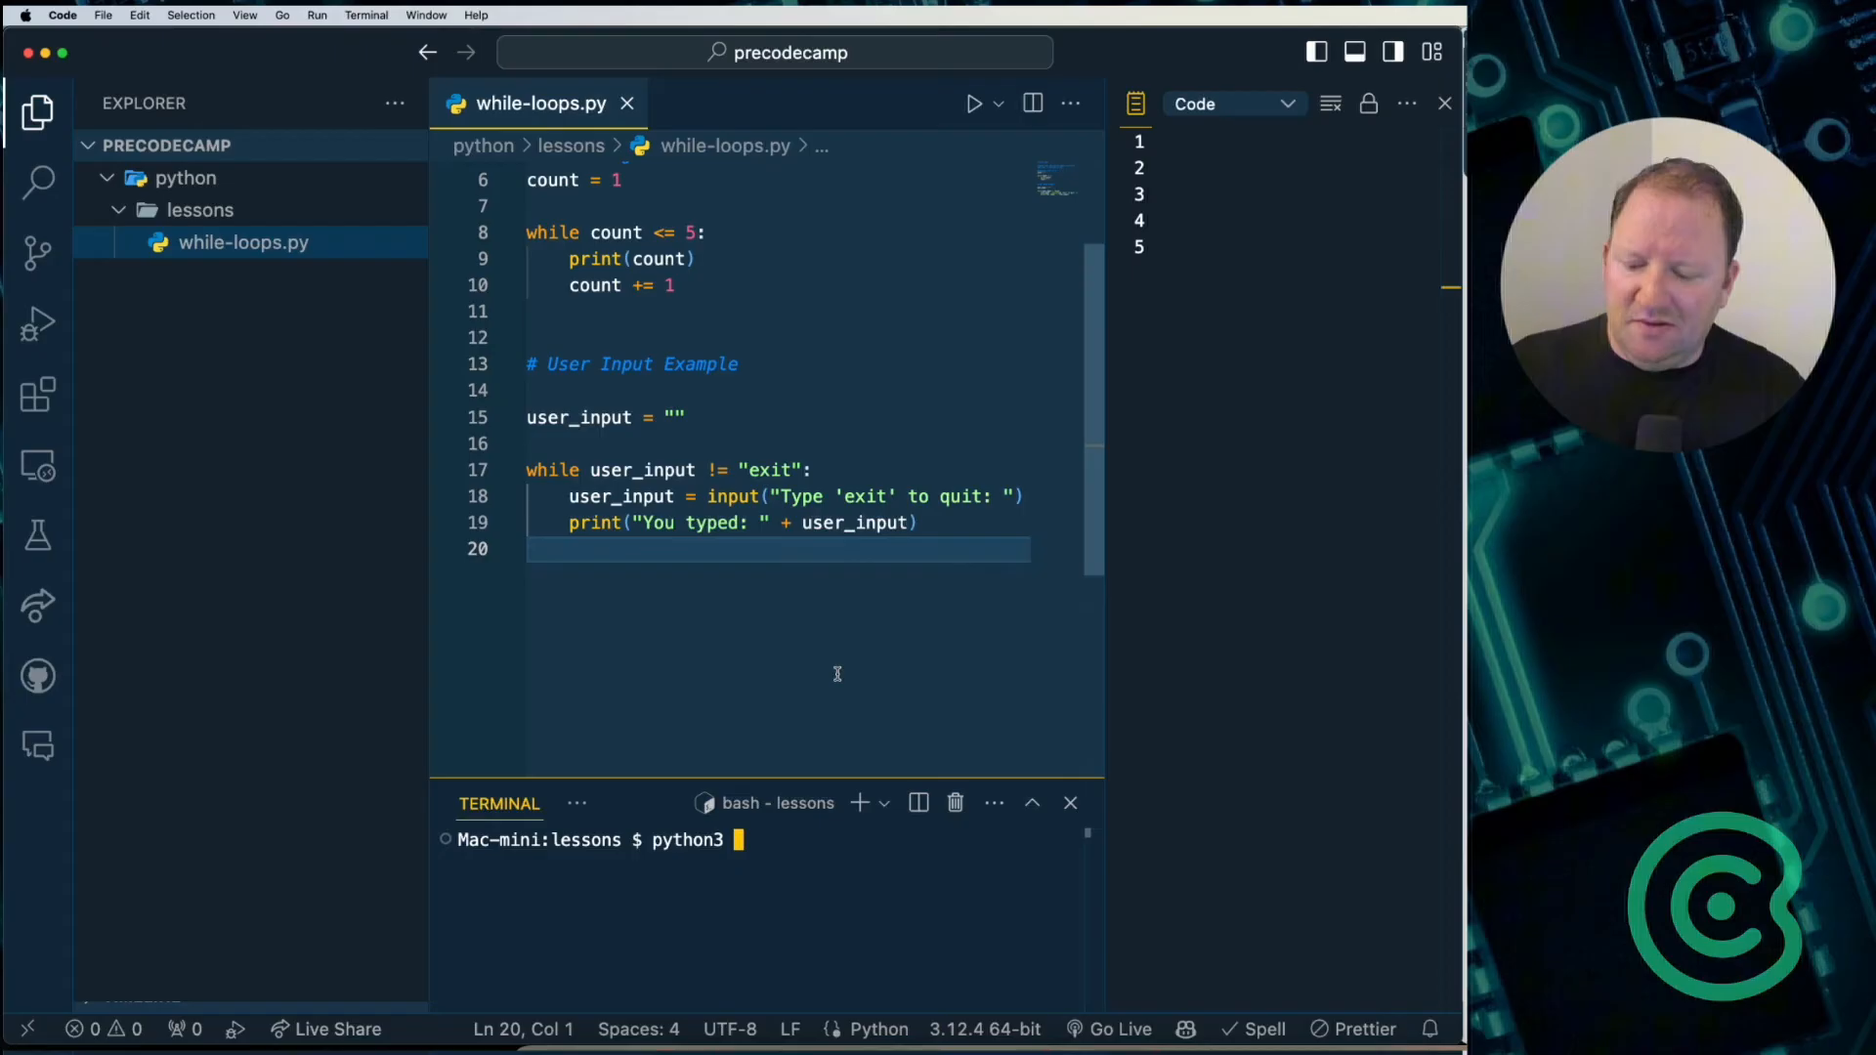
# Step: Run python3 while-loops.py, let it count 1 to 5, and enter 'hello' at the prompt
pyautogui.write('while-loops.py')
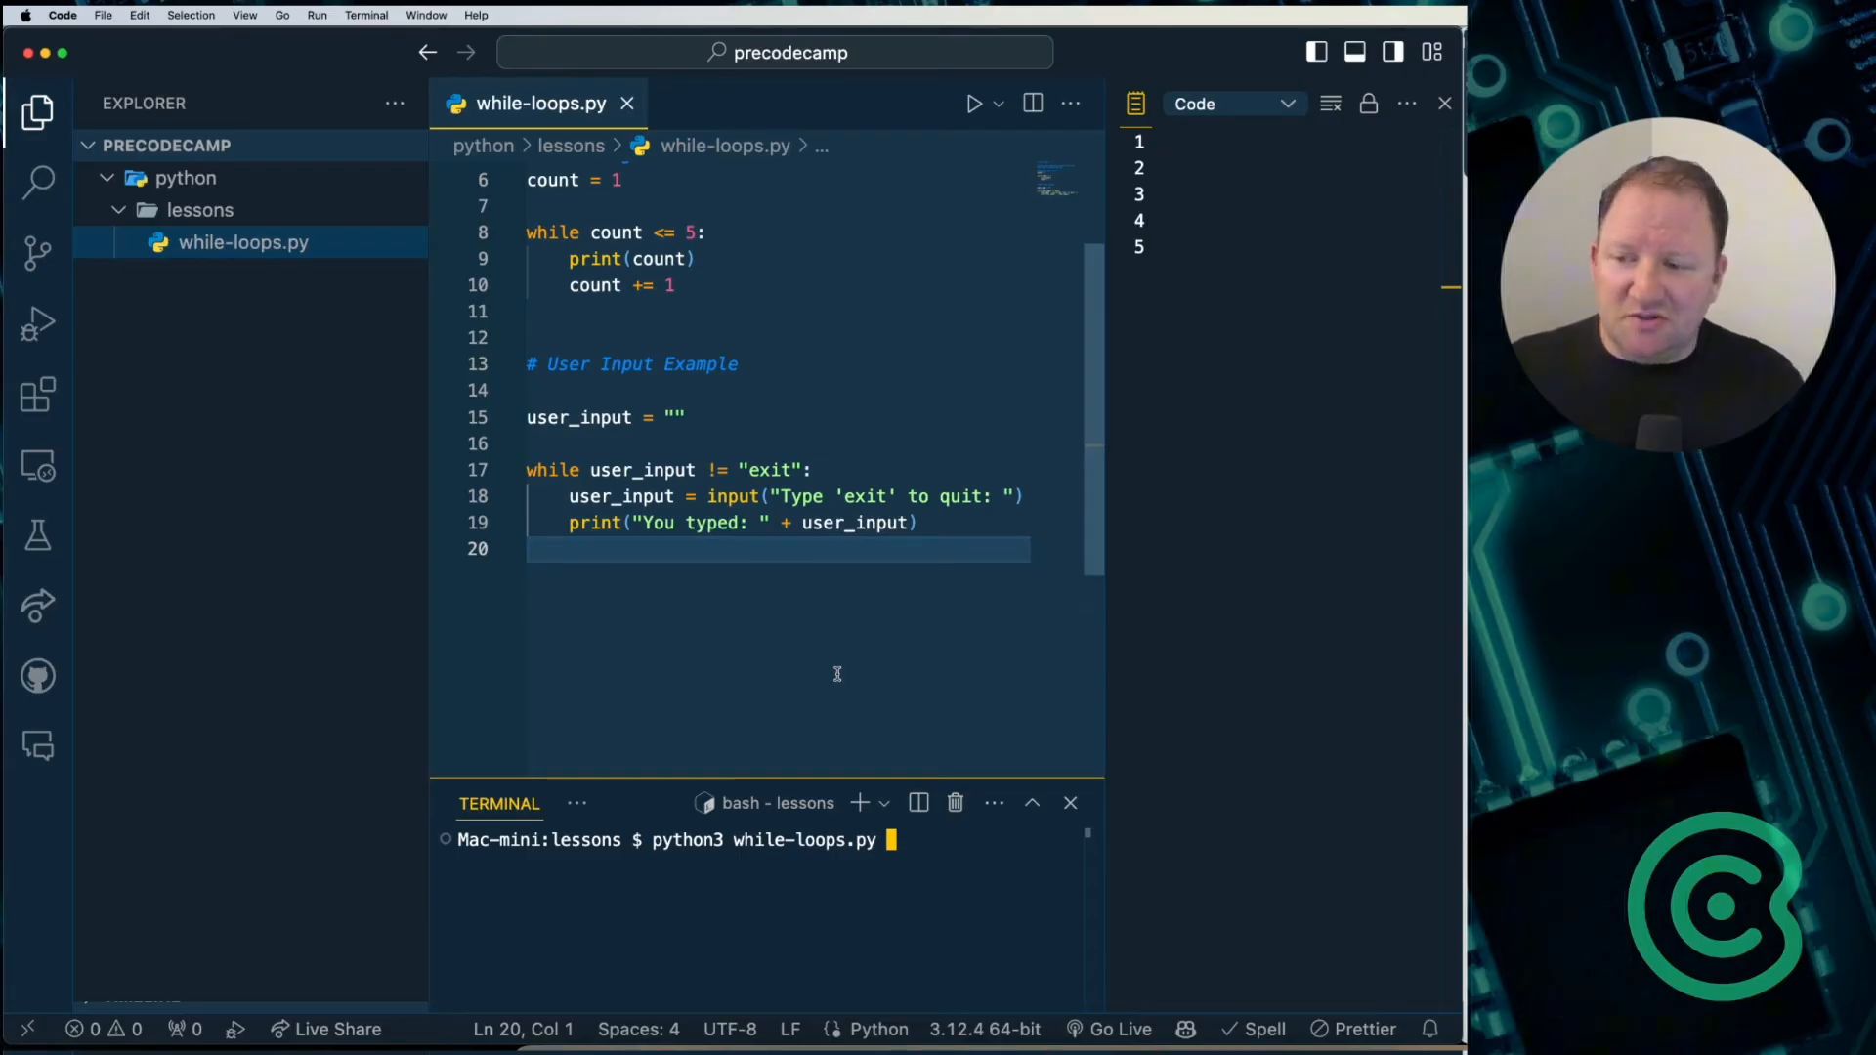
pyautogui.press('enter')
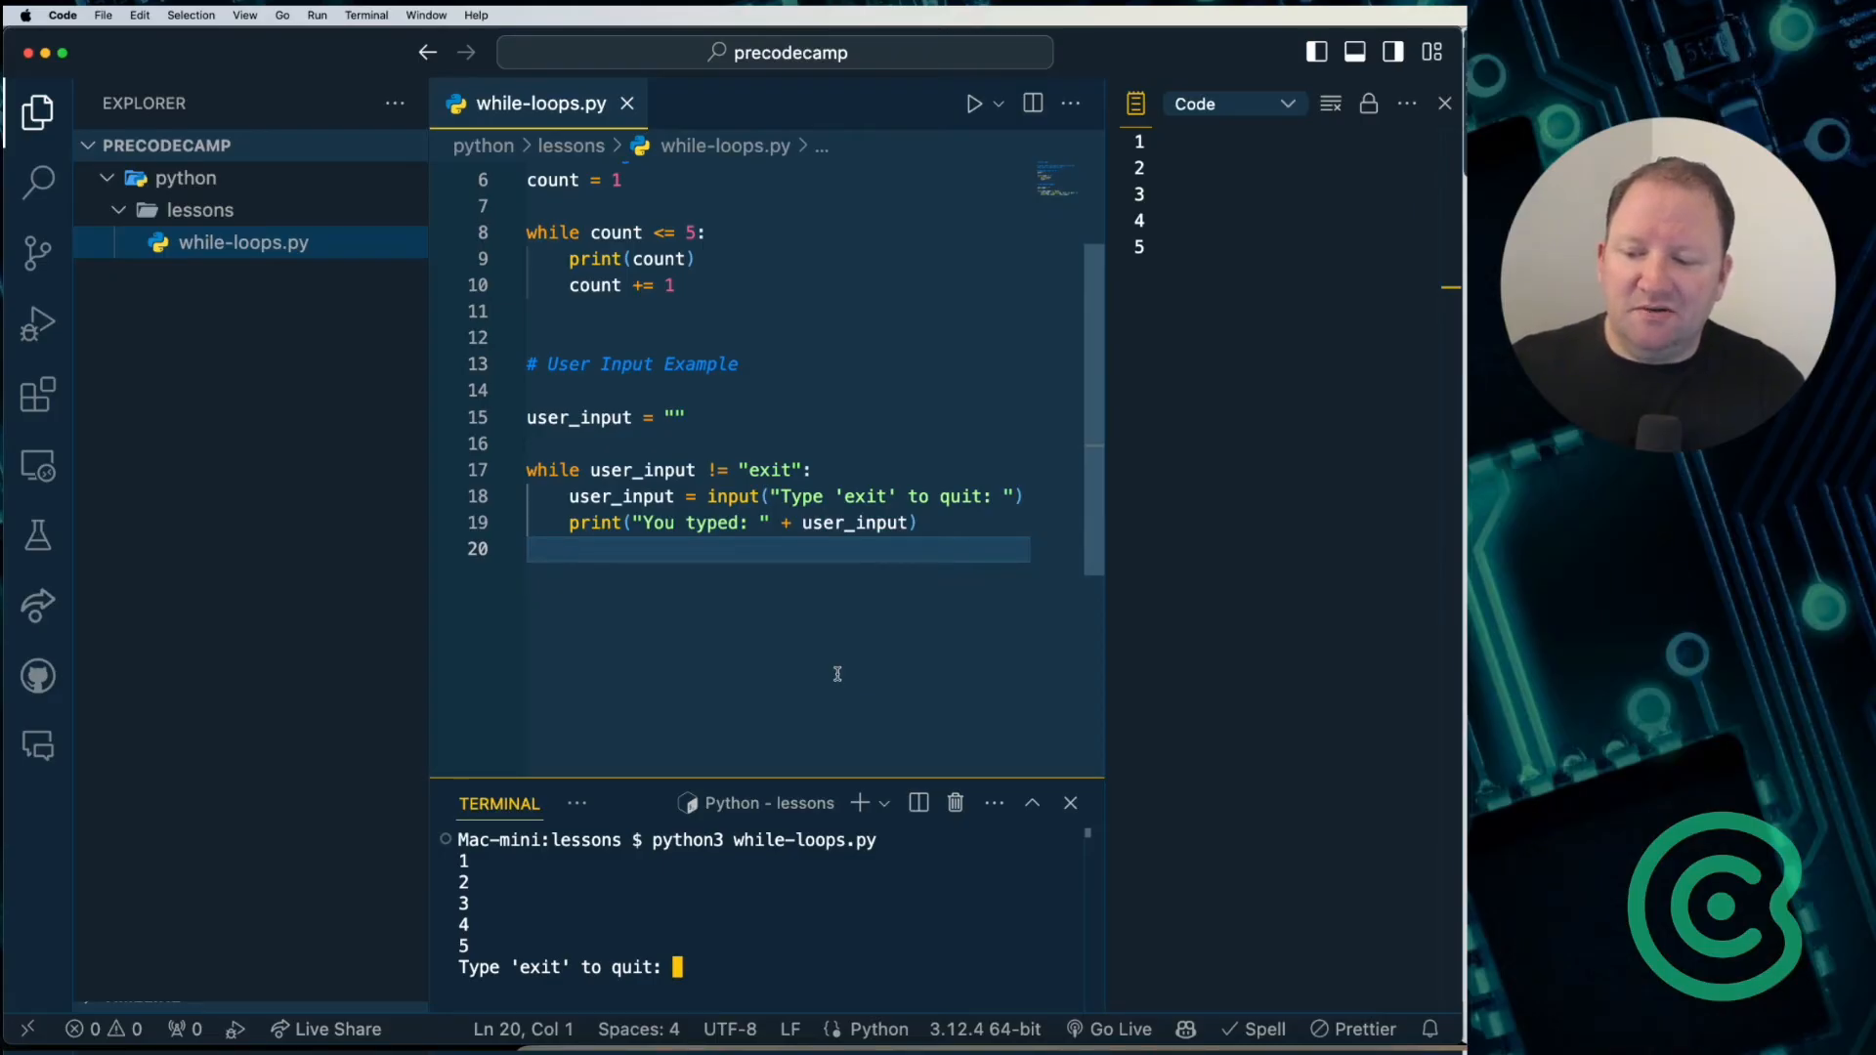
pyautogui.write('hello')
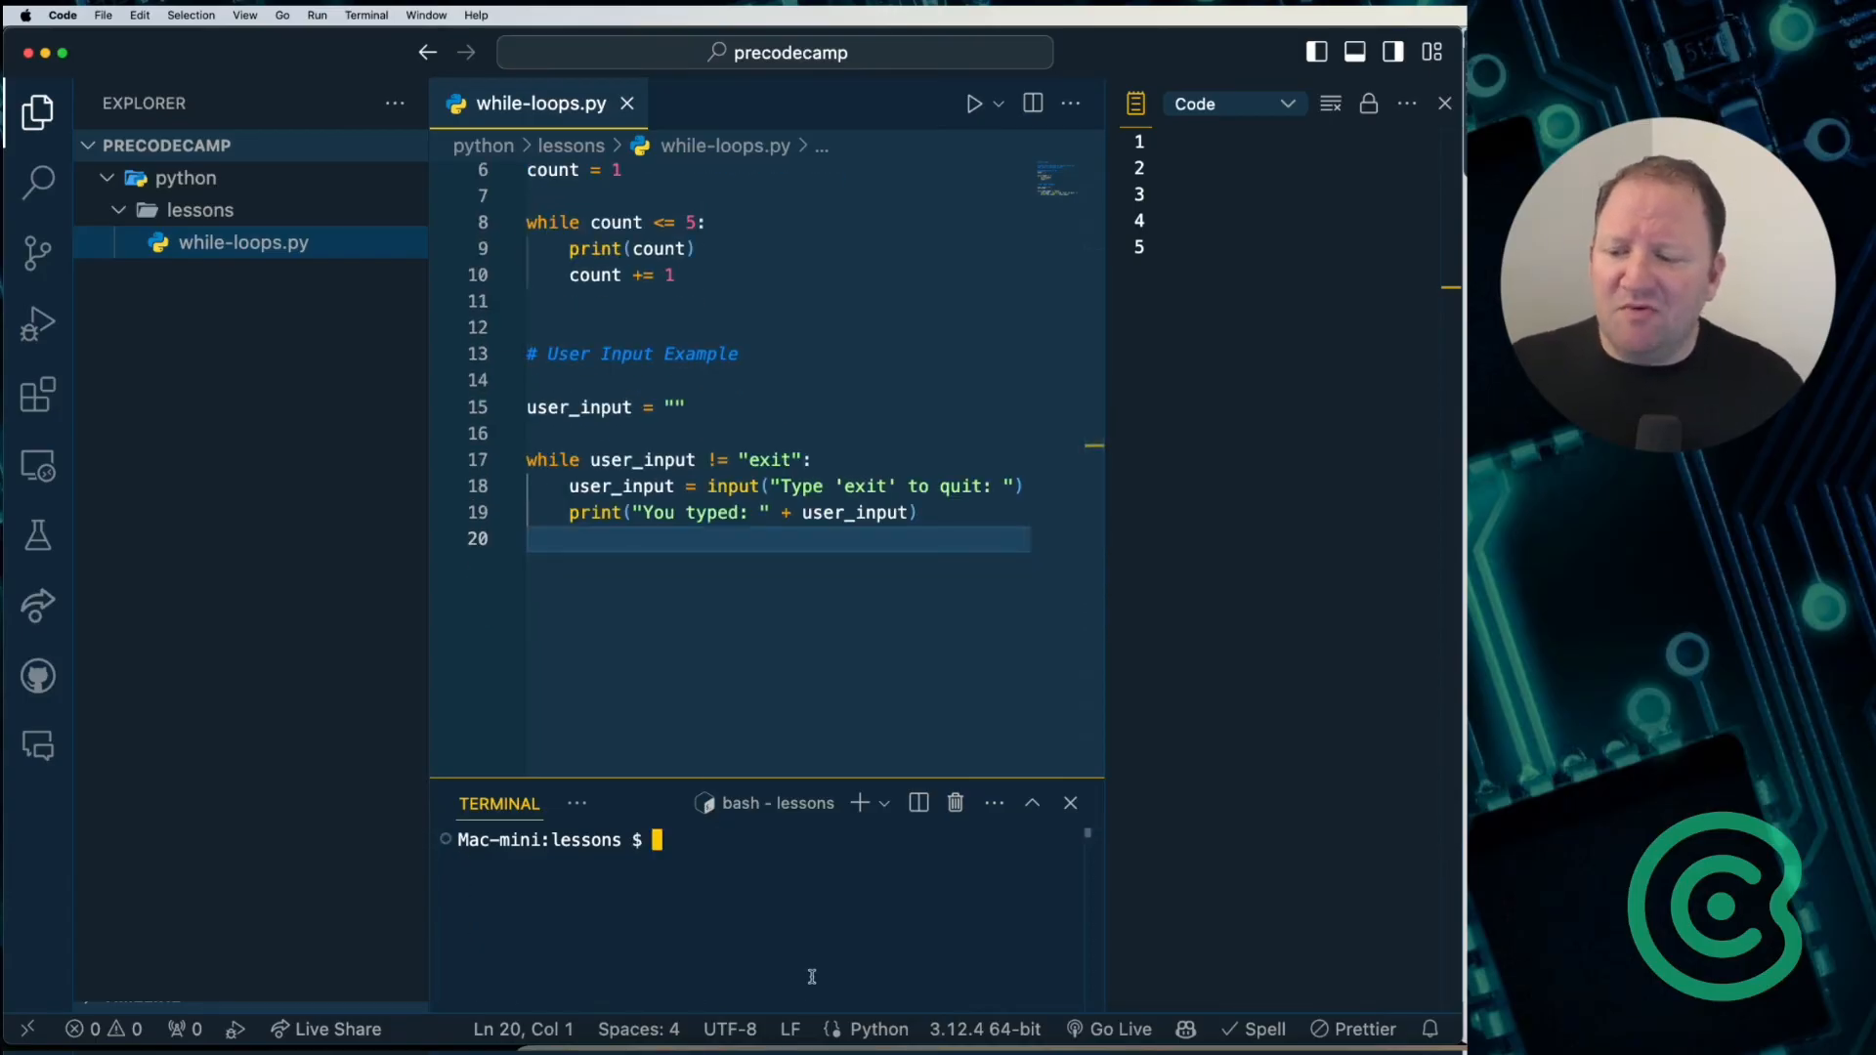
# Step: Rerun python3 while-loops.py and submit EXIT, which is echoed without quitting
pyautogui.write('python3 while-loops.py')
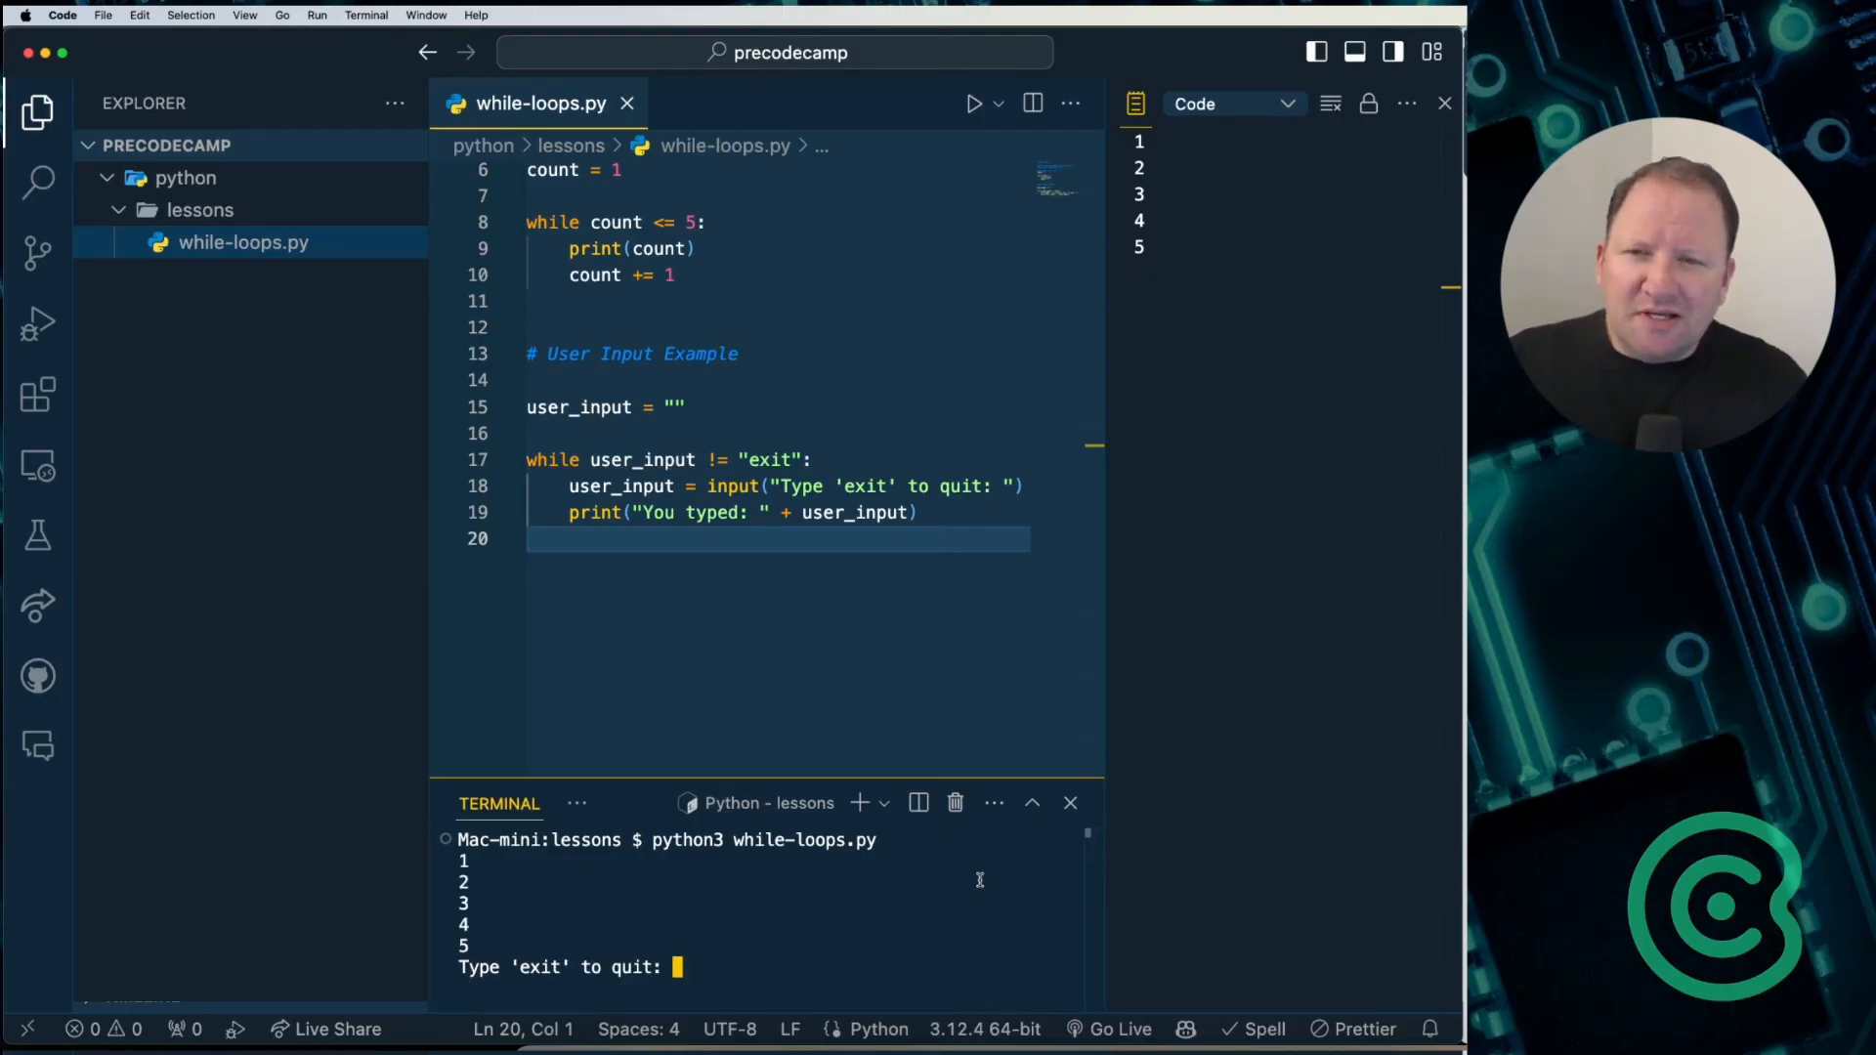
pyautogui.write('EXIT')
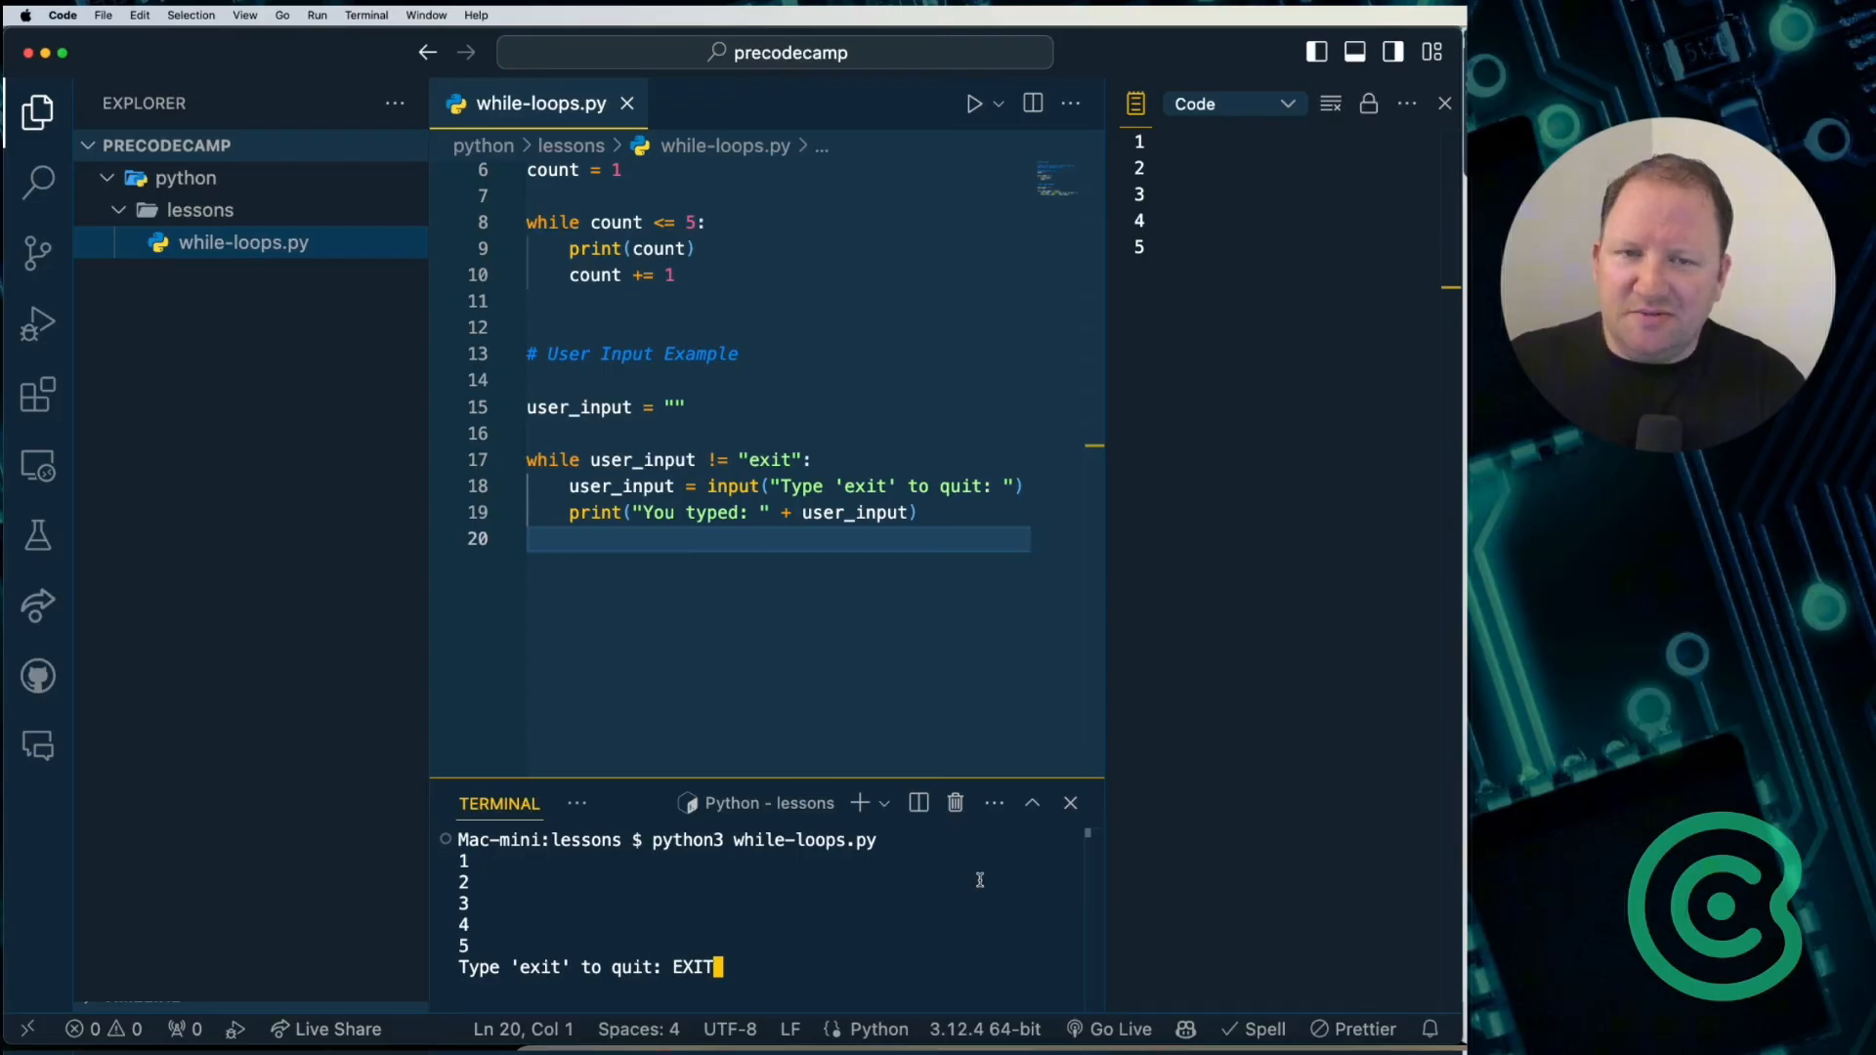
pyautogui.press('enter')
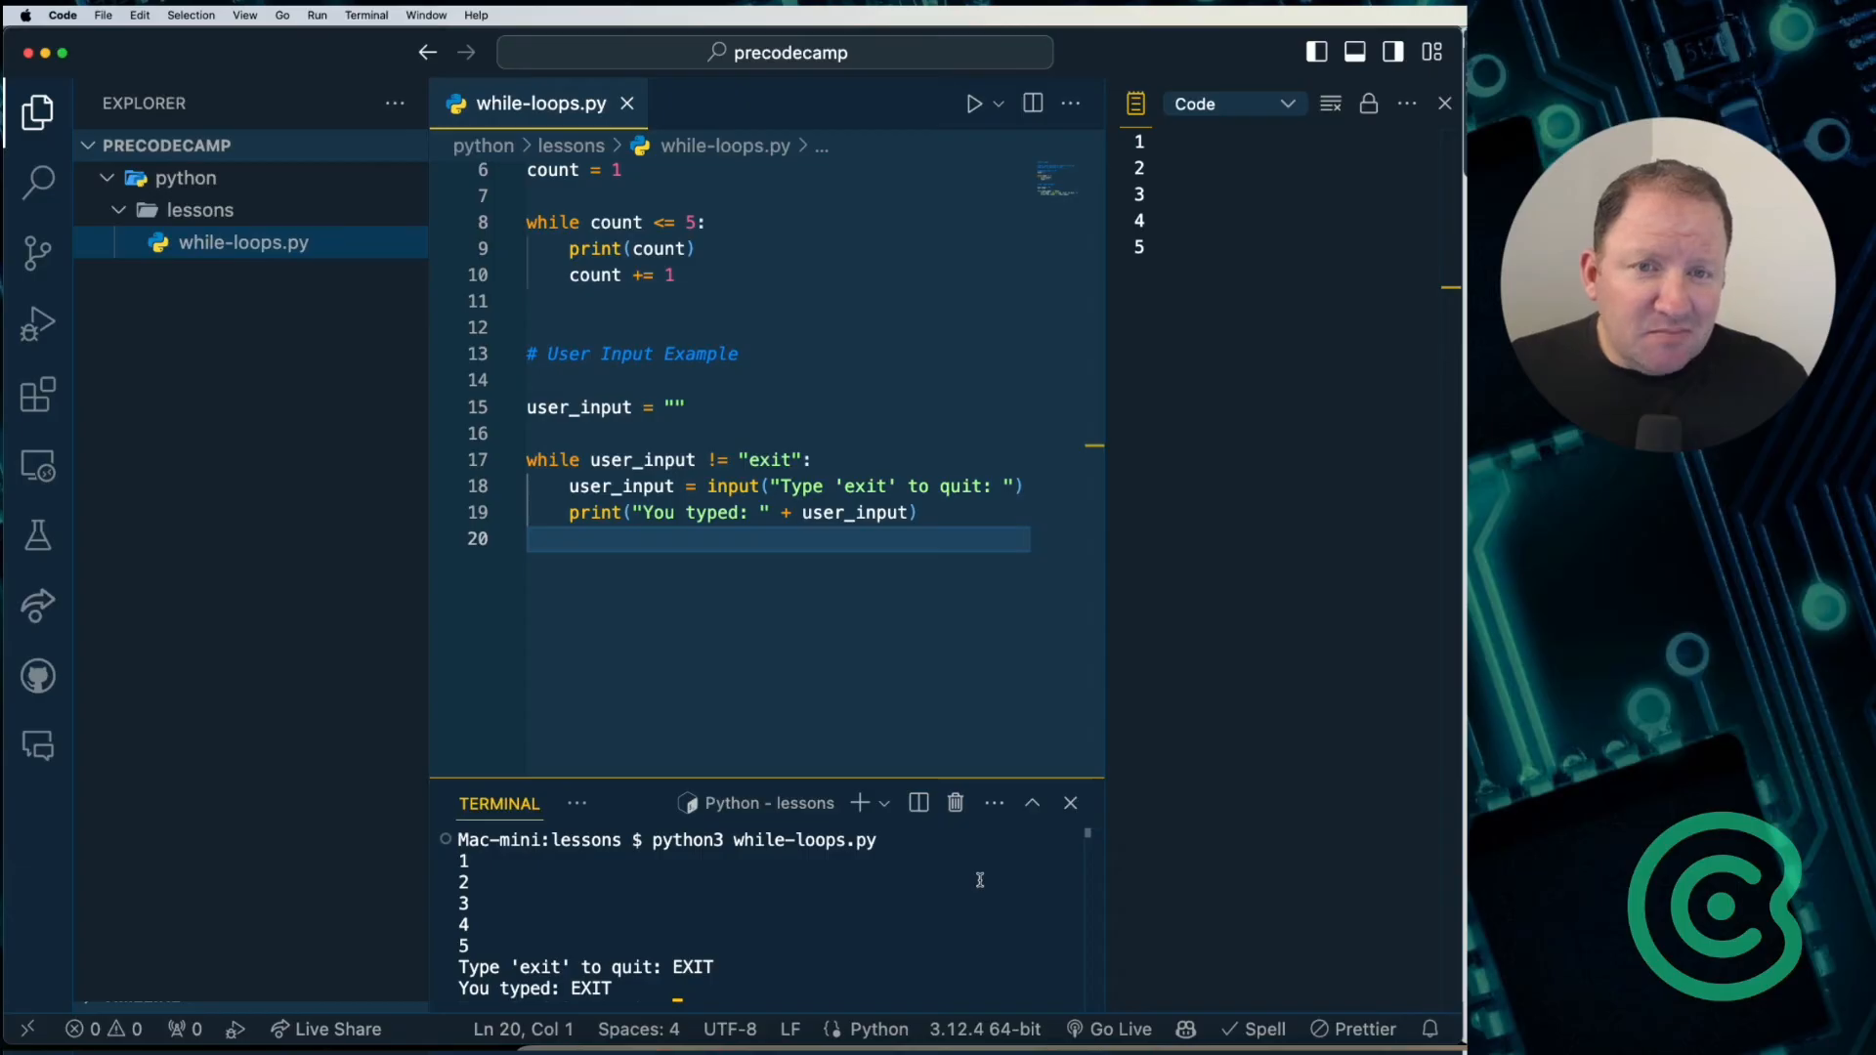
pyautogui.moveTo(952, 474)
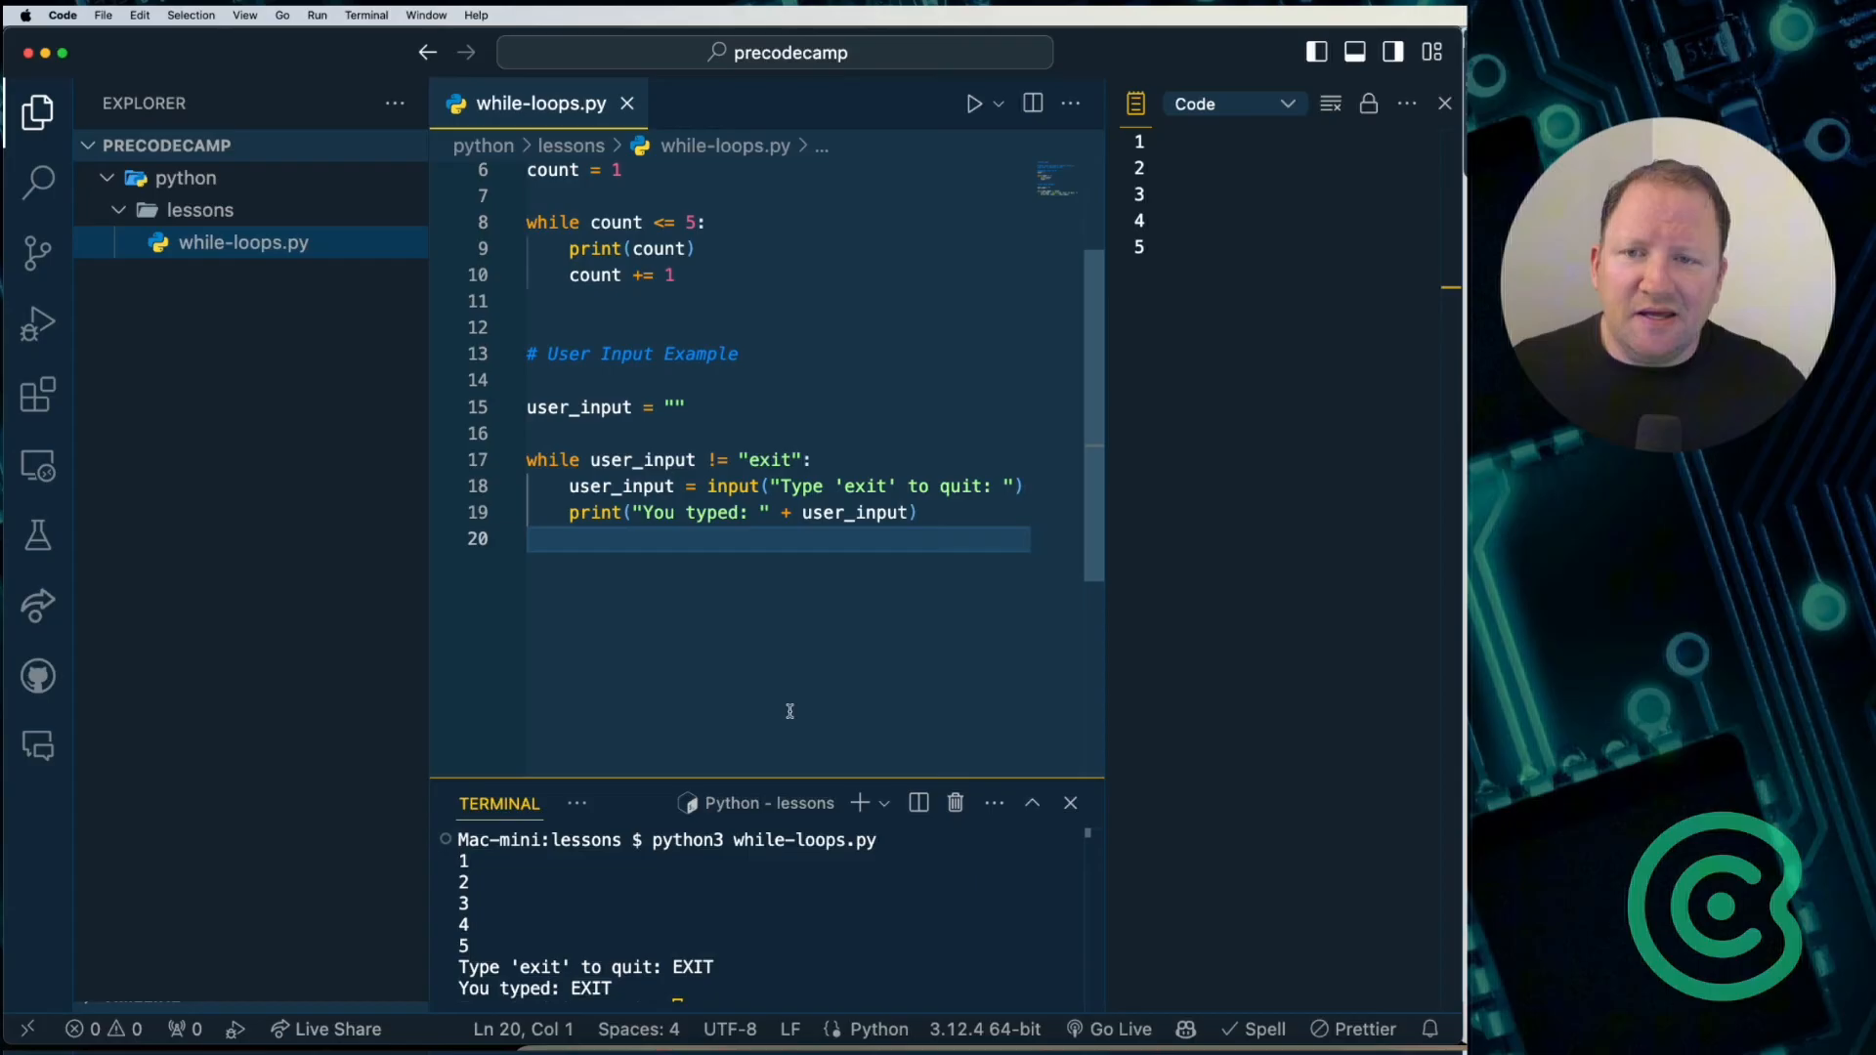
pyautogui.moveTo(775, 638)
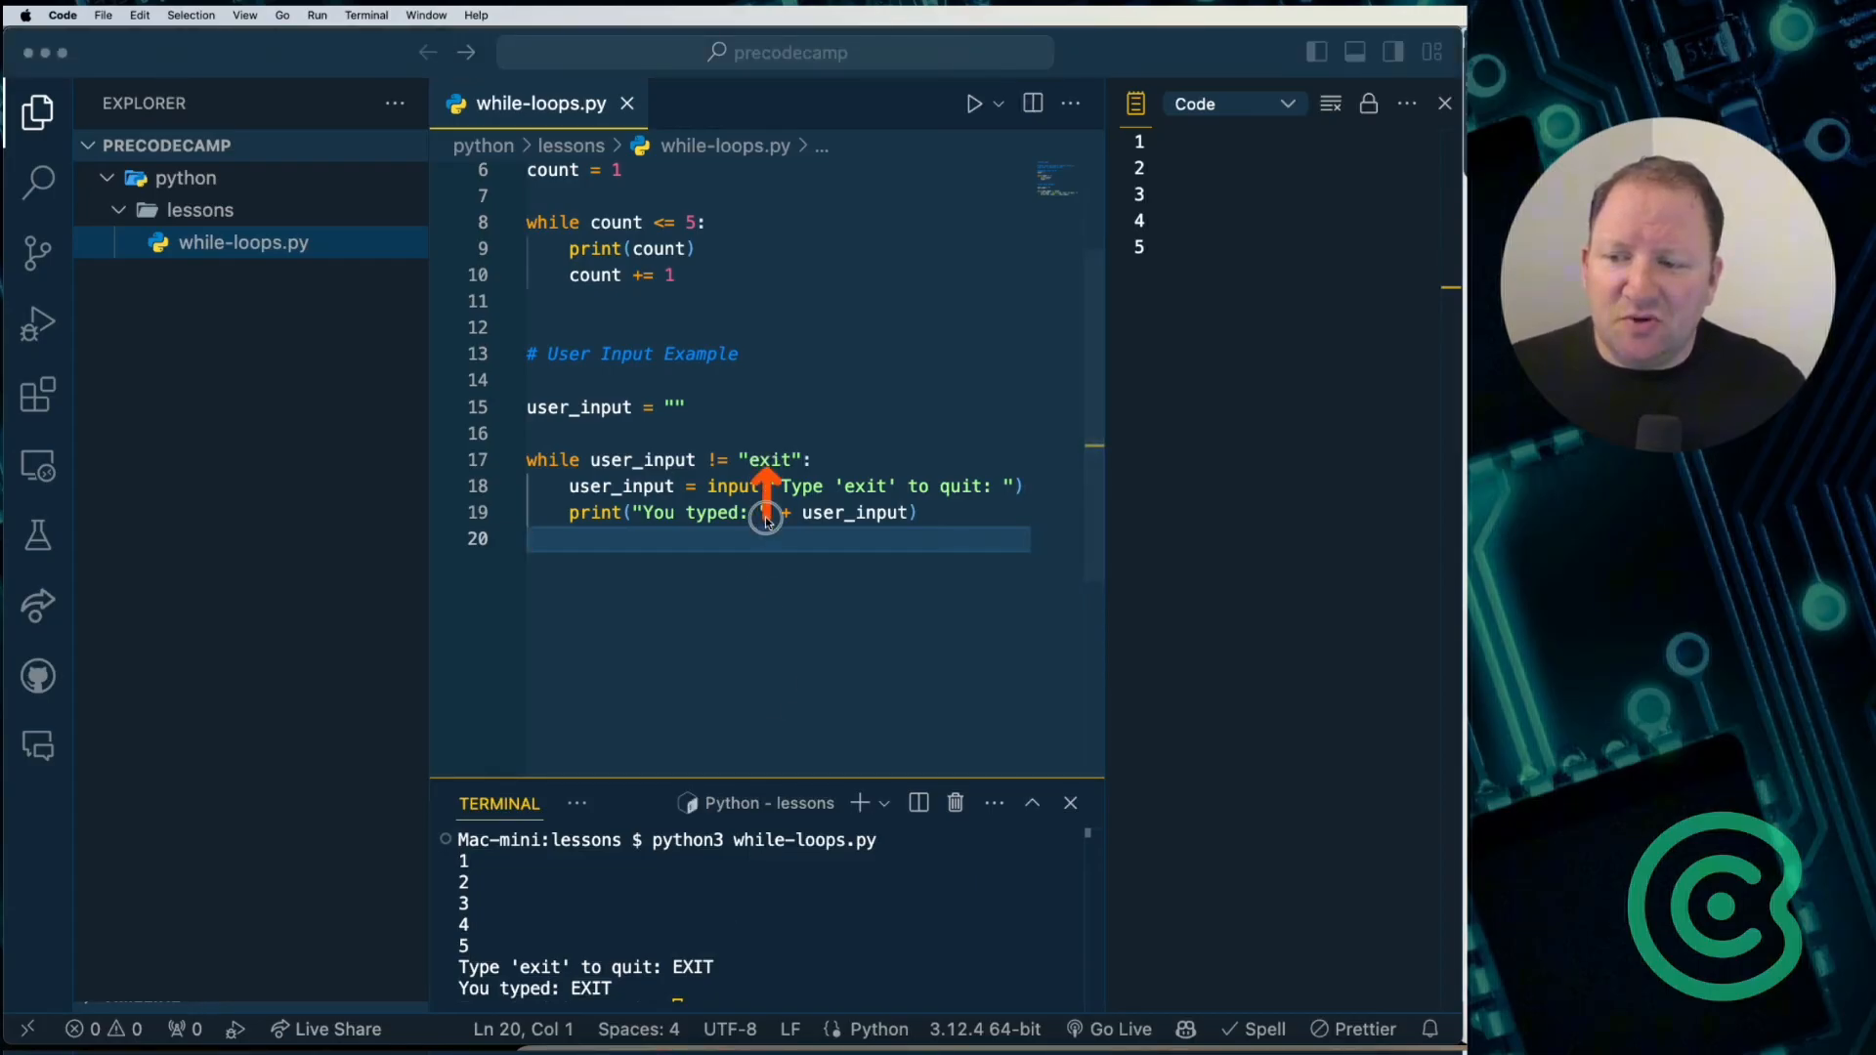
# Step: Extend line 17's while condition with and user_input != "EXIT"
pyautogui.click(808, 459)
pyautogui.write(' and user_input !=')
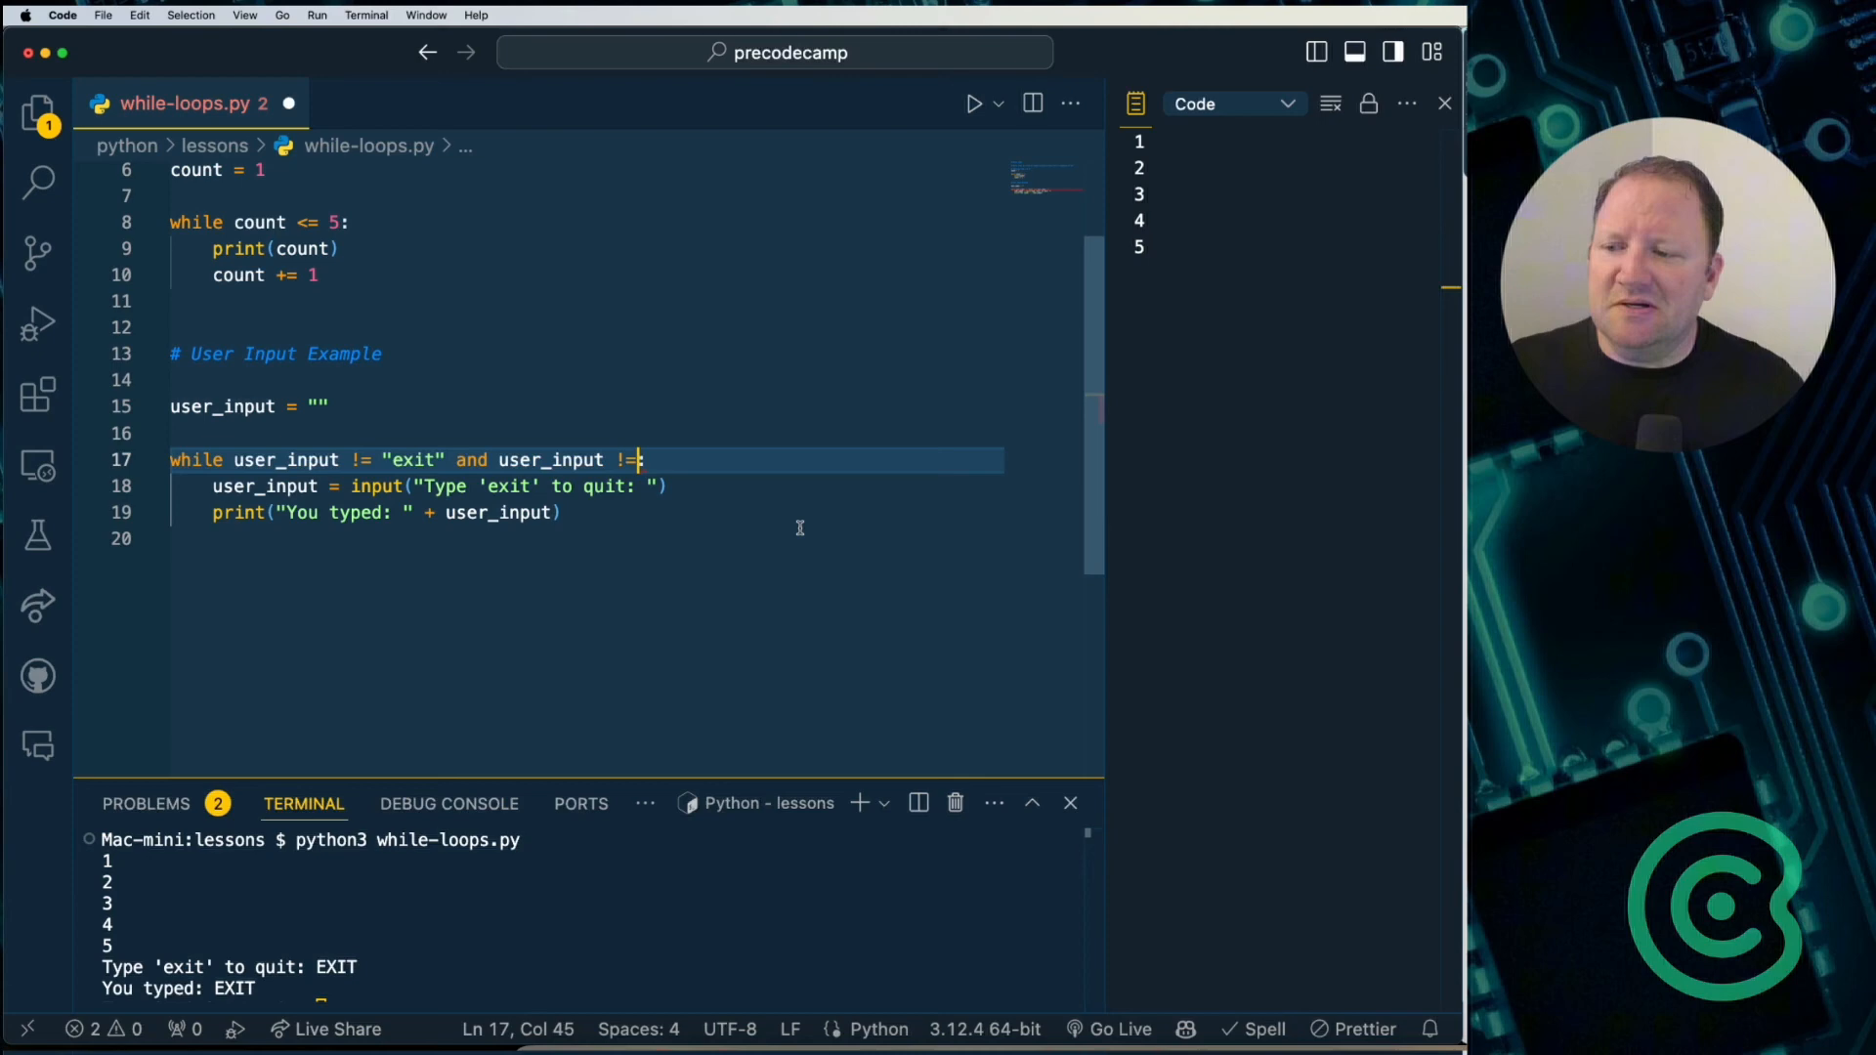
pyautogui.write('"EXIT":')
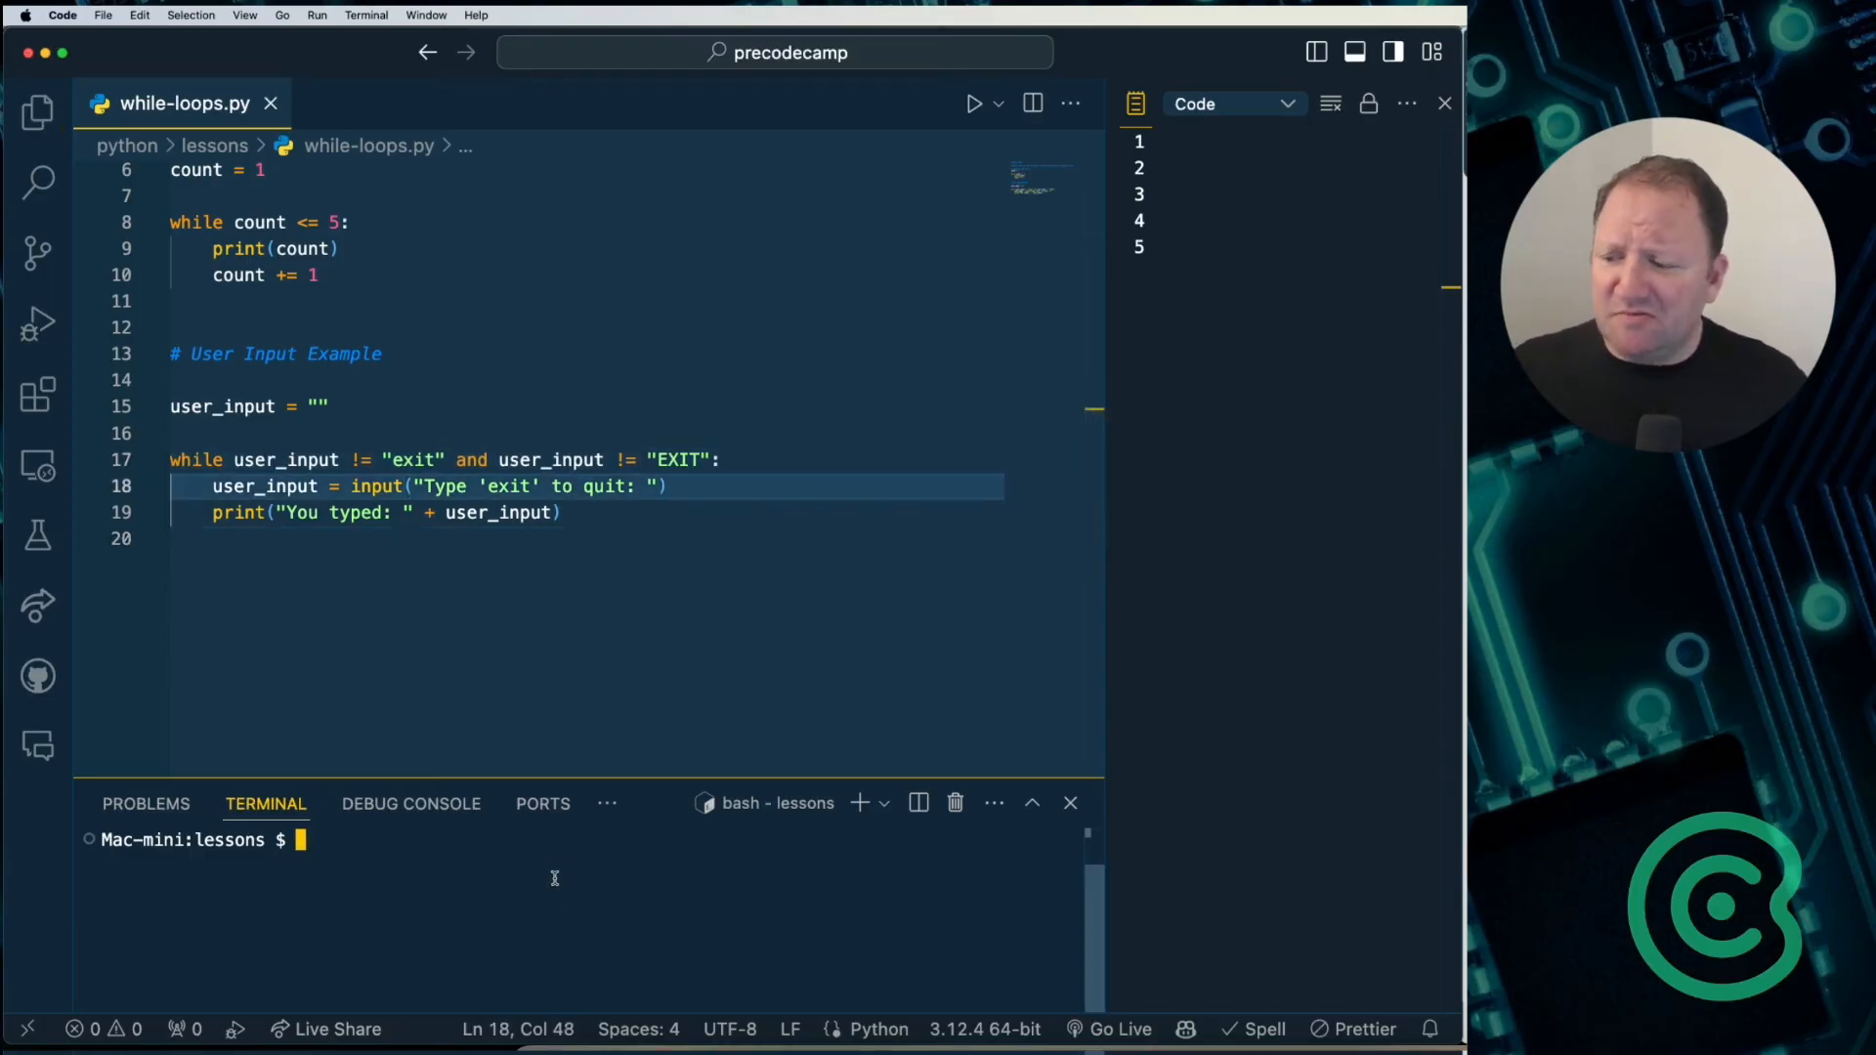
# Step: Run the script entering 'EXit', then select the uppercase EXIT condition on line 17
pyautogui.write('python3 while-loops.py')
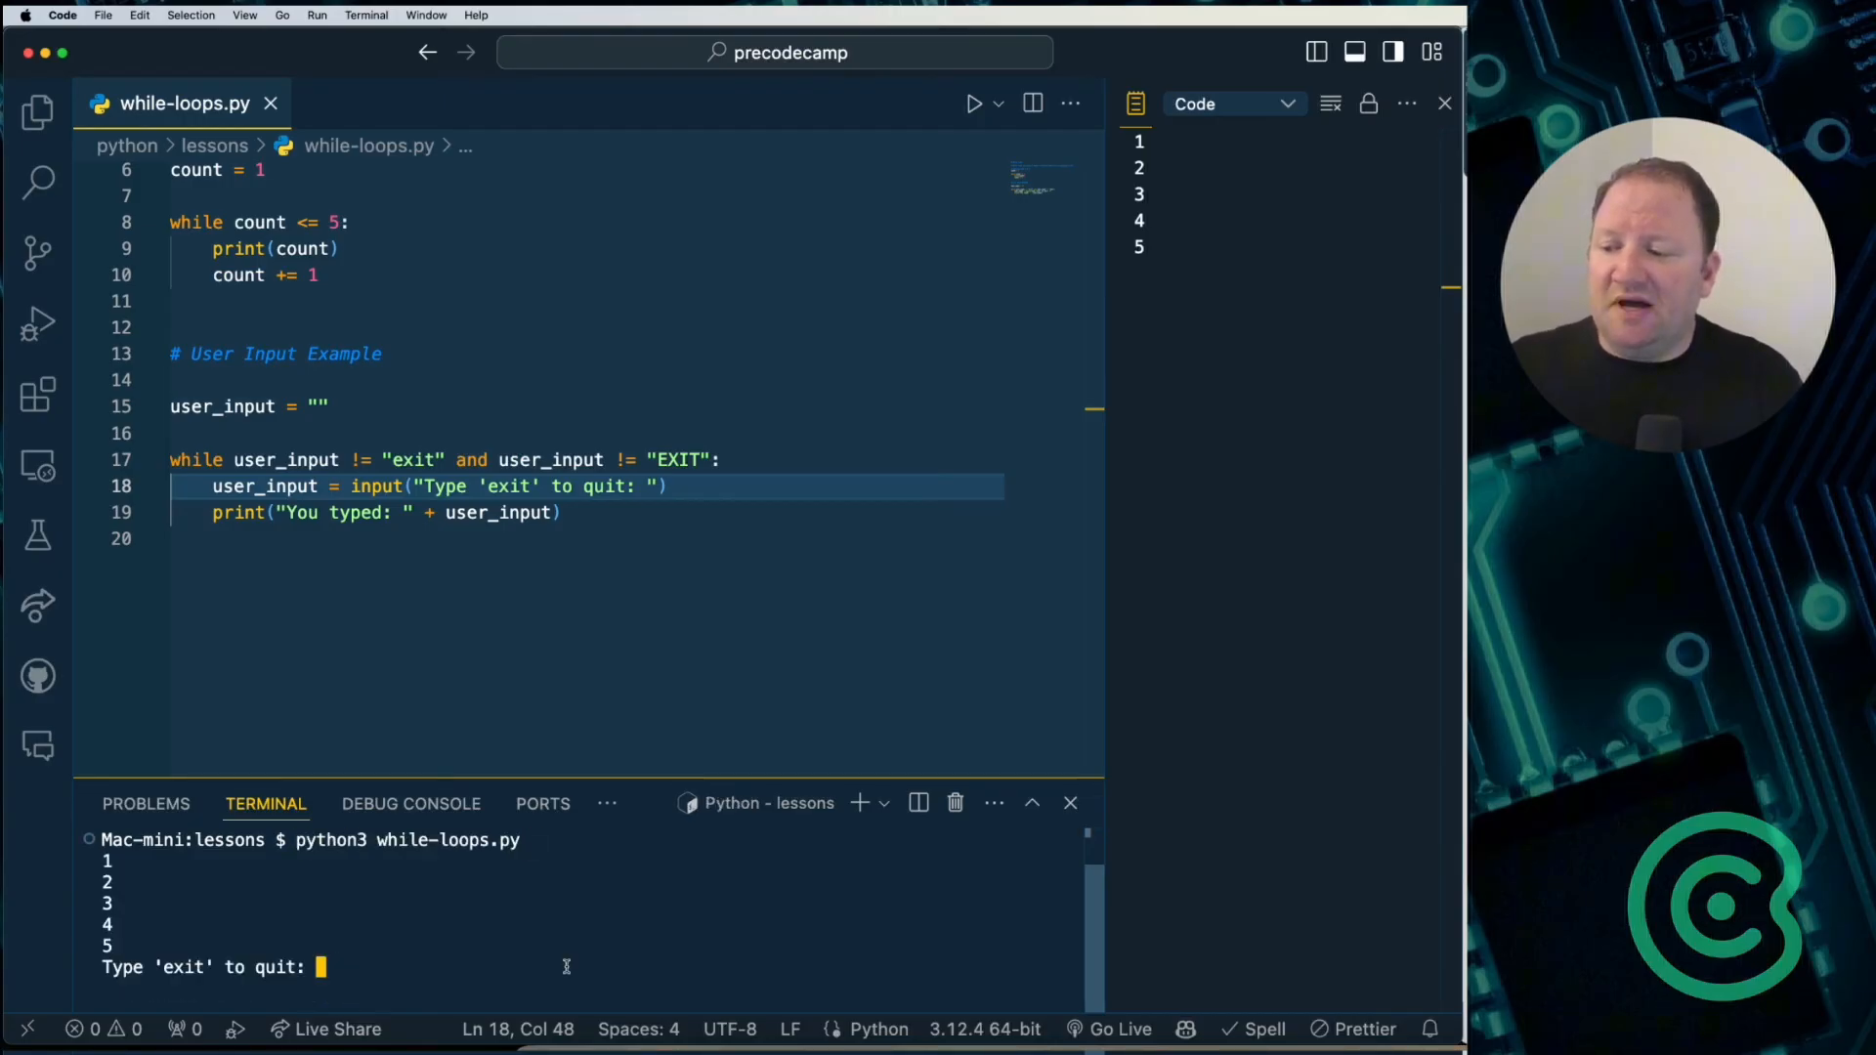
pyautogui.write('E')
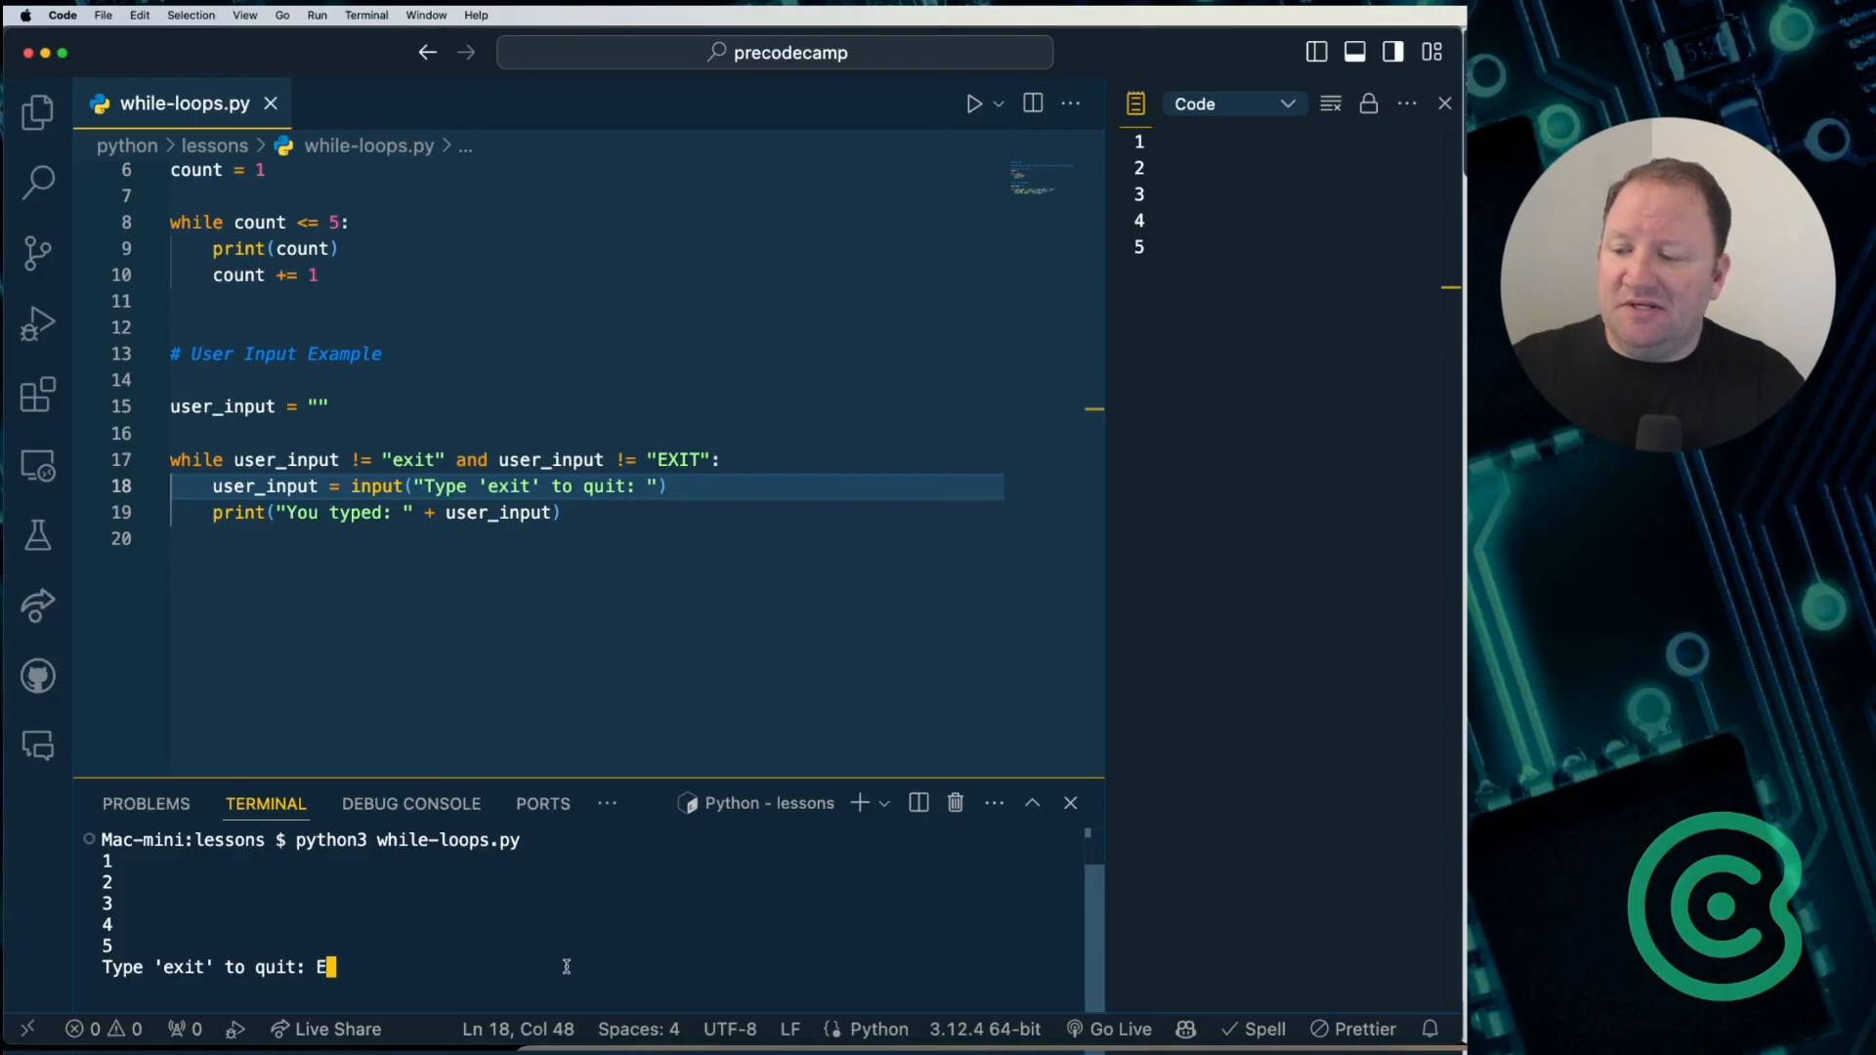
pyautogui.write('Xit')
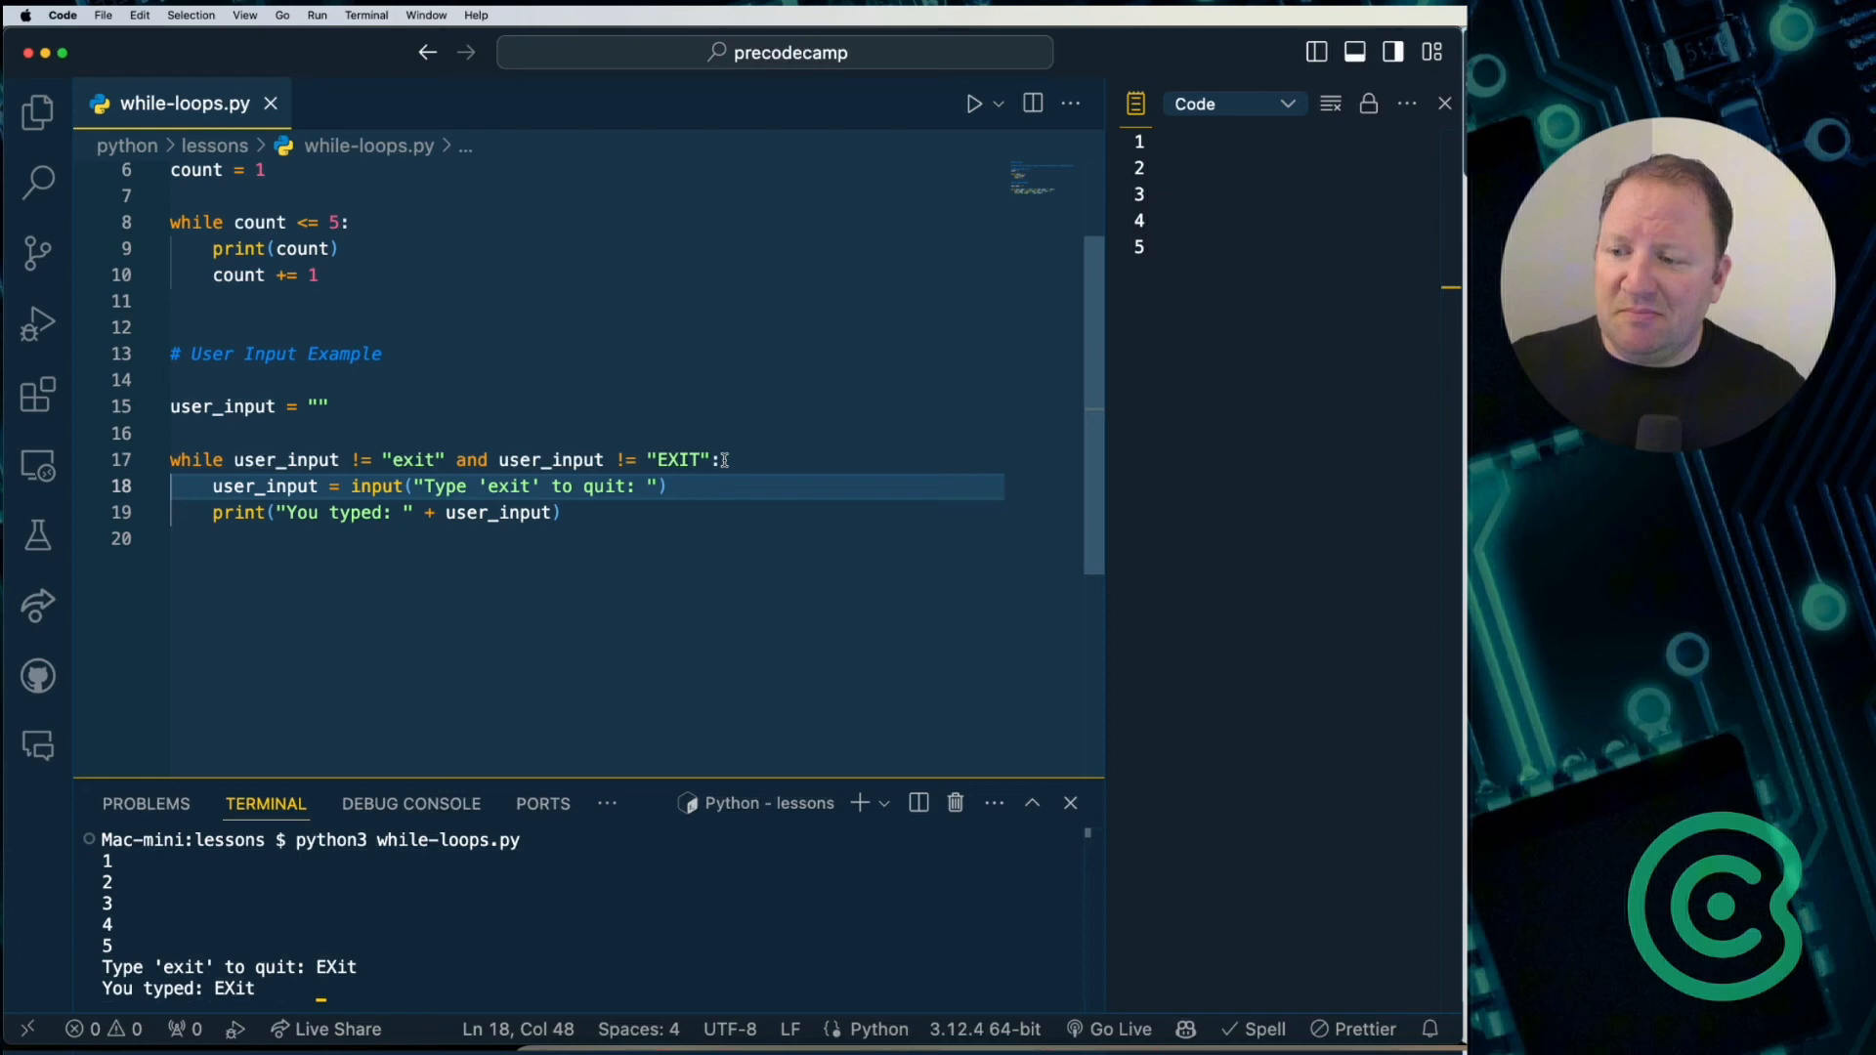
pyautogui.moveTo(448, 459); pyautogui.dragTo(718, 459)
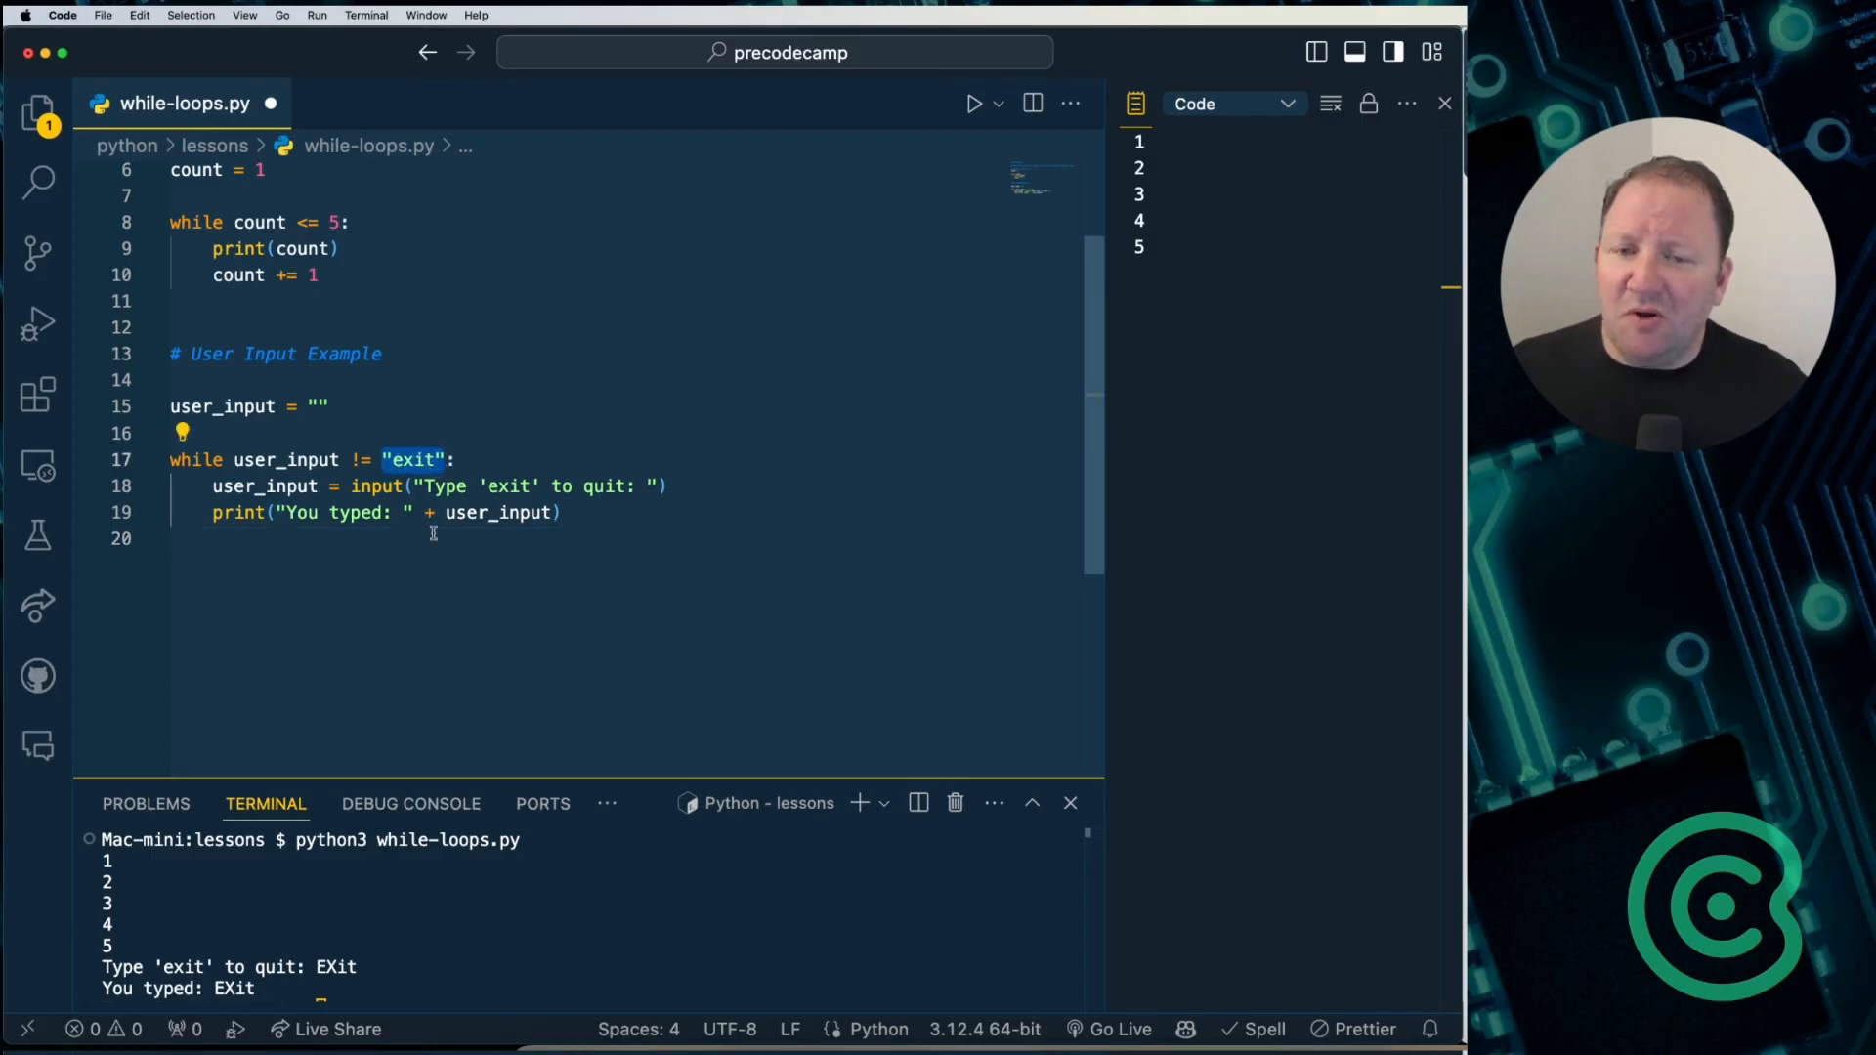
pyautogui.moveTo(422, 643)
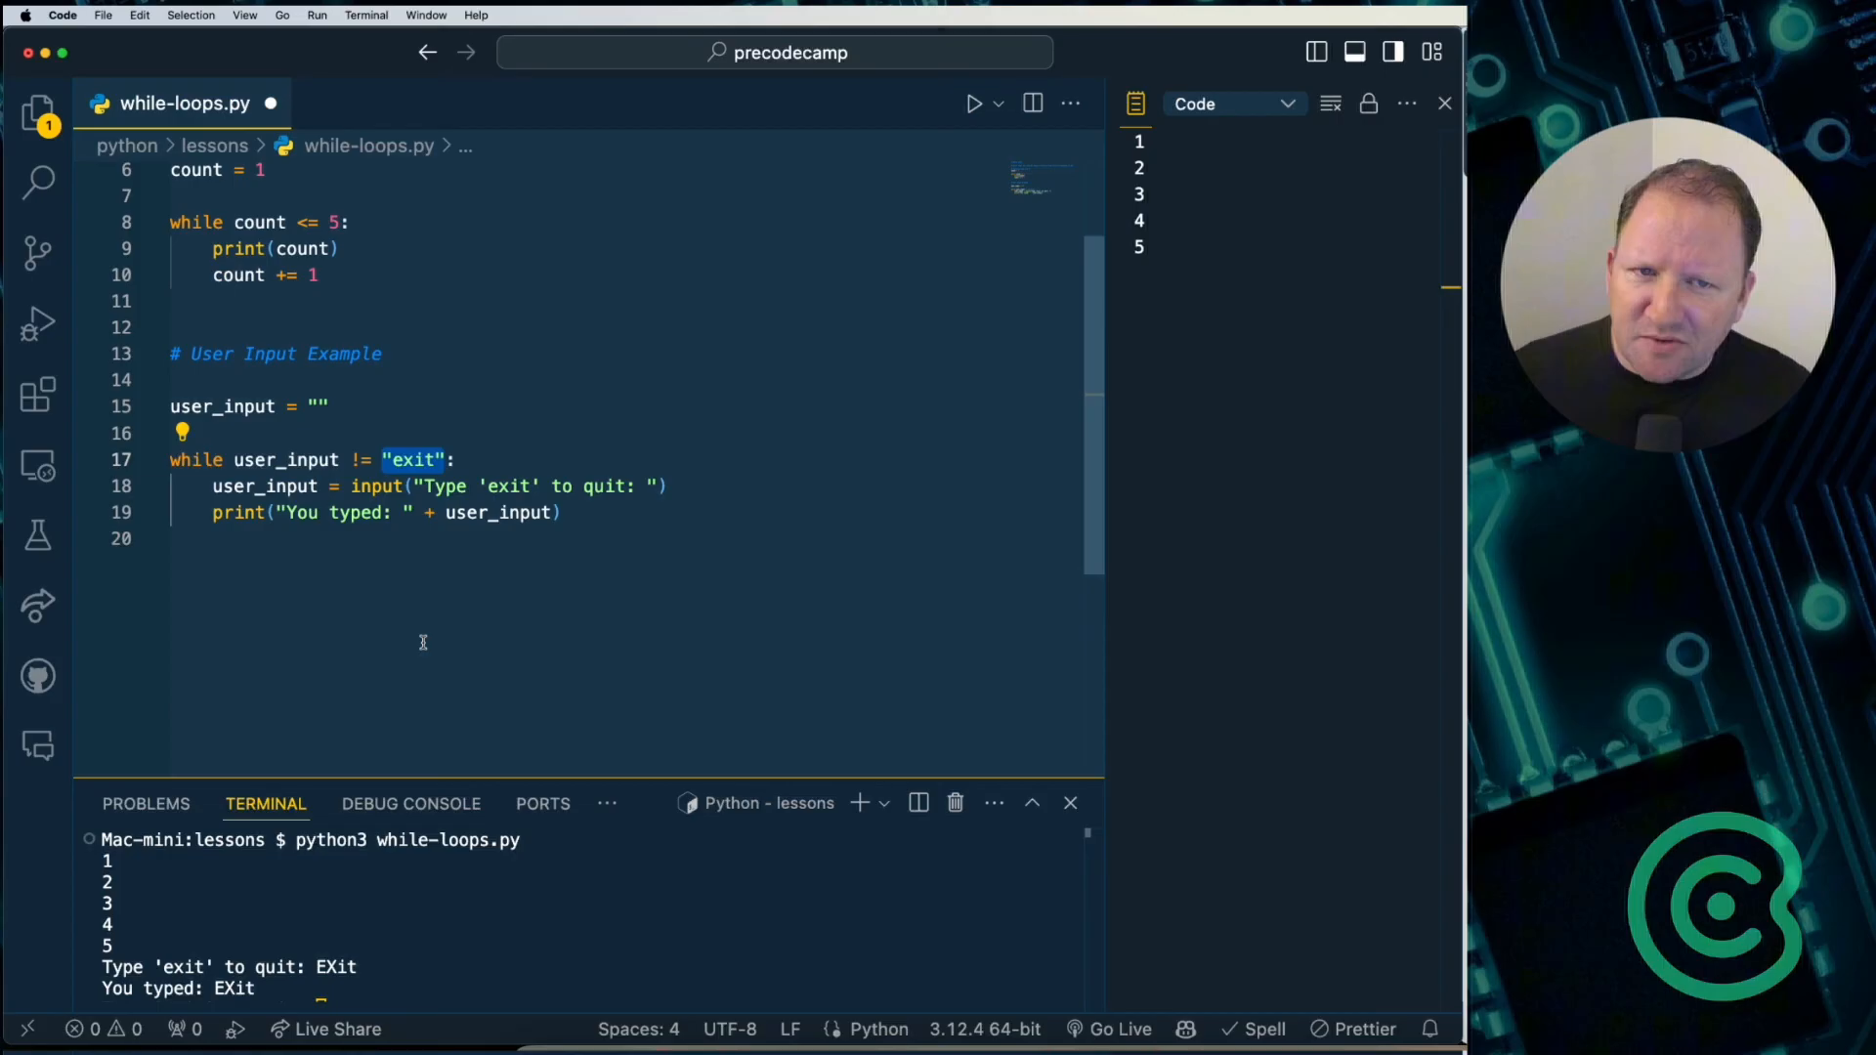
# Step: Change the condition to user_input.lower() != "exit", save, inspect lower(), and clear the terminal
pyautogui.click(411, 459)
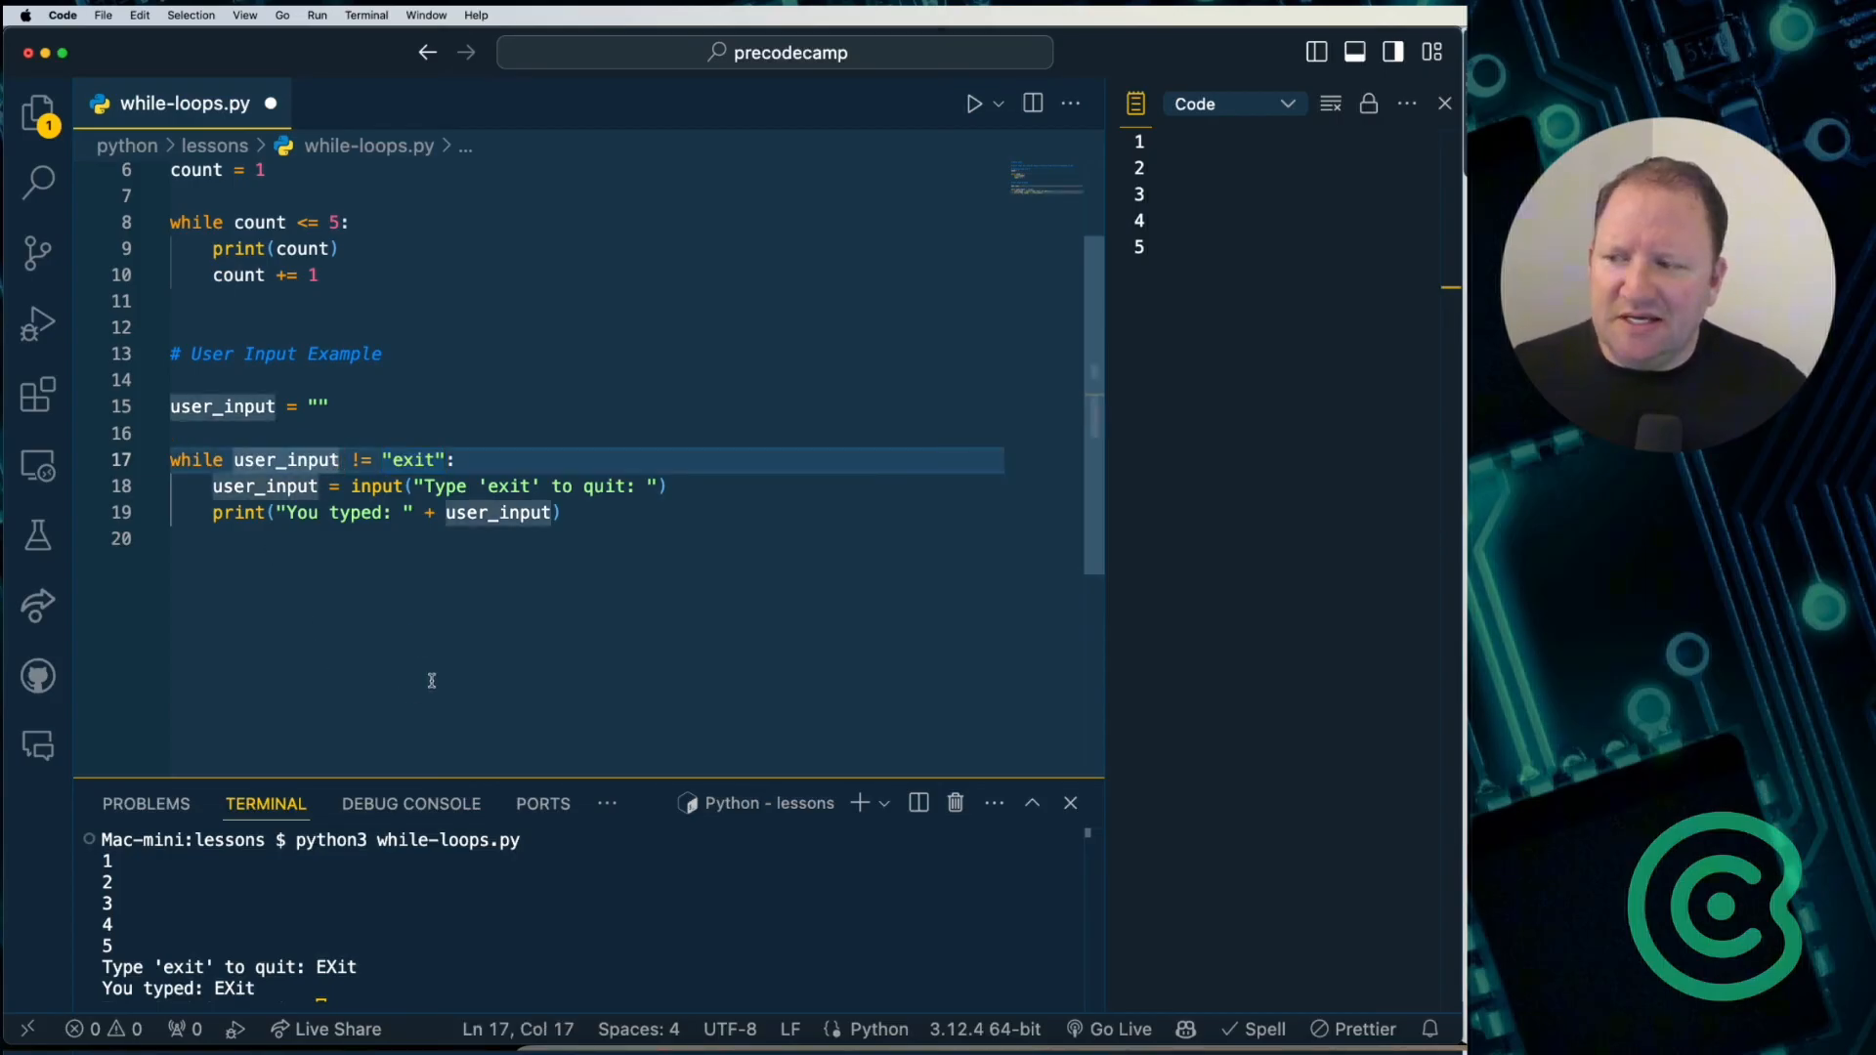
pyautogui.write('.lower(')
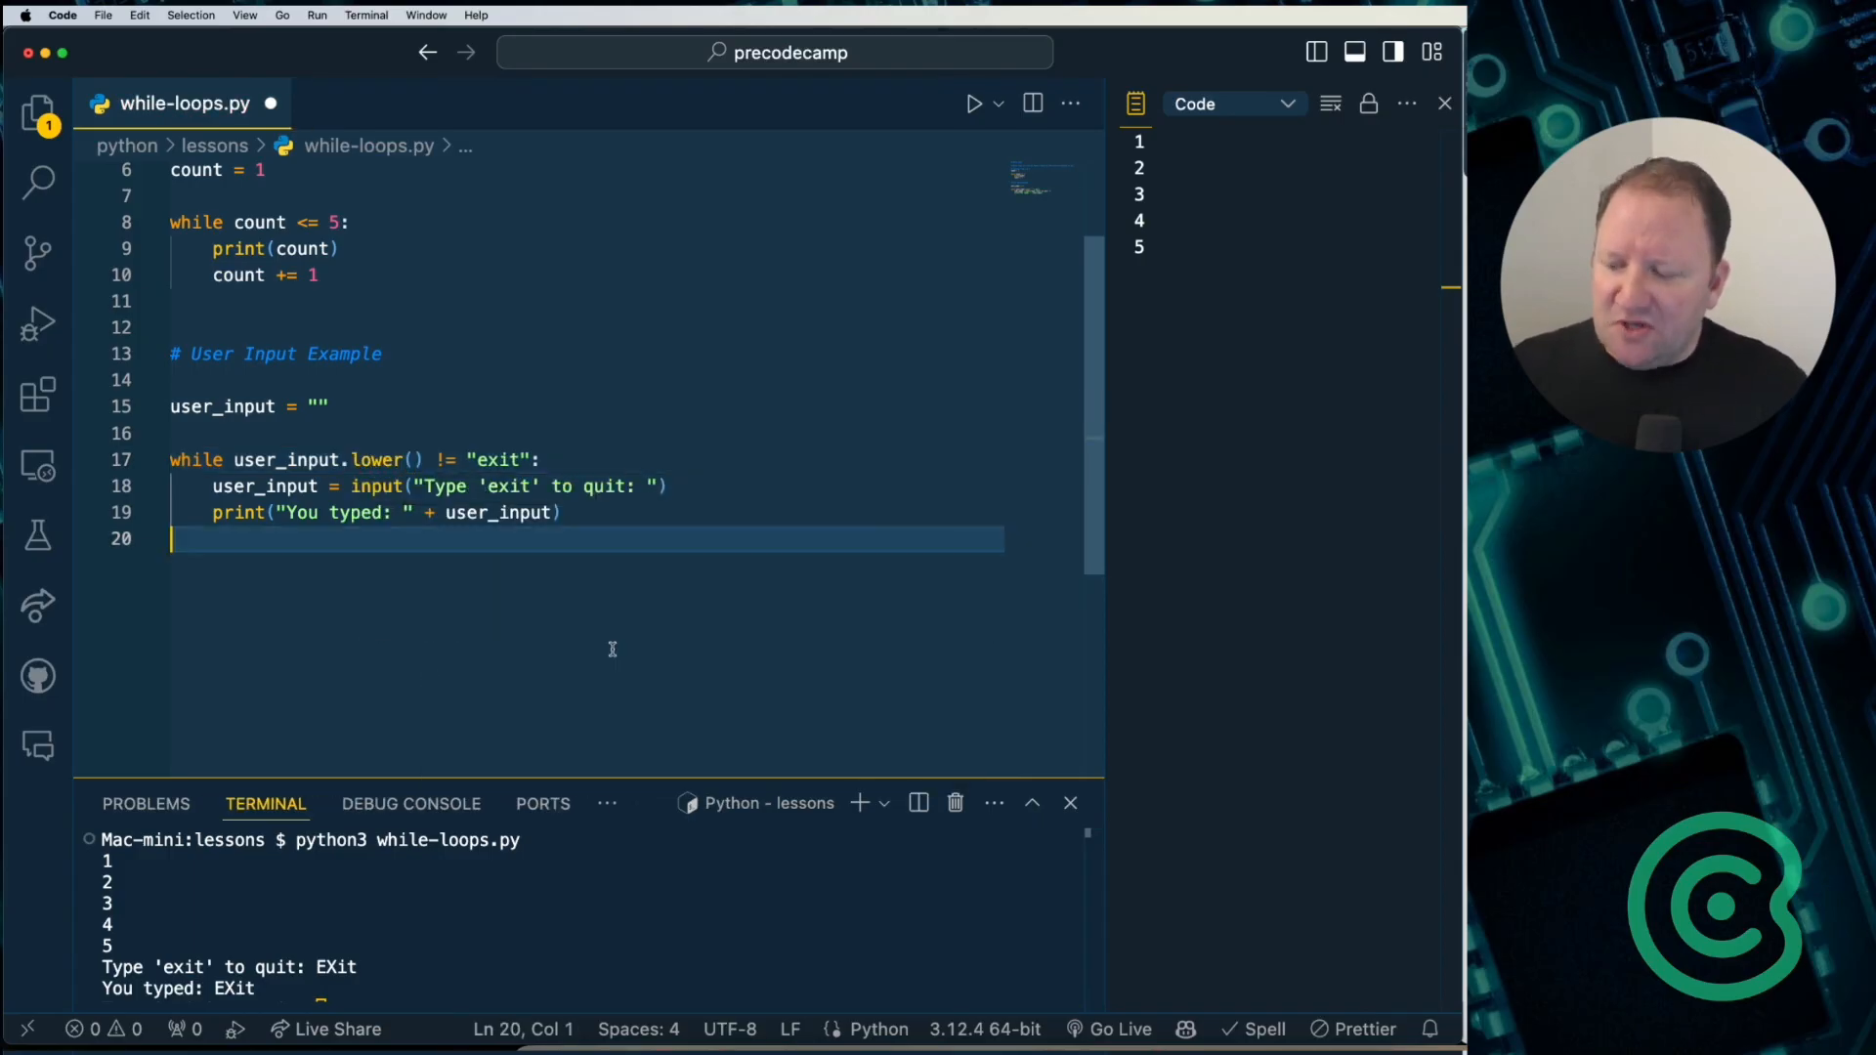
pyautogui.press('cmd+s')
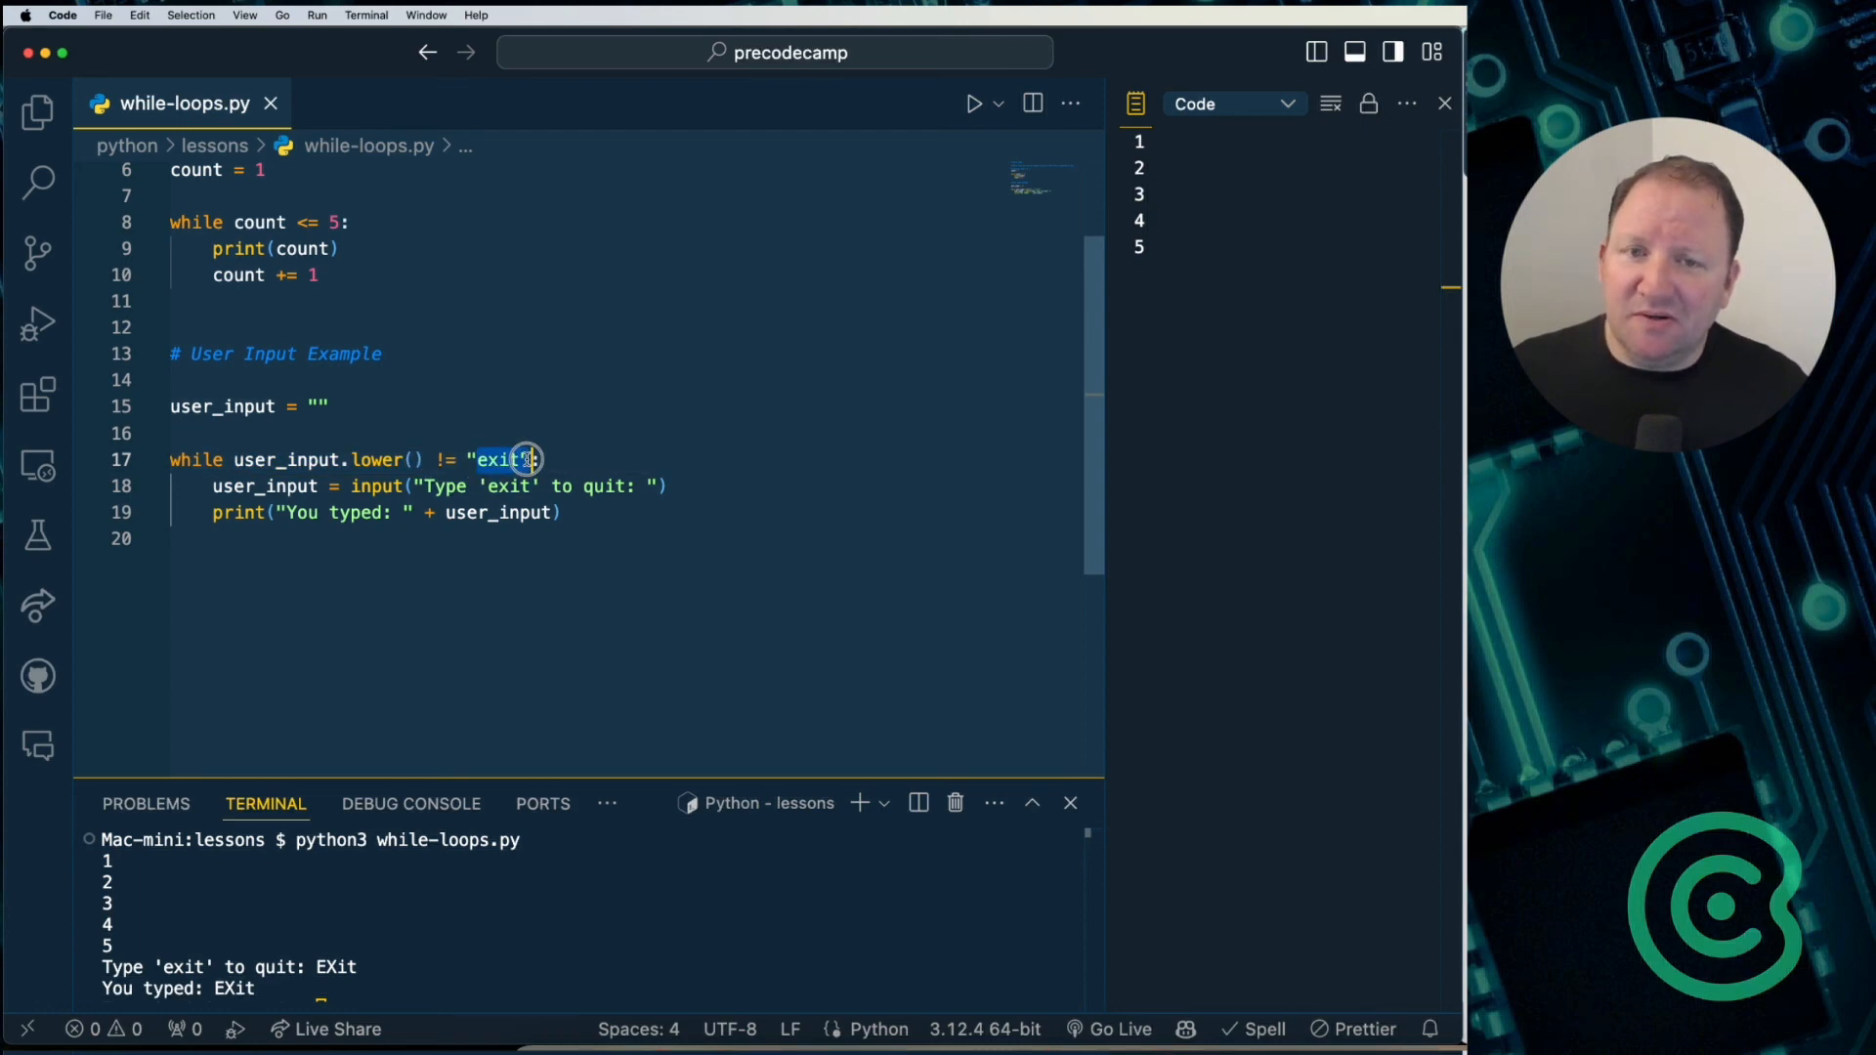
pyautogui.moveTo(378, 459)
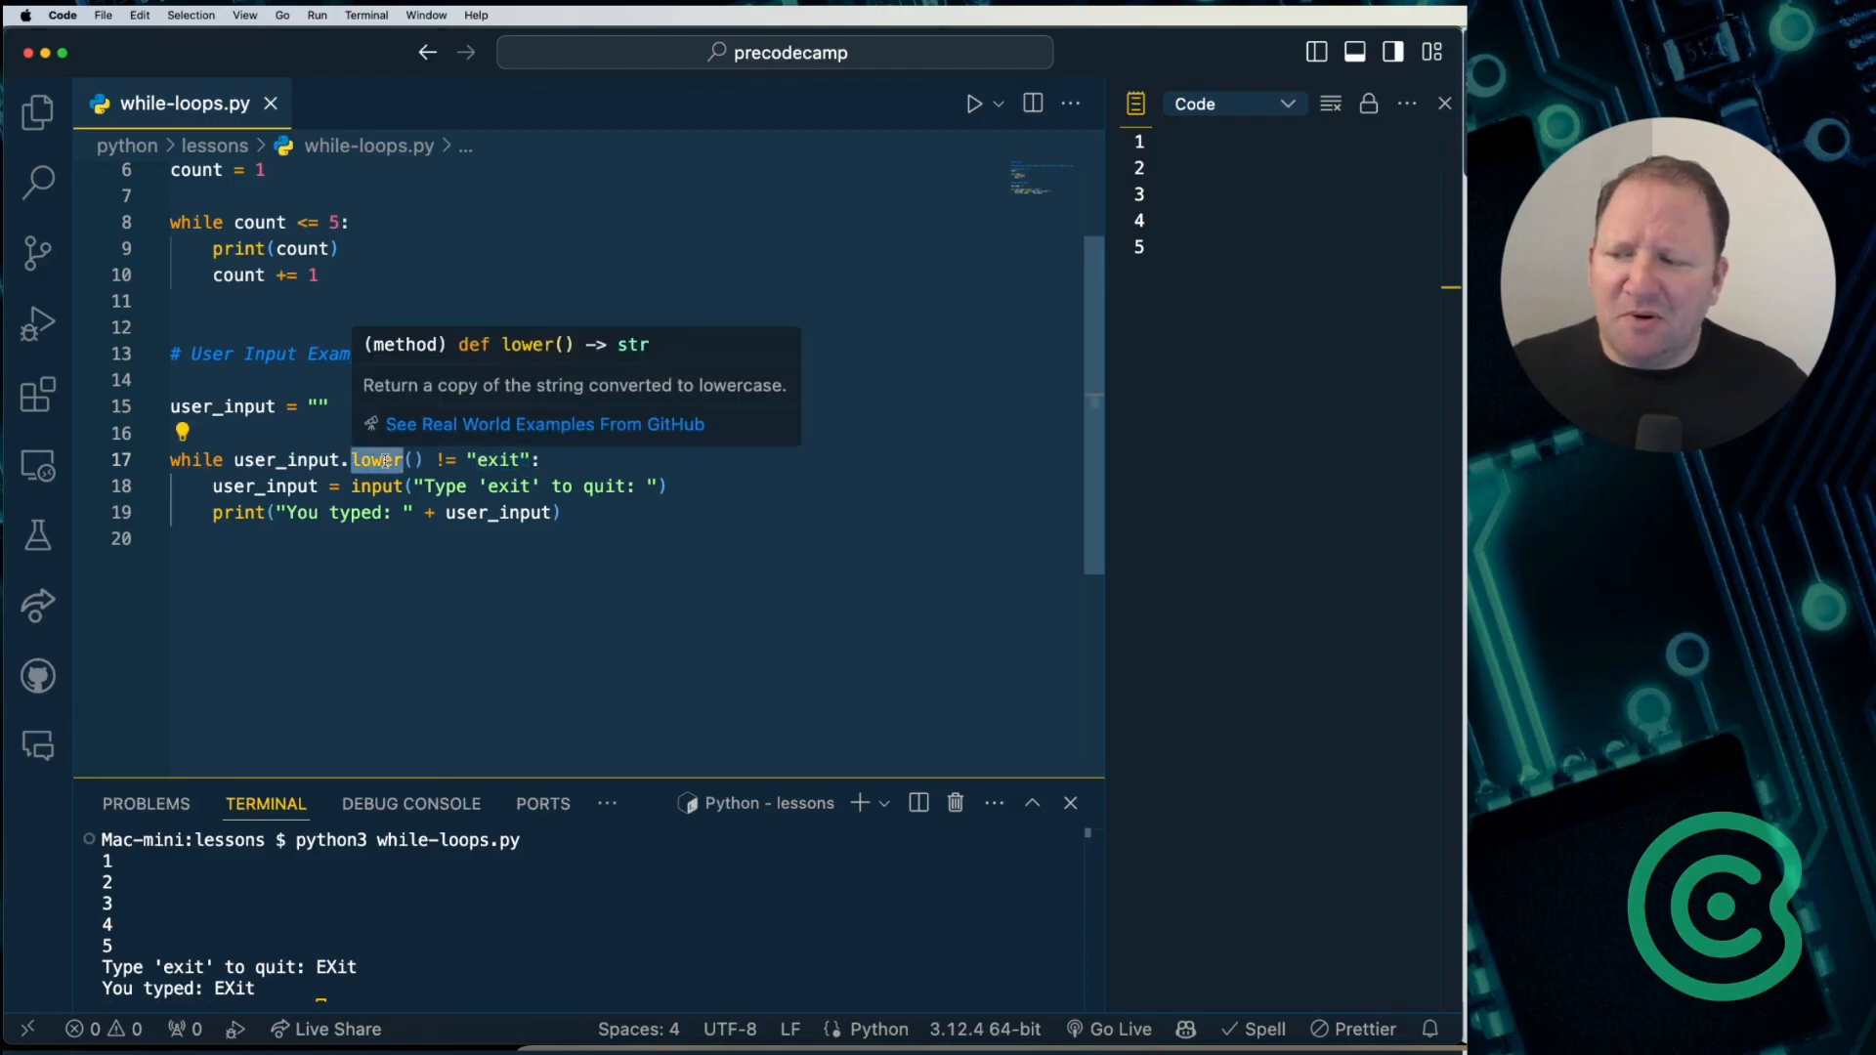
pyautogui.doubleClick(494, 459)
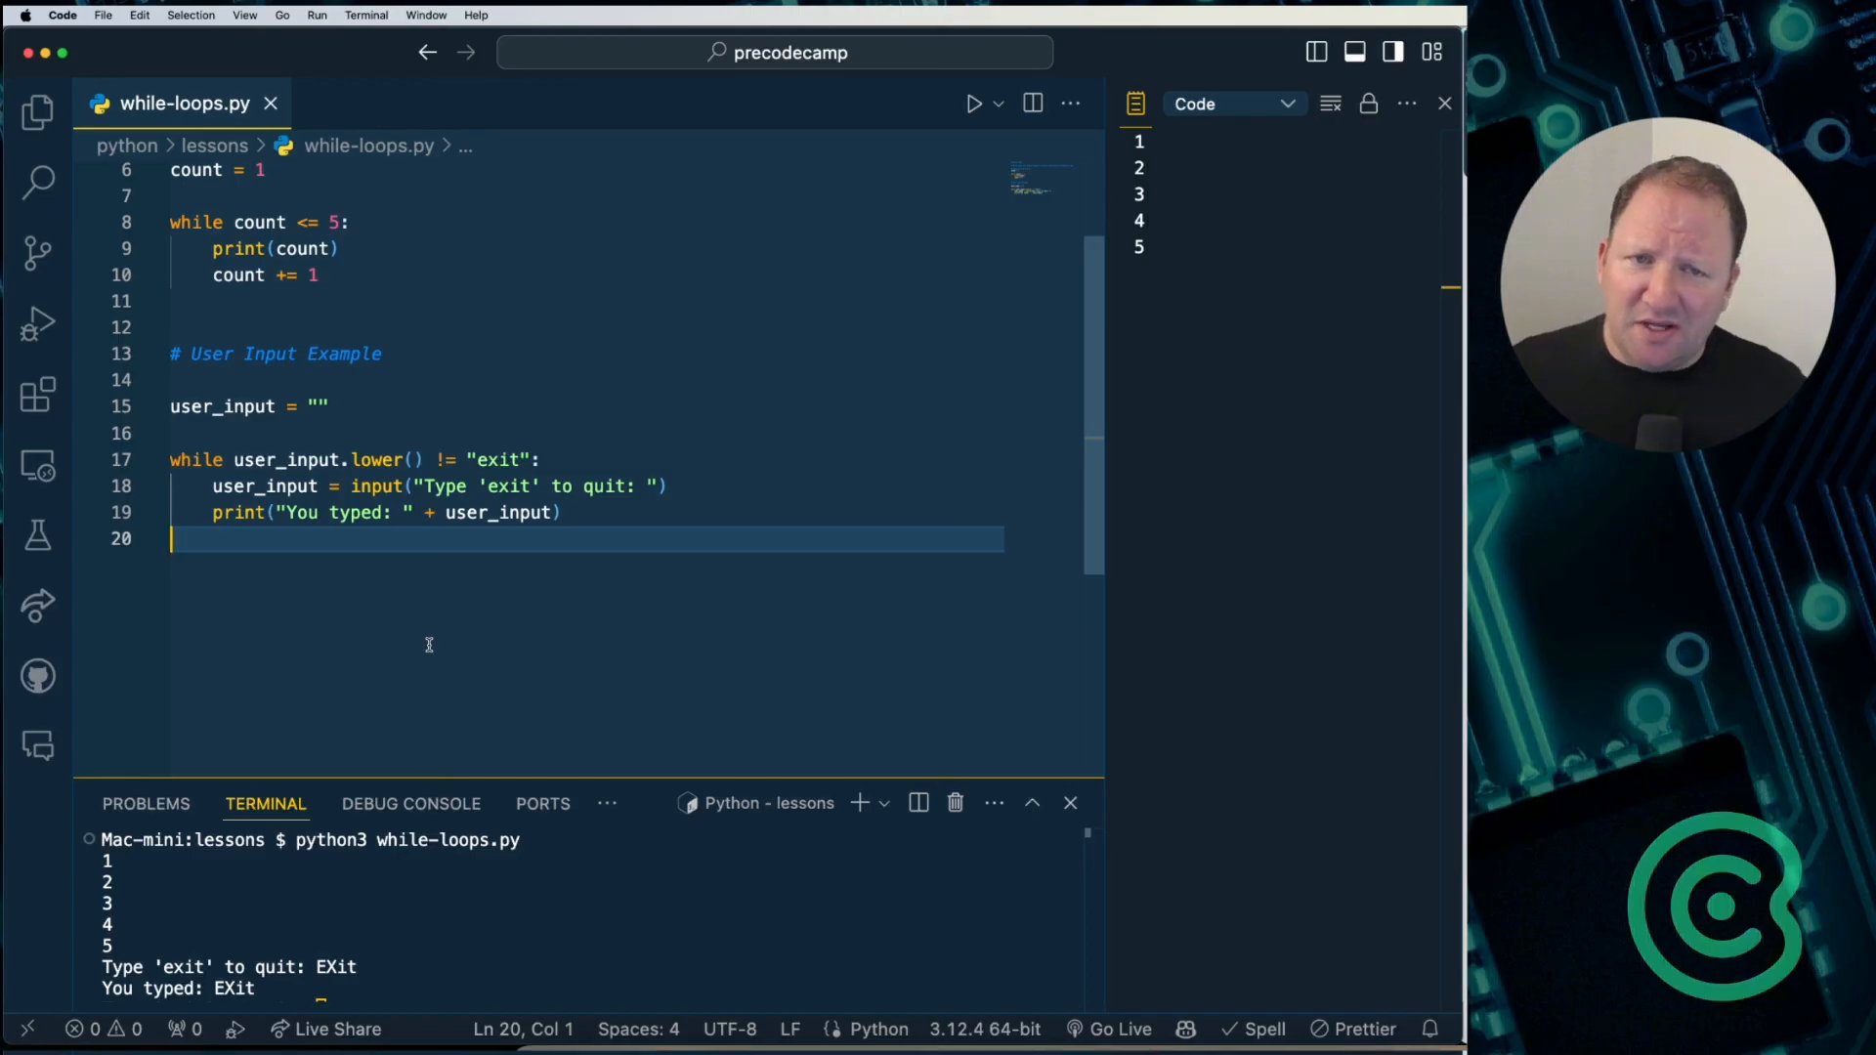
pyautogui.press('ctrl+c')
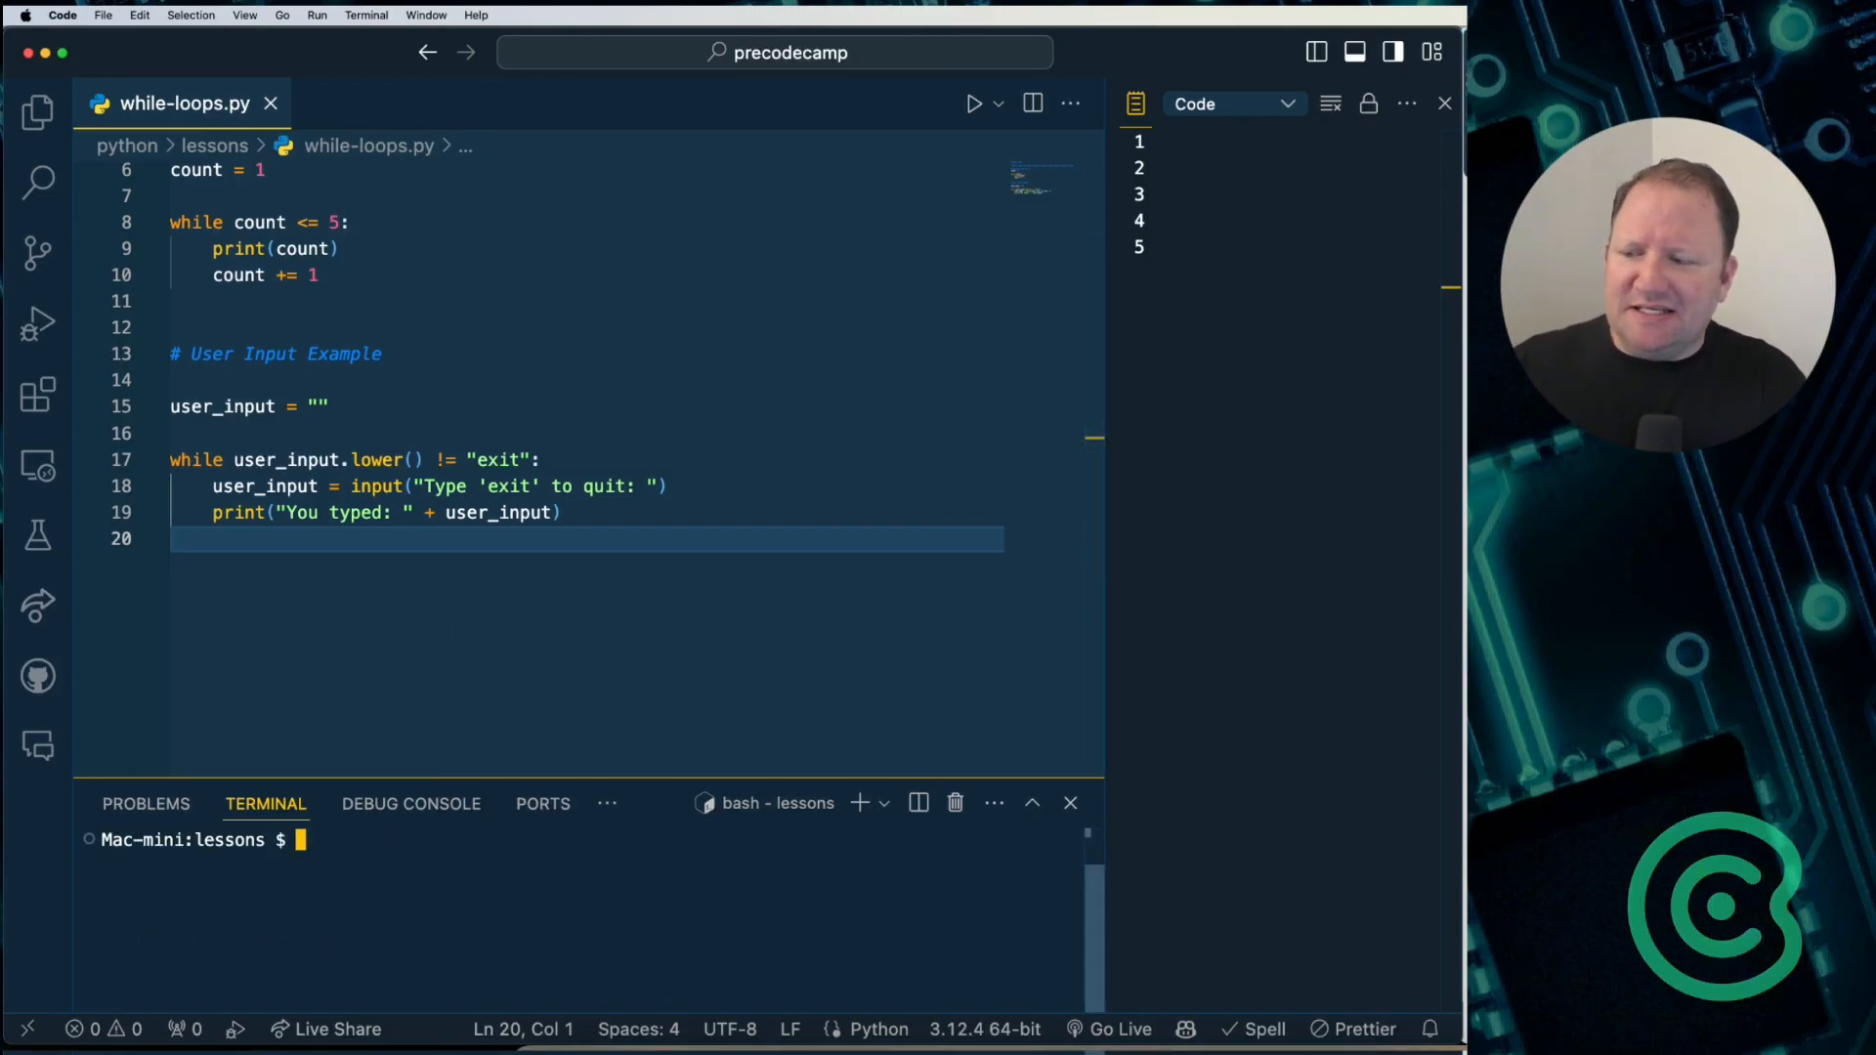
# Step: Clear the terminal, rerun python3 while-loops.py, and enter mixed-case 'EXit' to end the loop
pyautogui.write('clear')
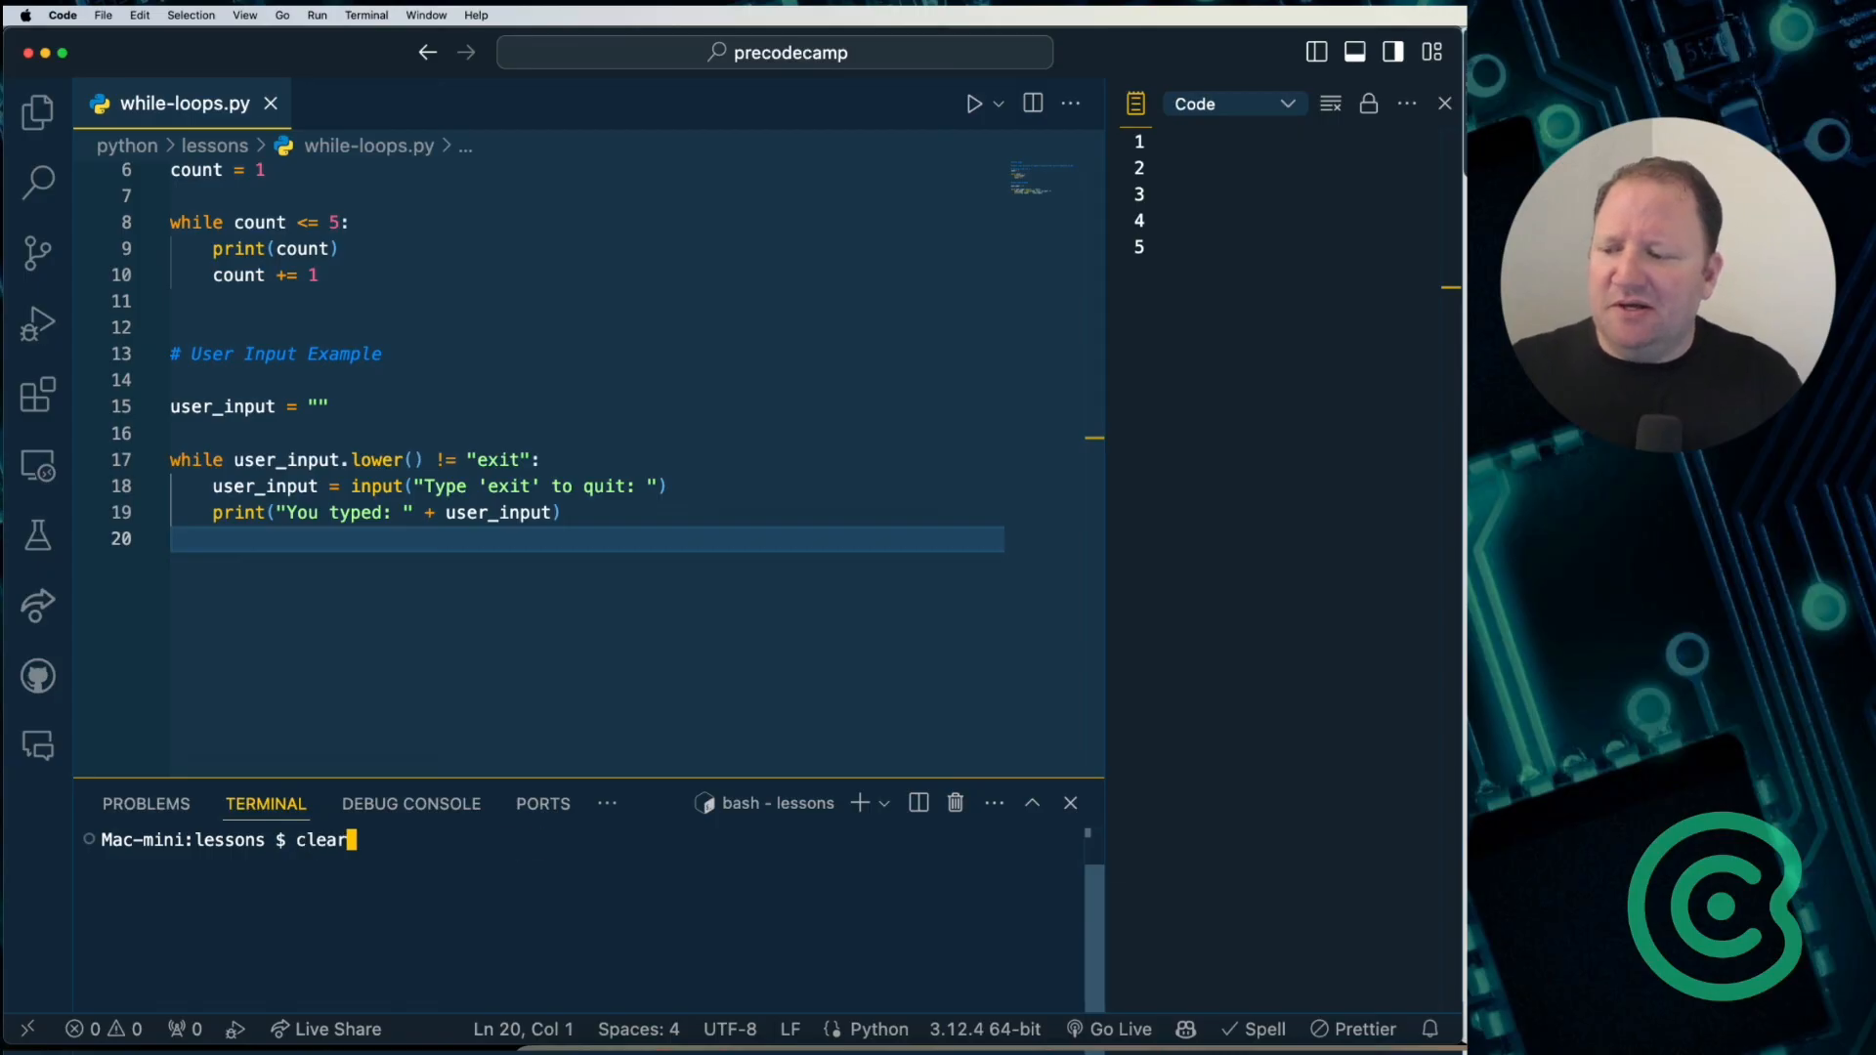
pyautogui.write('python3 while-loops.py')
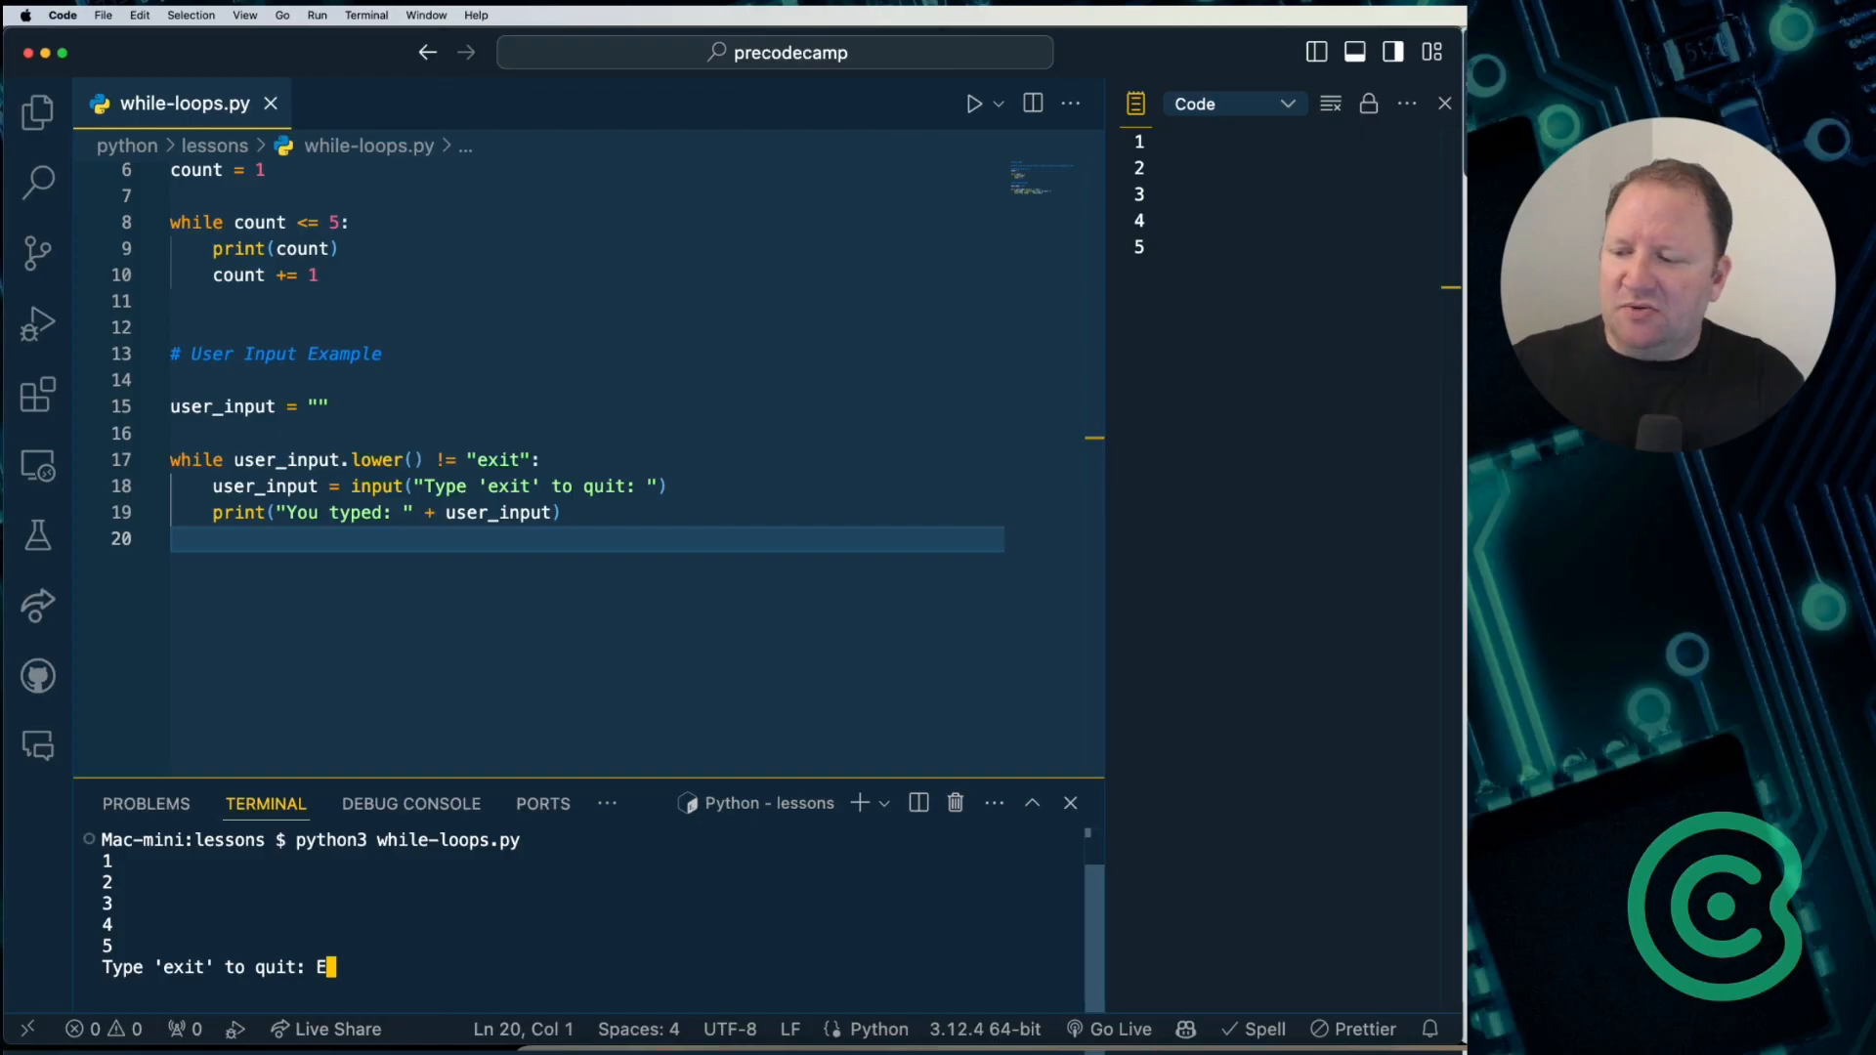
pyautogui.write('Xit')
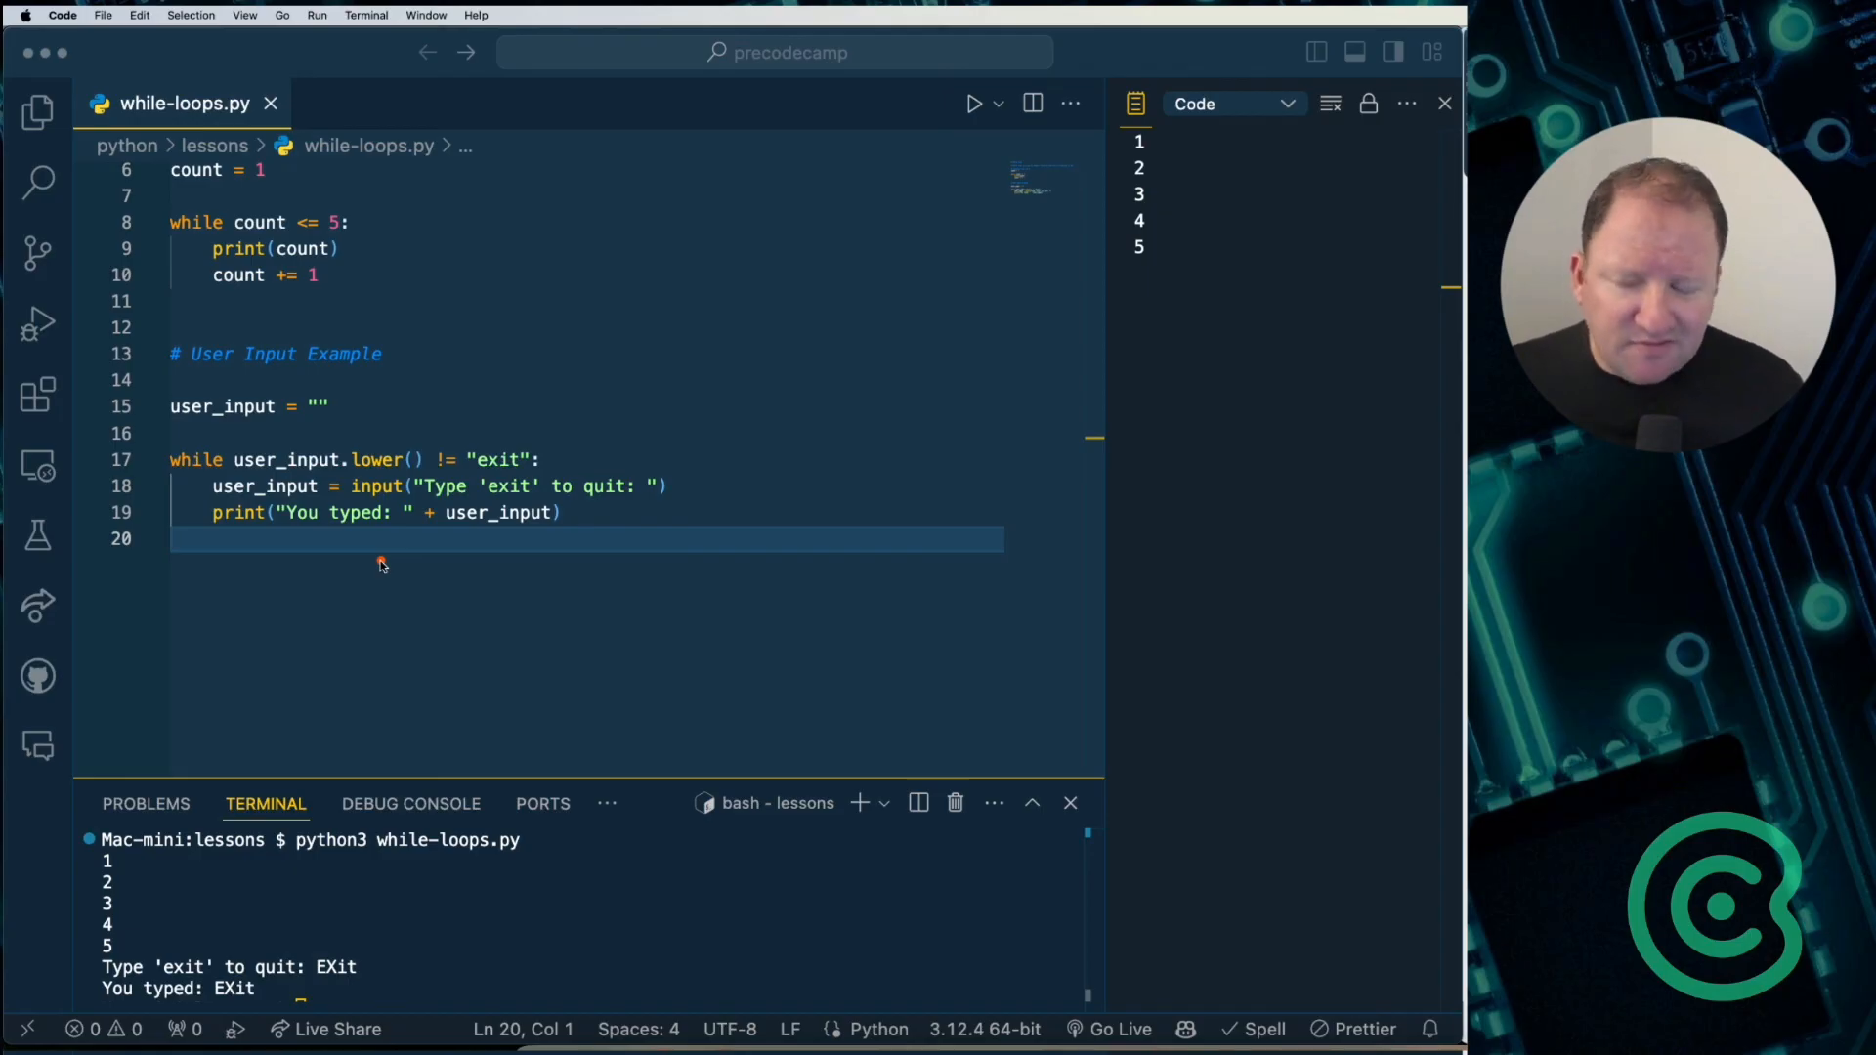
pyautogui.moveTo(287, 485)
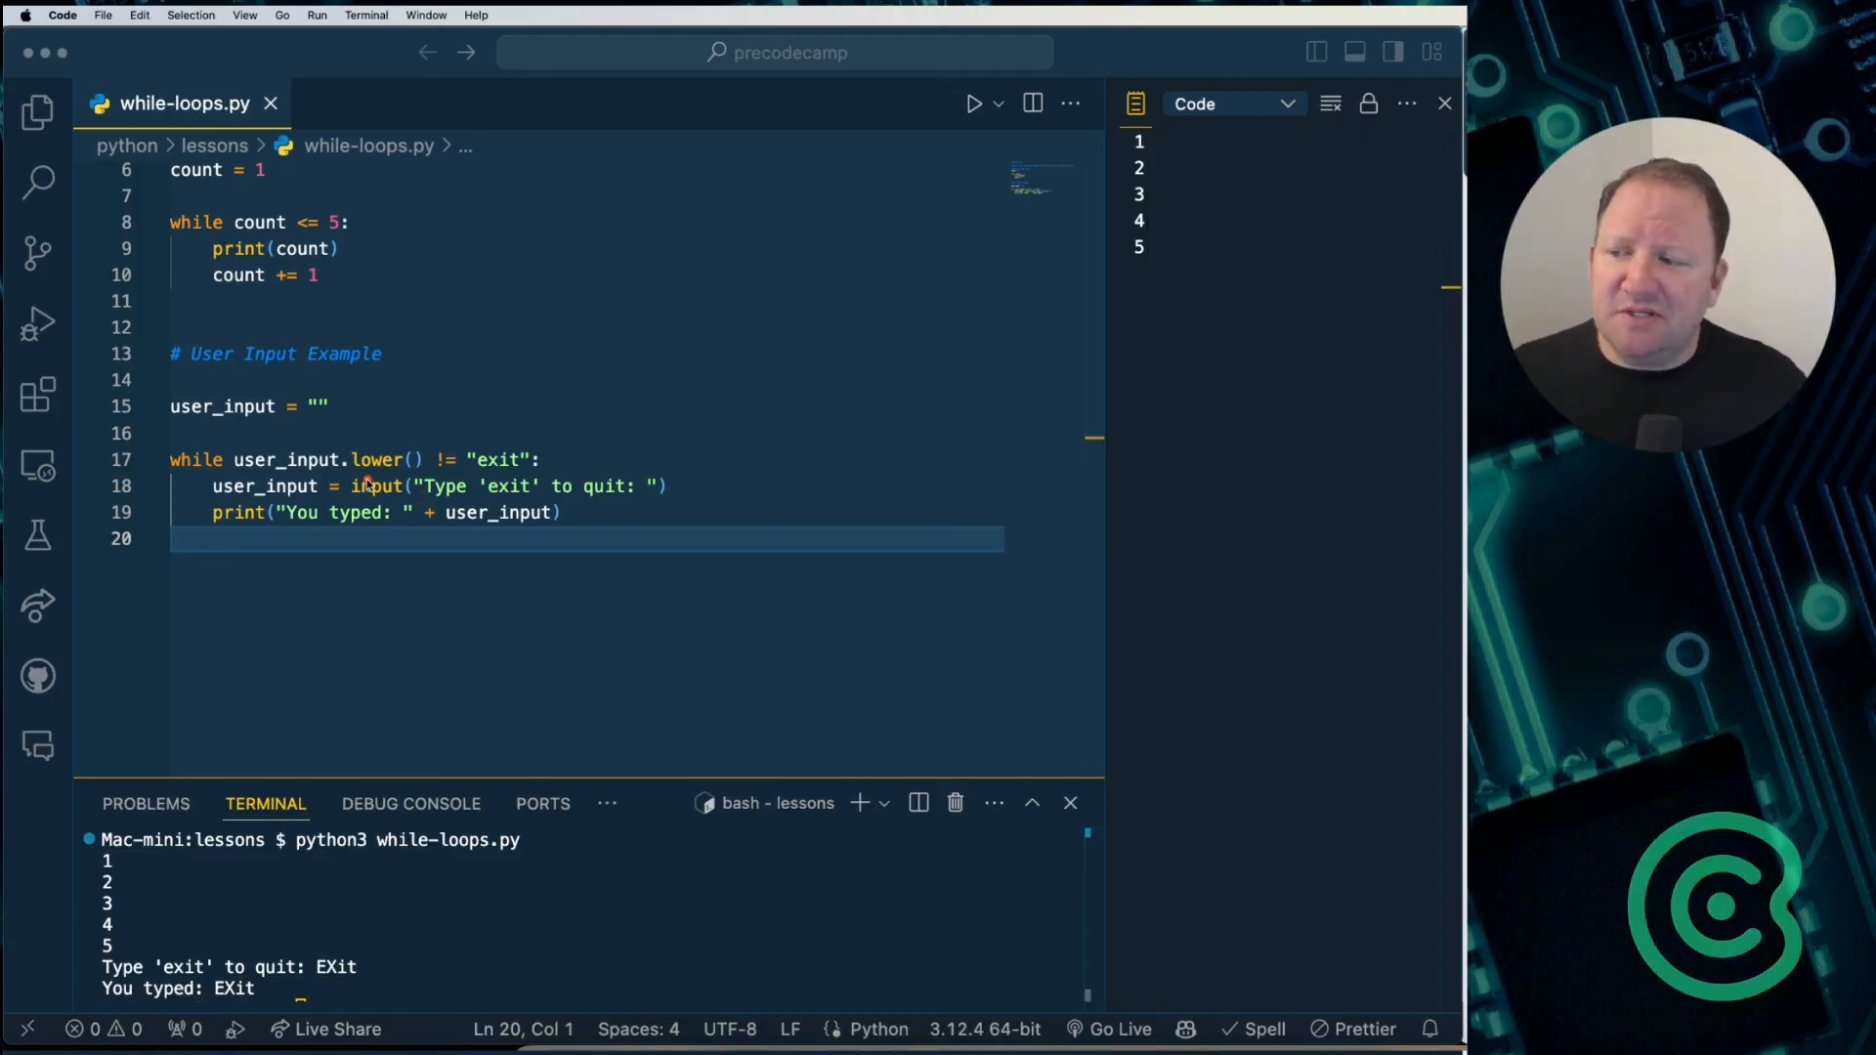
pyautogui.moveTo(387, 626)
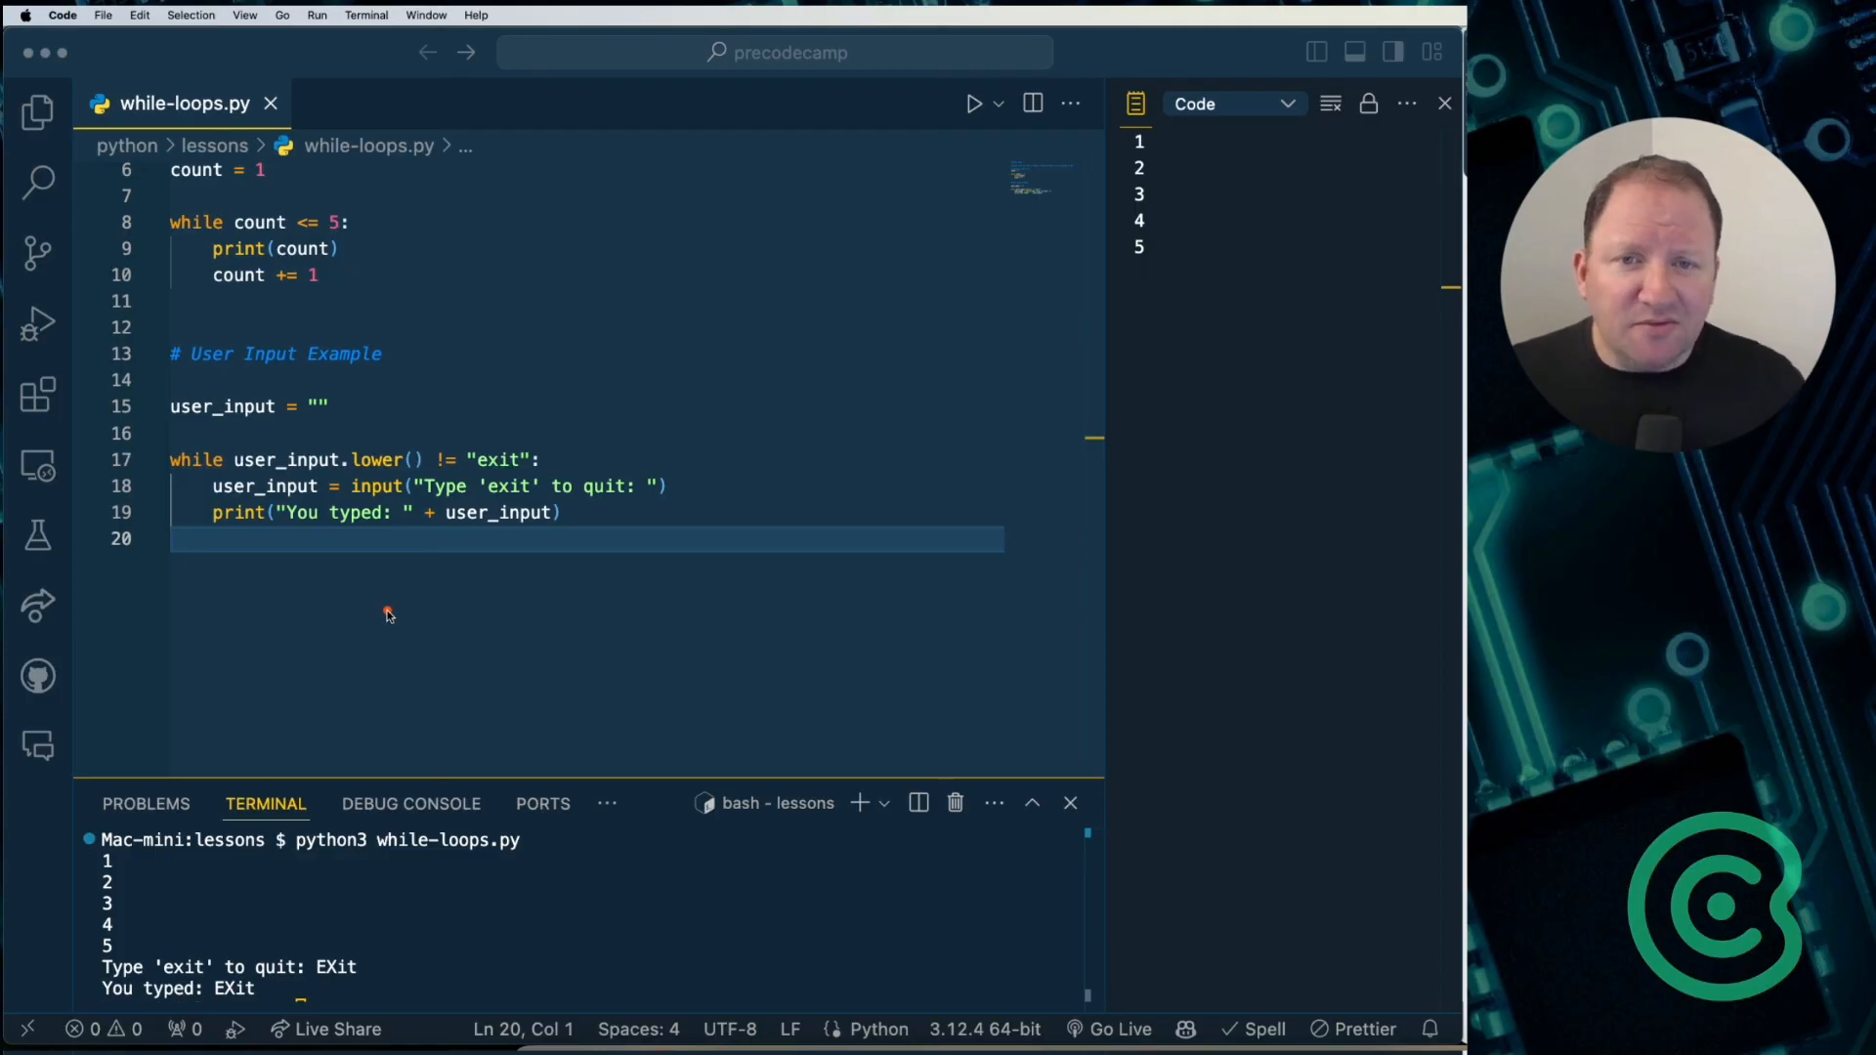
pyautogui.moveTo(438, 592)
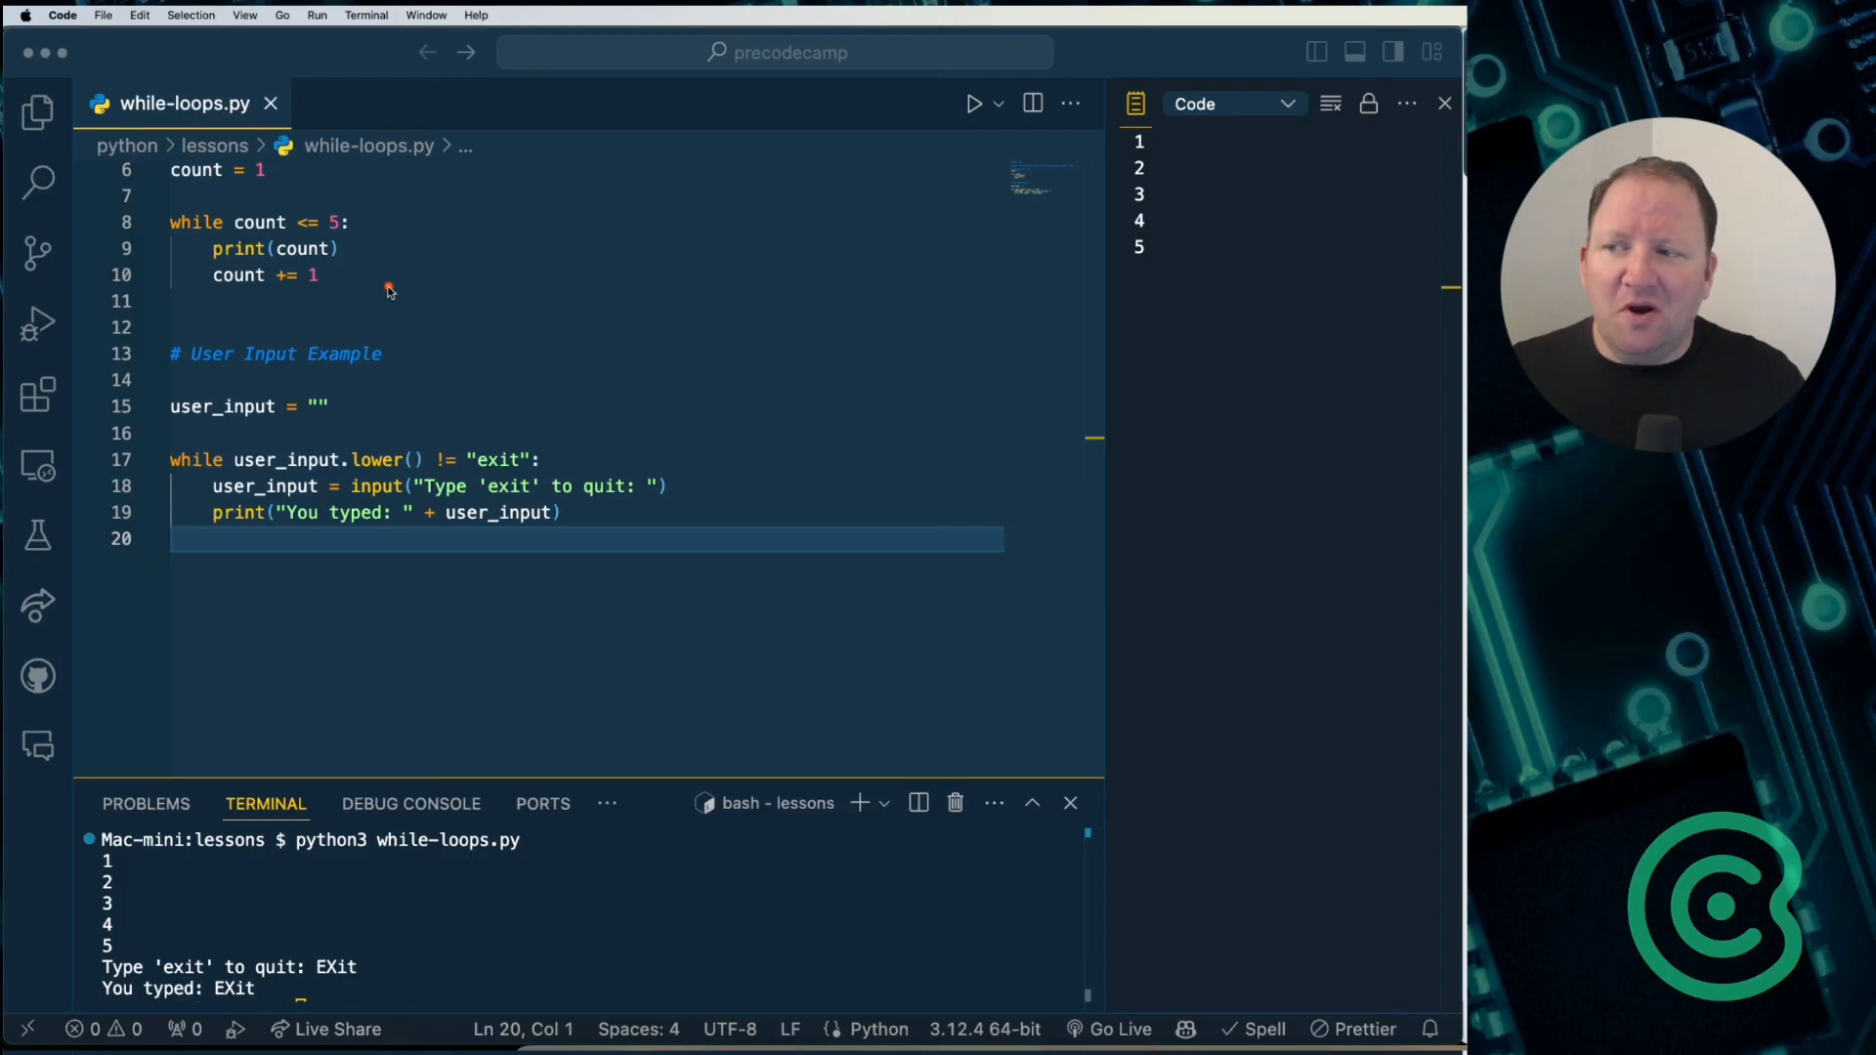
pyautogui.moveTo(427, 526)
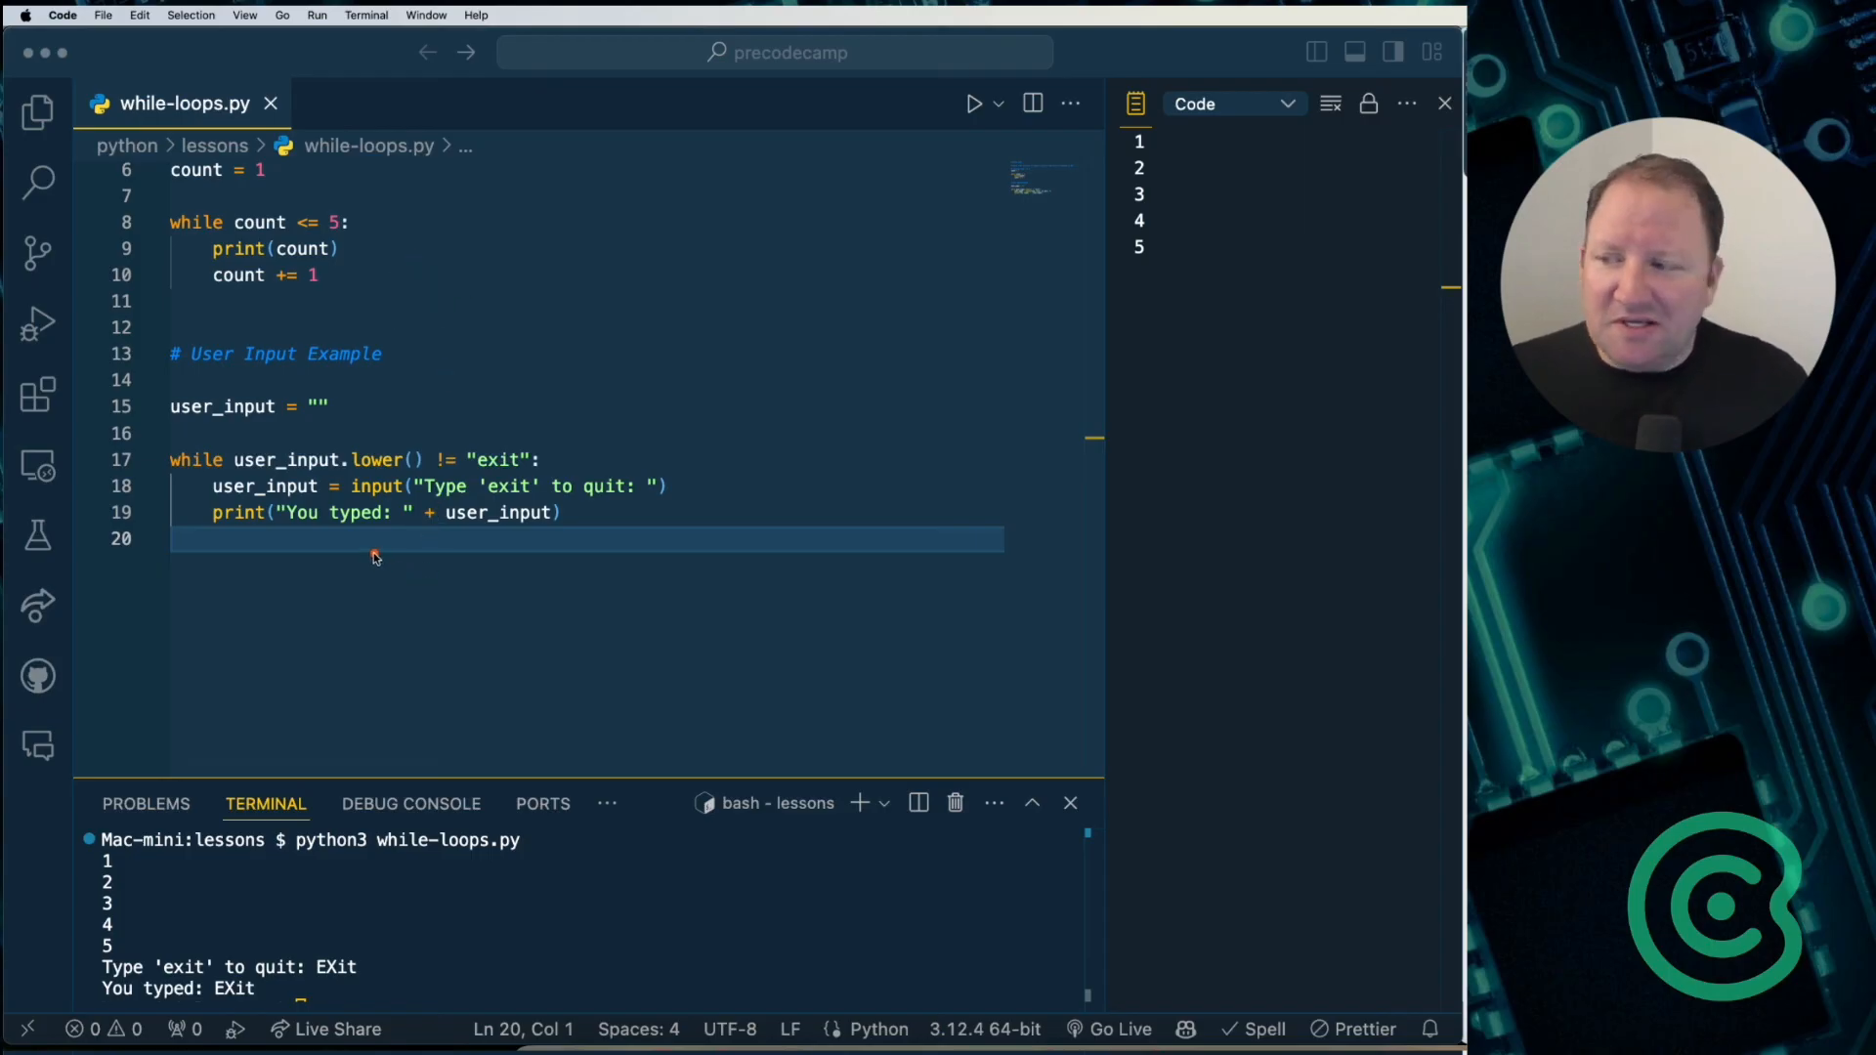
pyautogui.moveTo(416, 574)
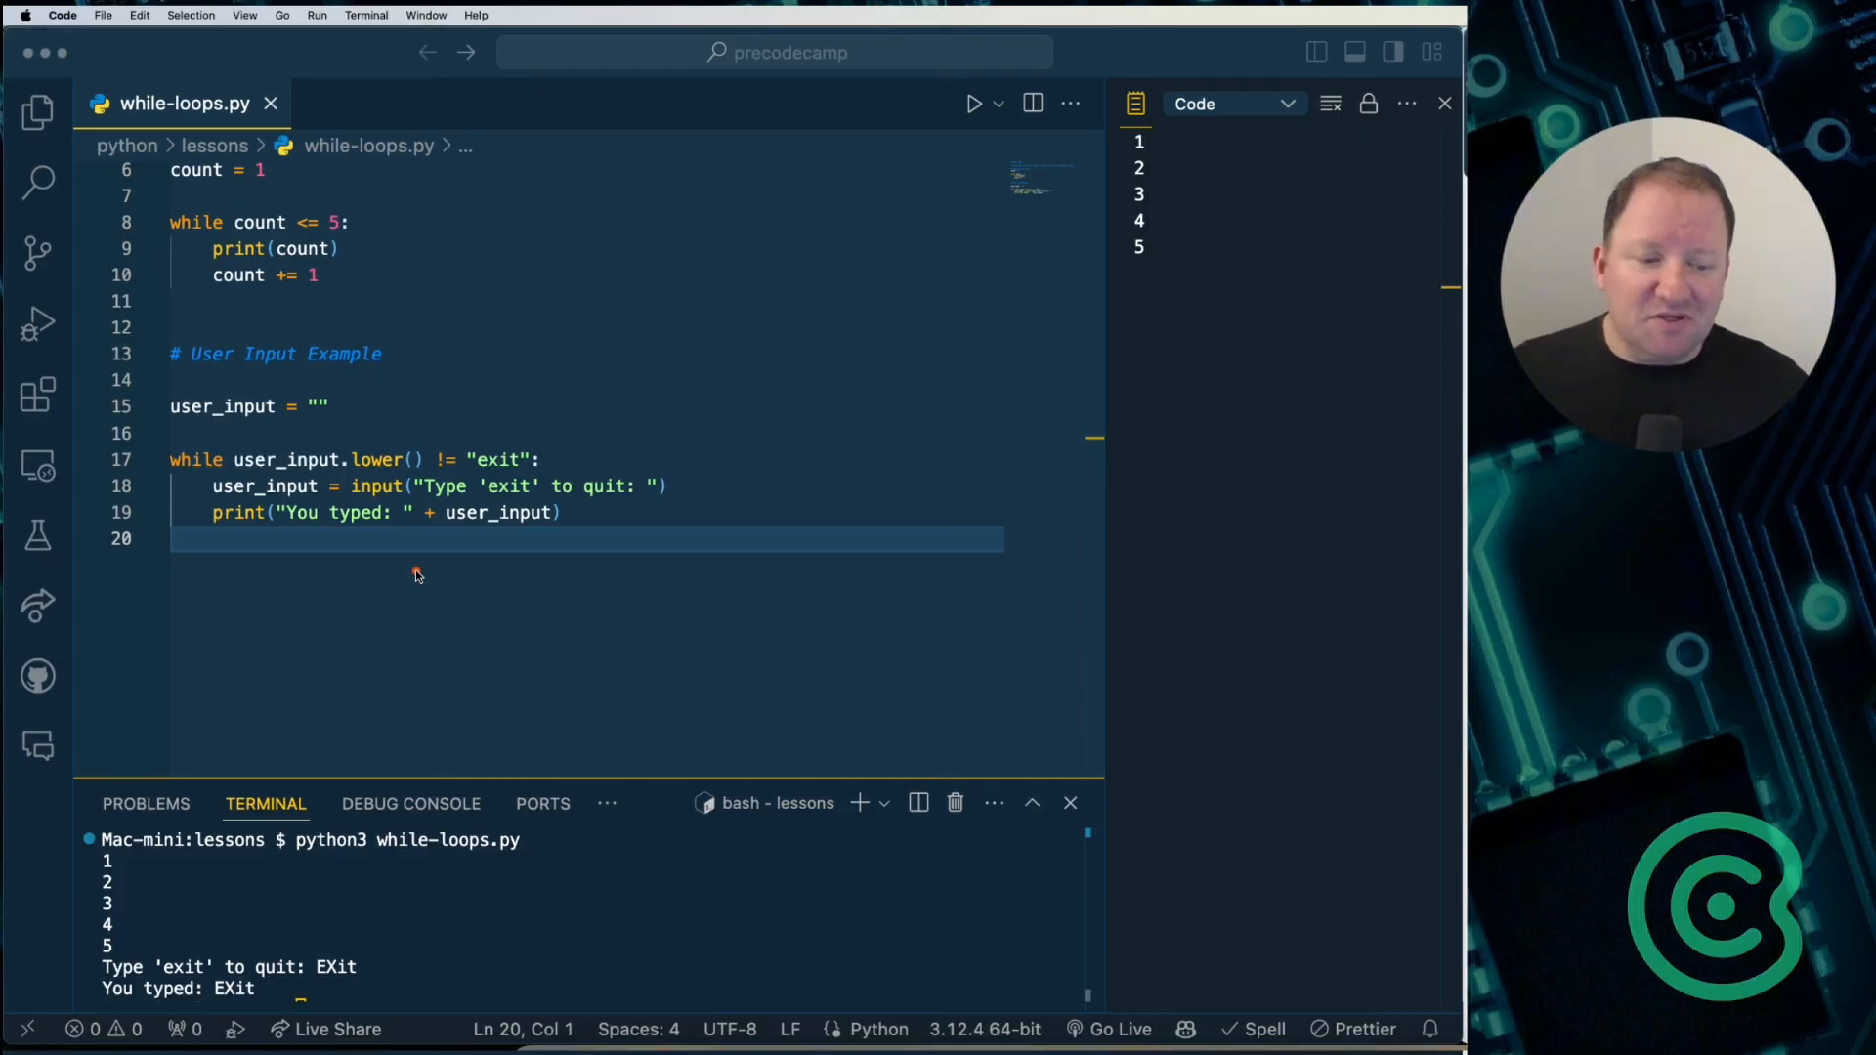